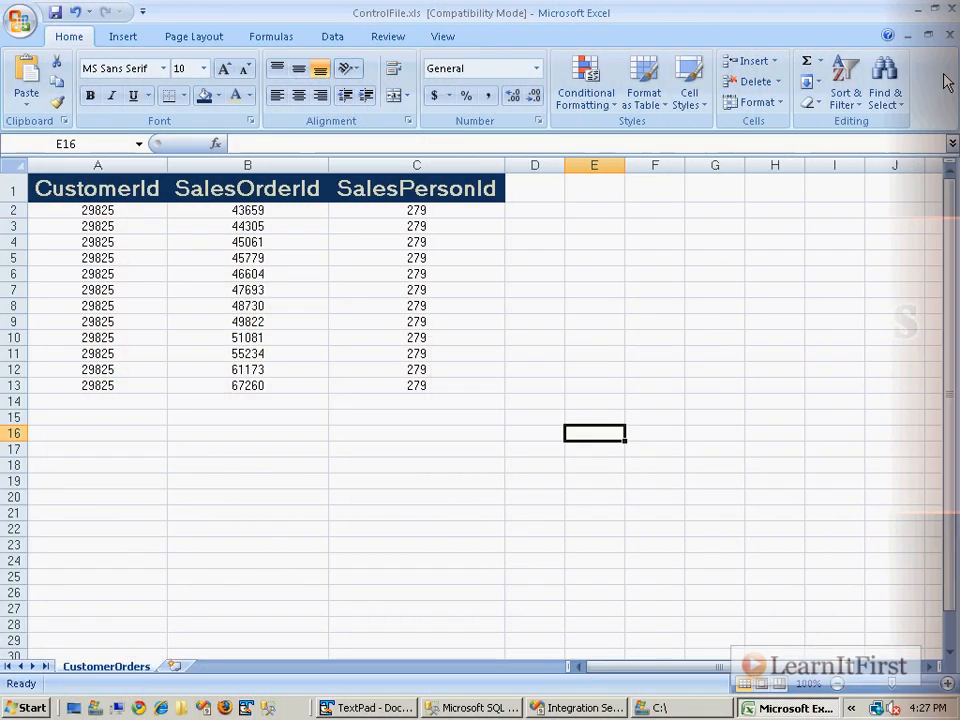
# Close ControlFile.xls without saving and close the C: drive Explorer window
pyautogui.click(952, 12)
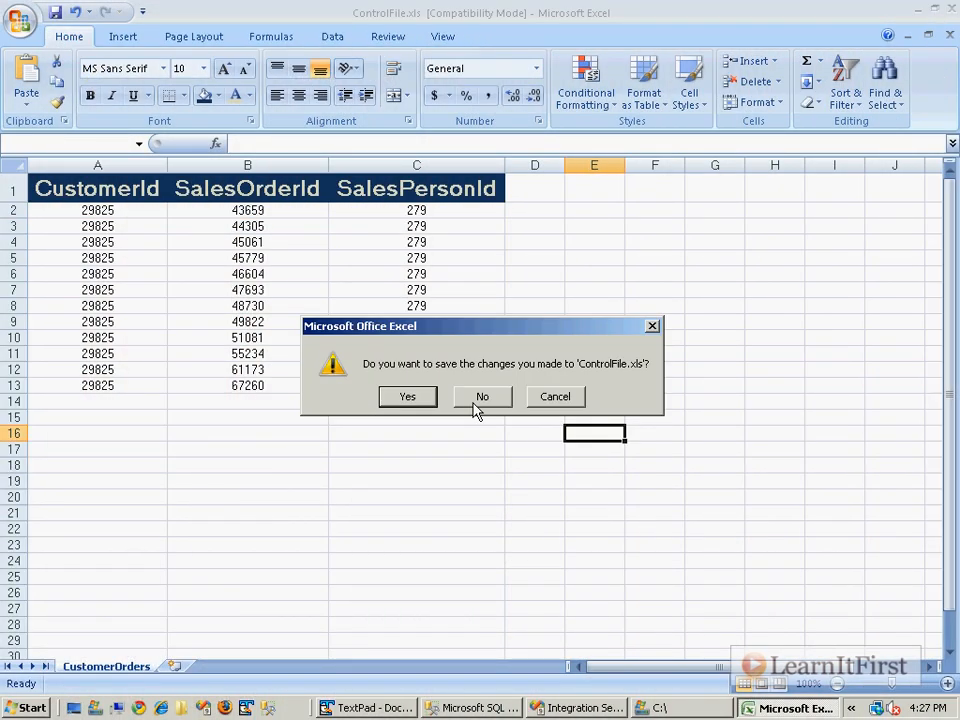
pyautogui.click(482, 396)
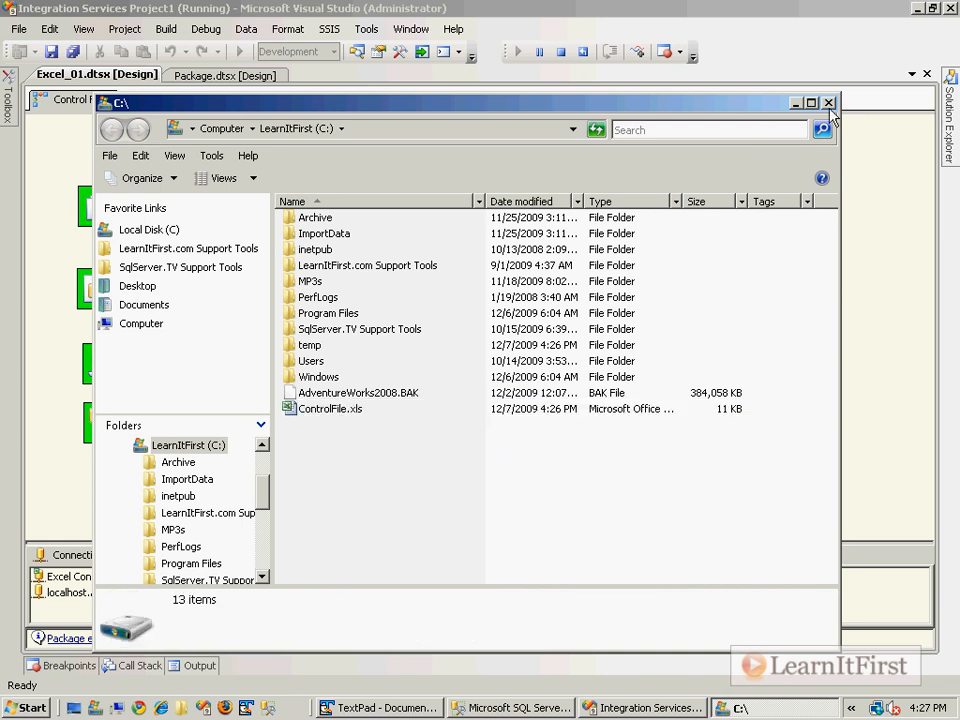
pyautogui.click(828, 102)
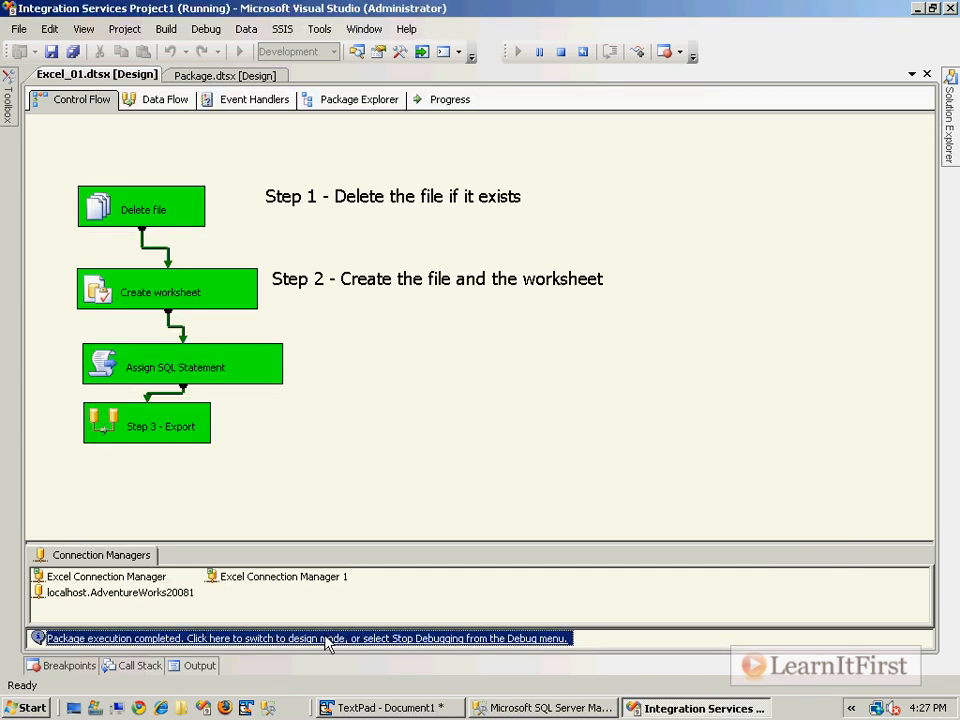
# Return to design mode and add the canvas annotation '- Export to Excel' for Step 3
pyautogui.click(300, 638)
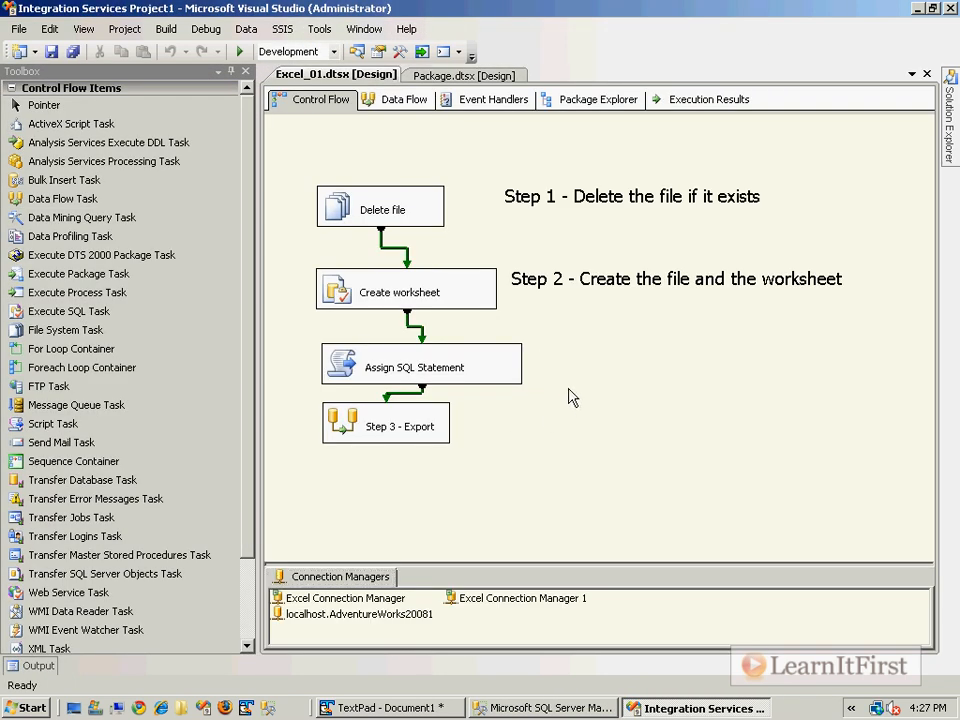
pyautogui.rightClick(570, 396)
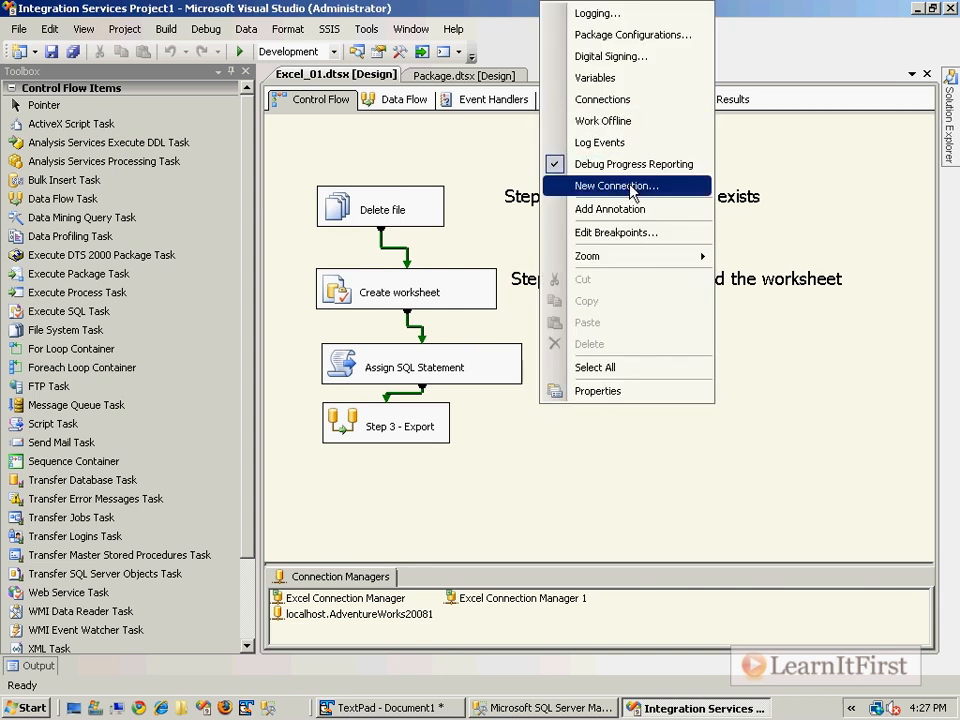
pyautogui.click(610, 210)
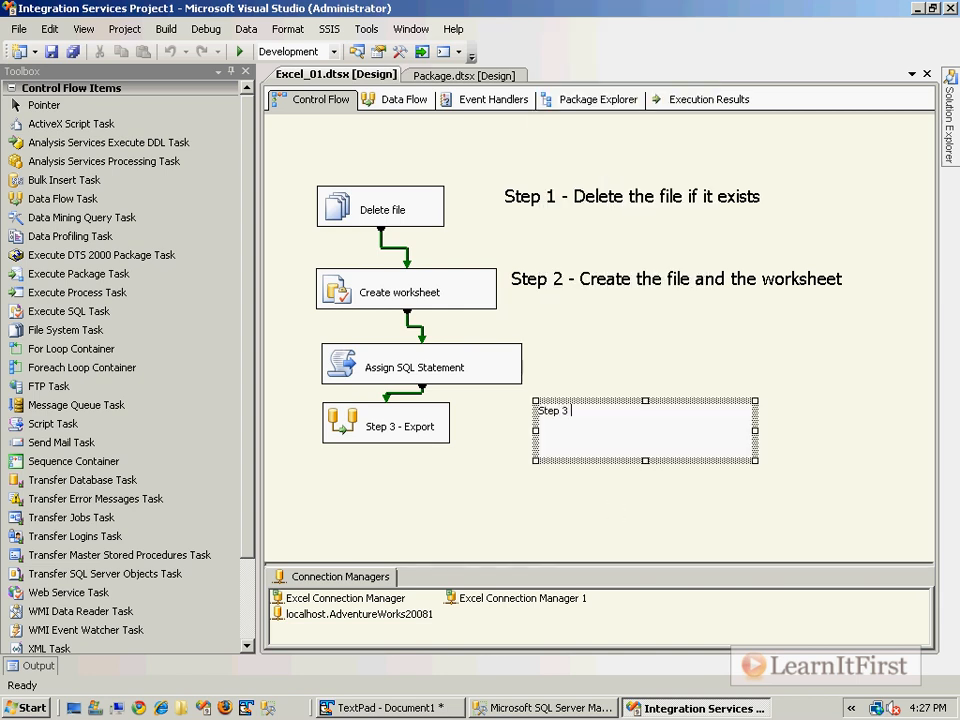
pyautogui.write('- Export to Excel')
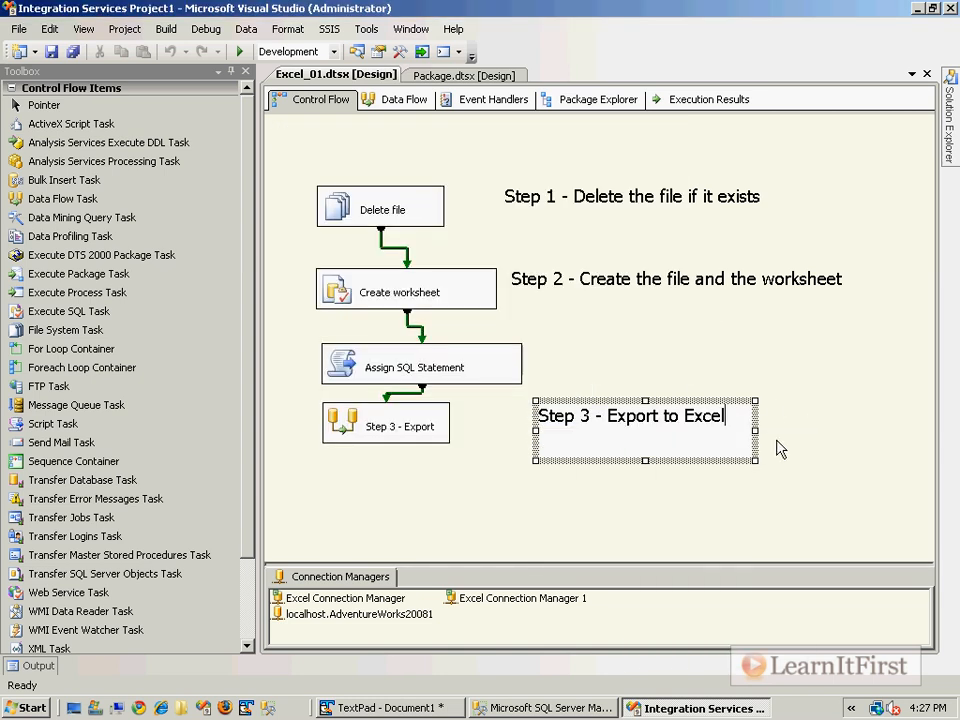
pyautogui.click(632, 414)
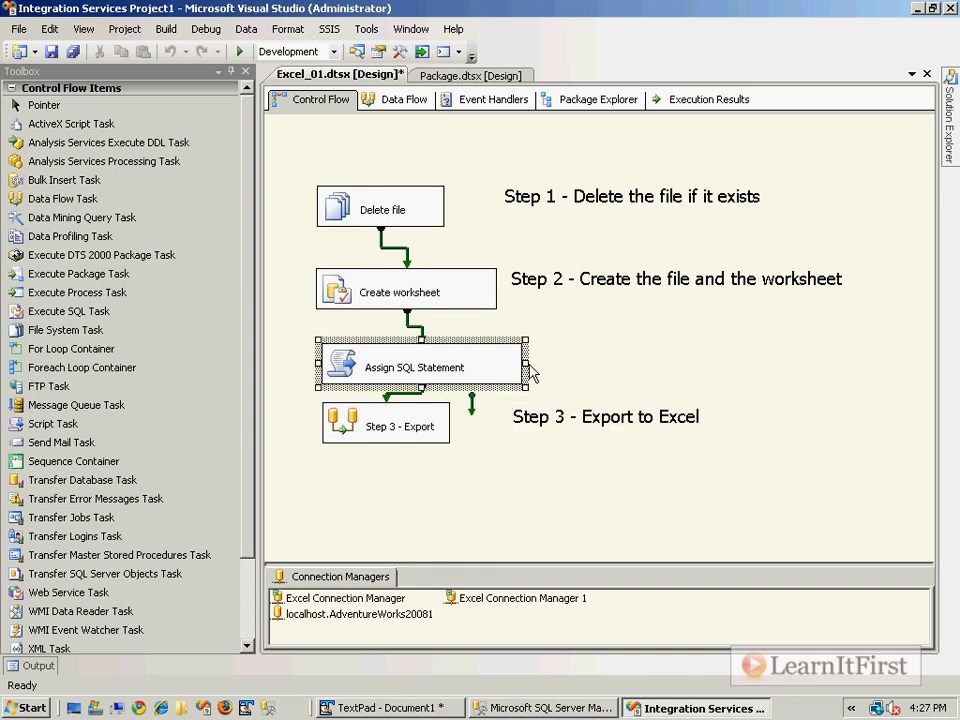
pyautogui.moveTo(490, 366)
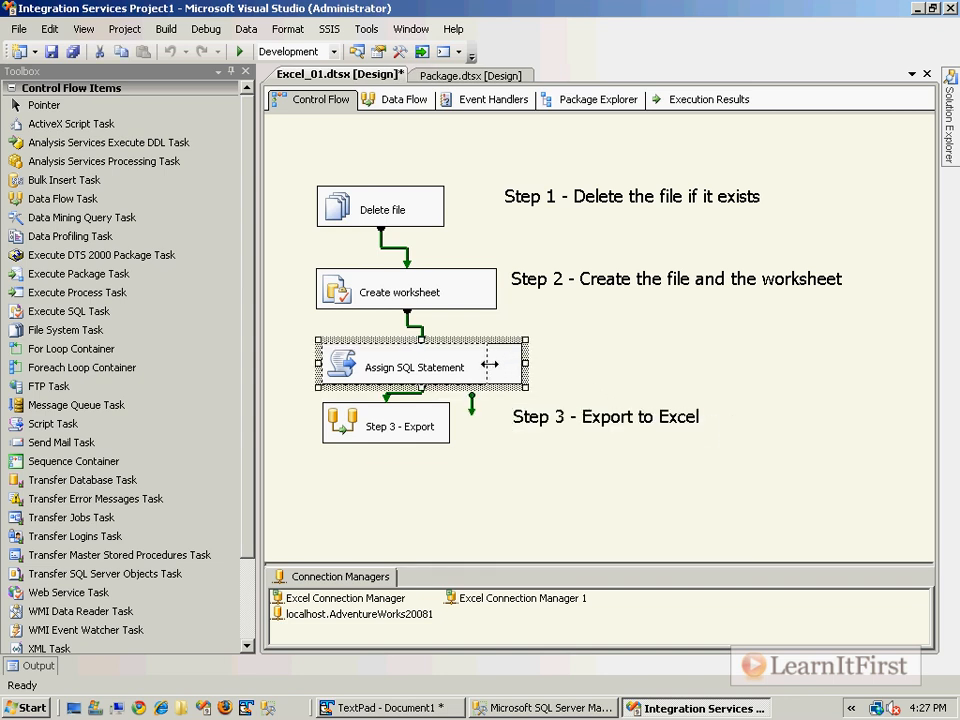
# Deselect the Assign SQL Statement task and add another annotation to the canvas
pyautogui.click(612, 456)
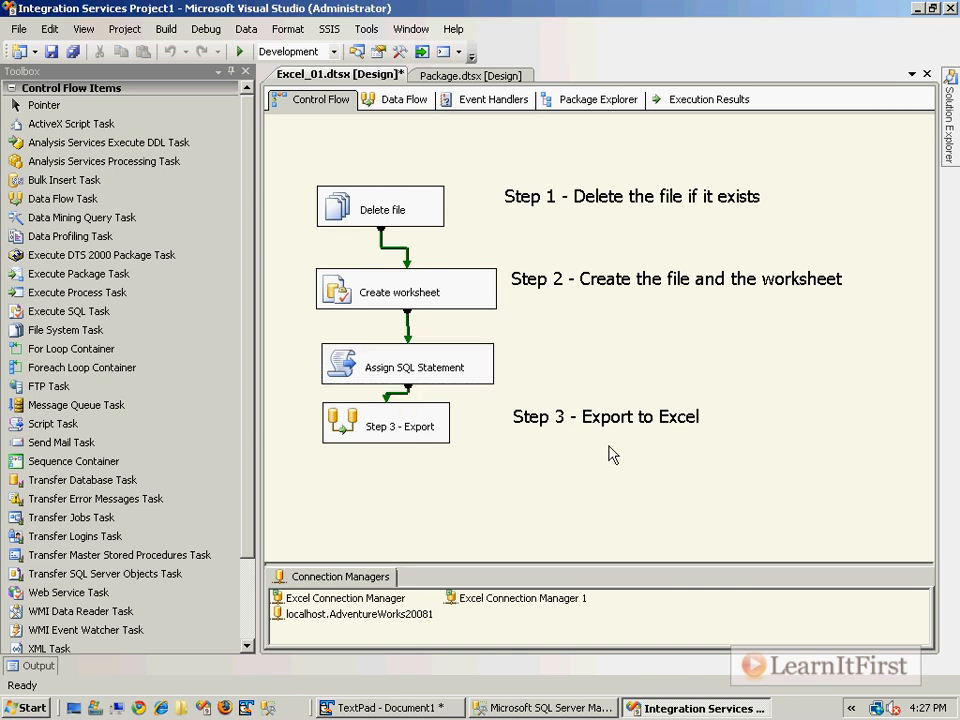
pyautogui.rightClick(612, 454)
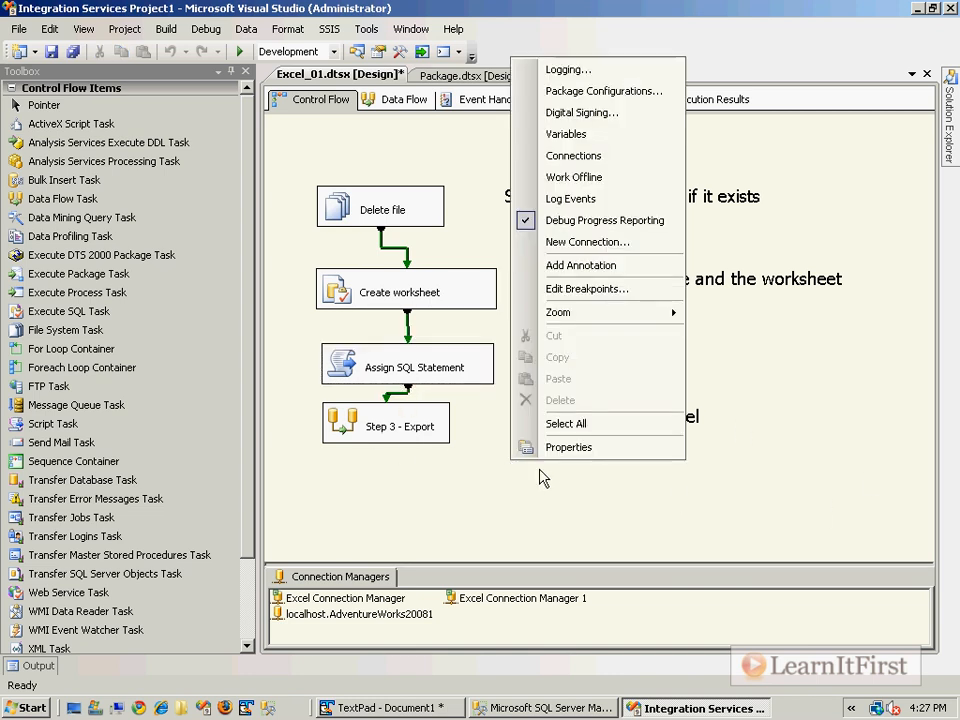
pyautogui.moveTo(588, 240)
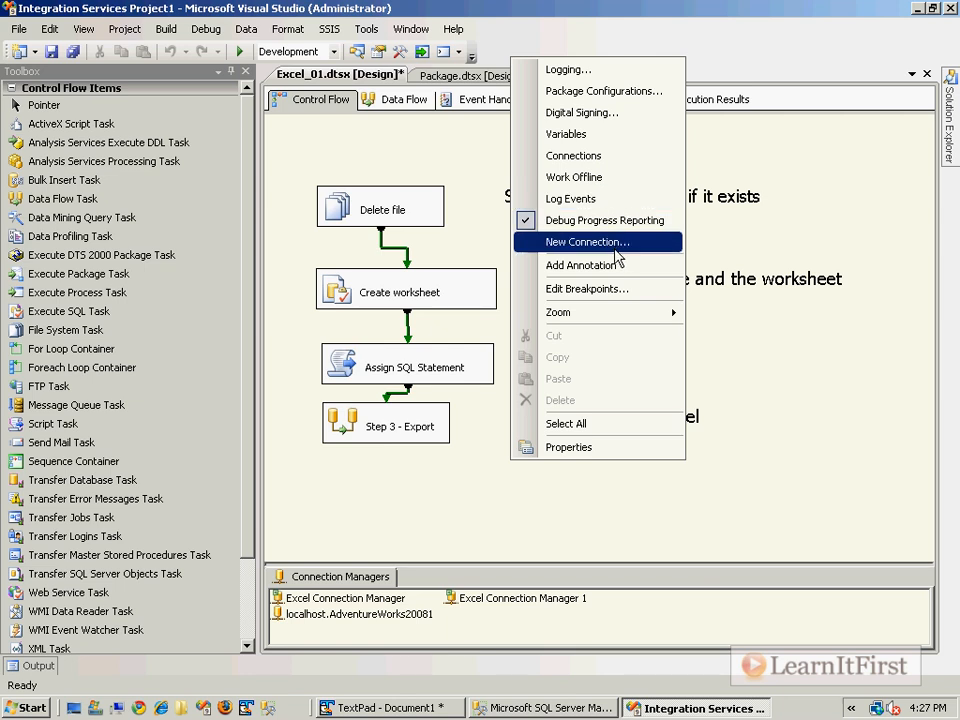
pyautogui.click(584, 264)
pyautogui.write('Step 4 - Prettify')
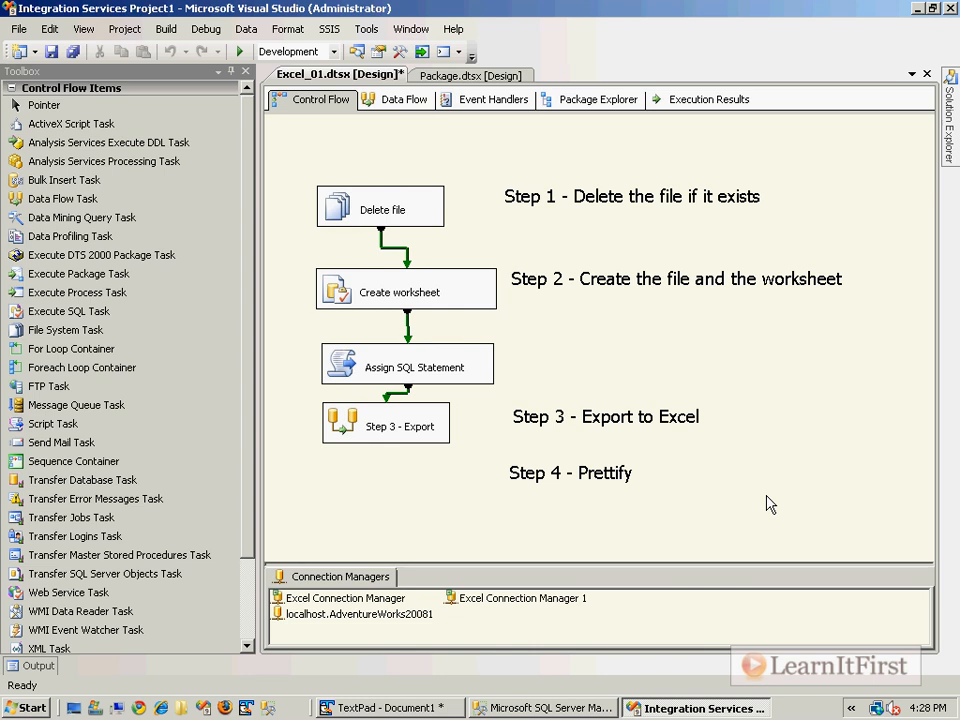
pyautogui.moveTo(486, 442)
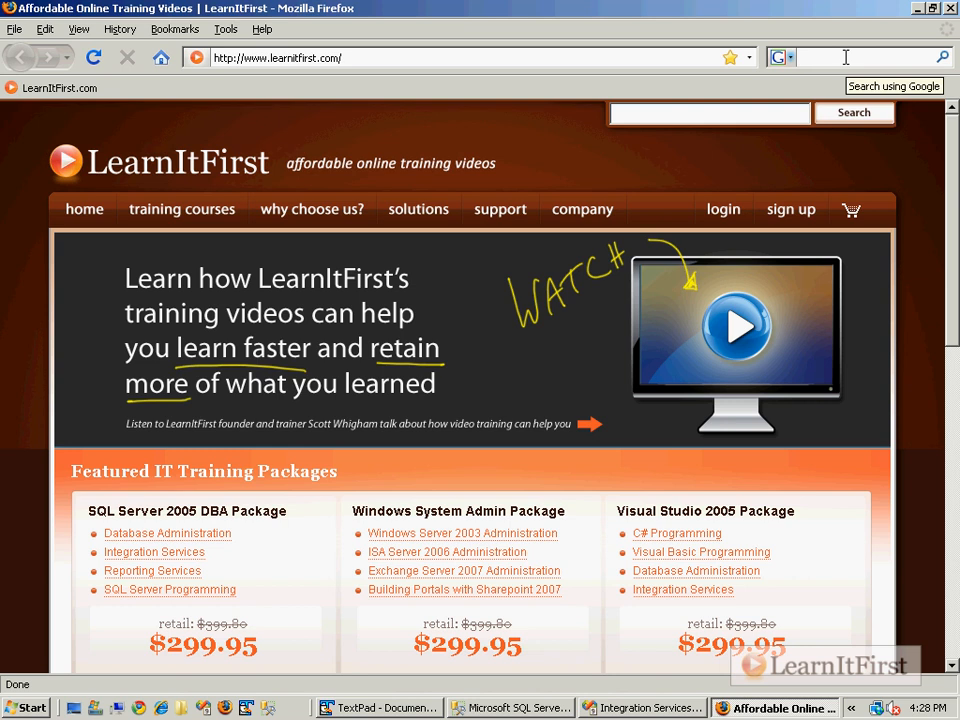
# Search the web for Microsoft Office Primary Interop Assemblies
pyautogui.write('Micro')
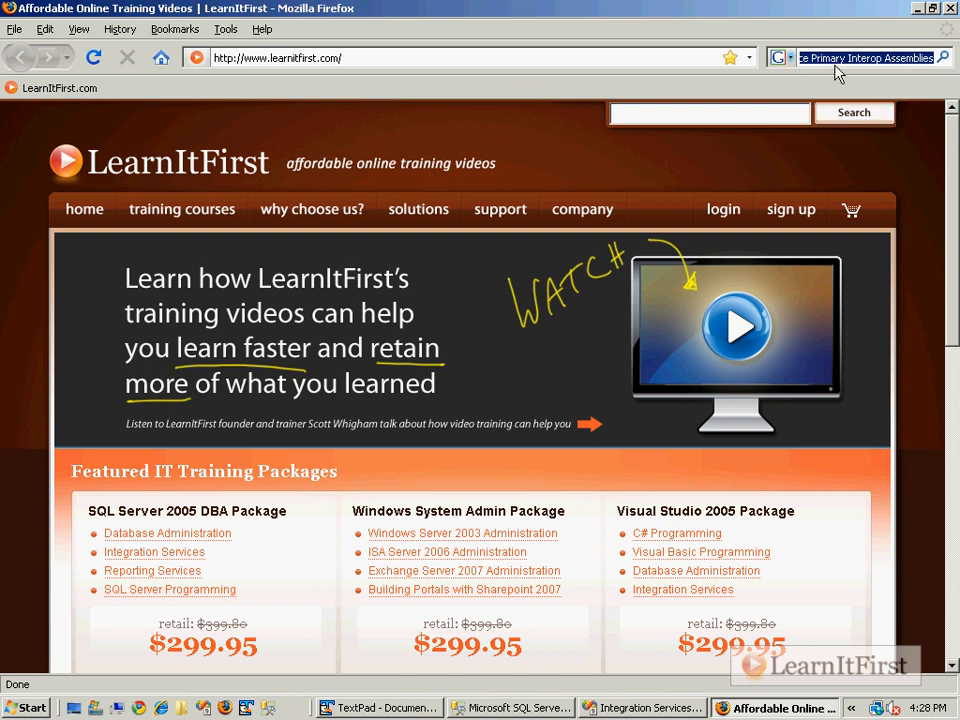
pyautogui.press('Return')
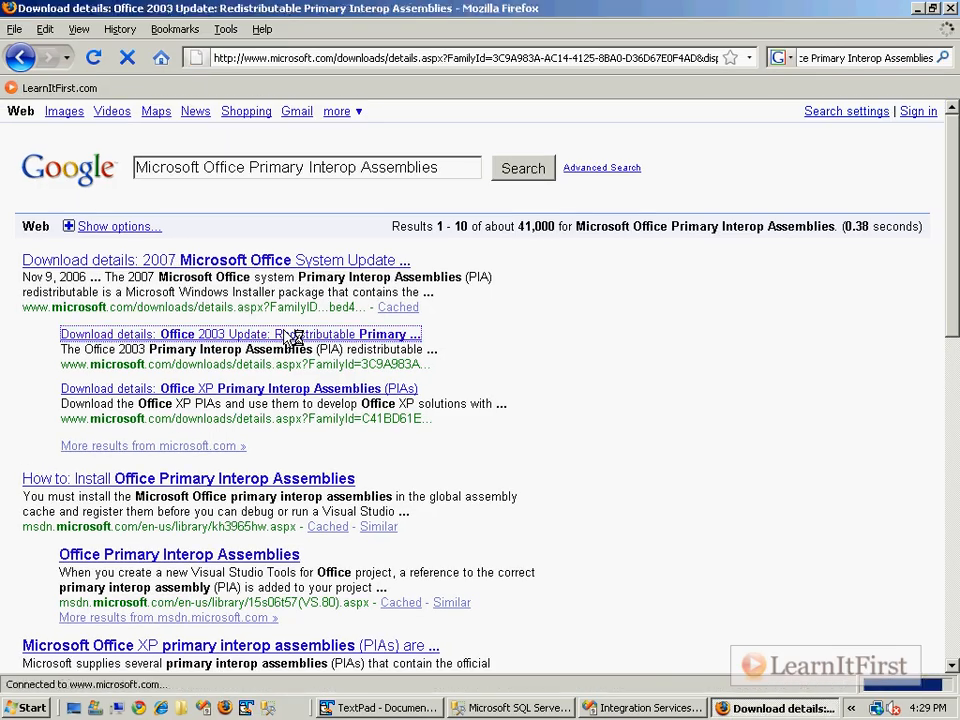
# Download the Office 2003 Redistributable Primary Interop Assemblies installer O2003PIA.EXE
pyautogui.click(236, 332)
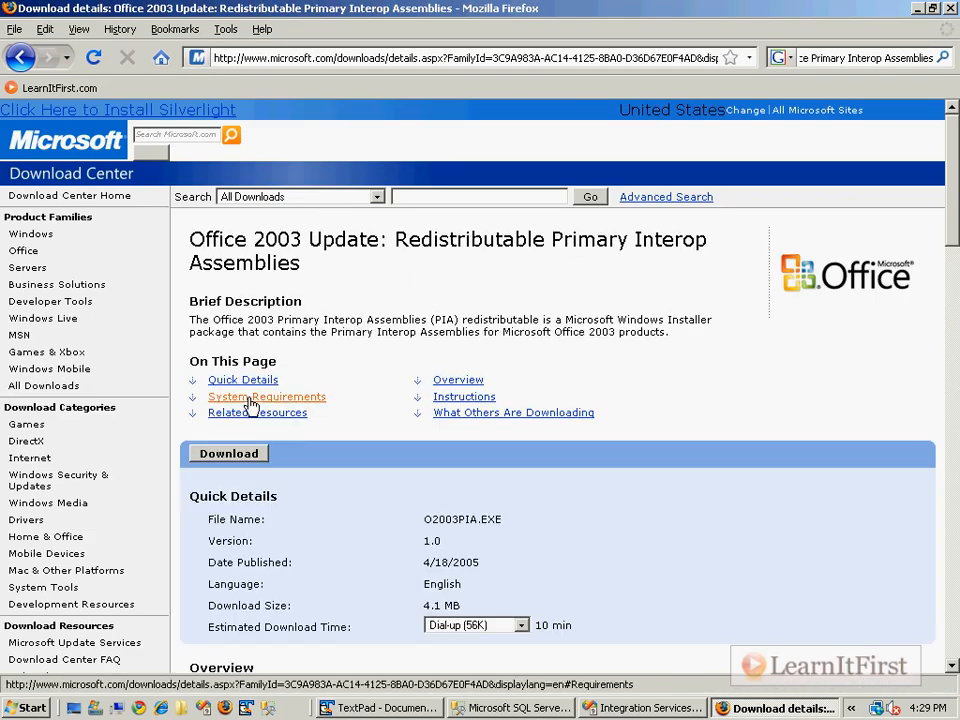
pyautogui.click(228, 452)
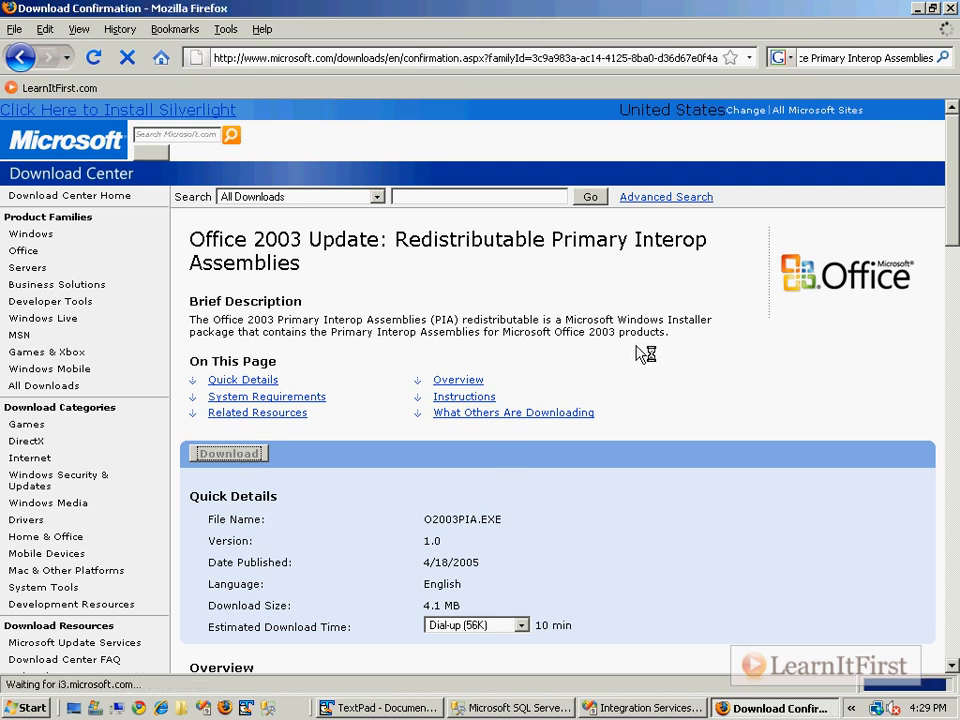
pyautogui.click(228, 452)
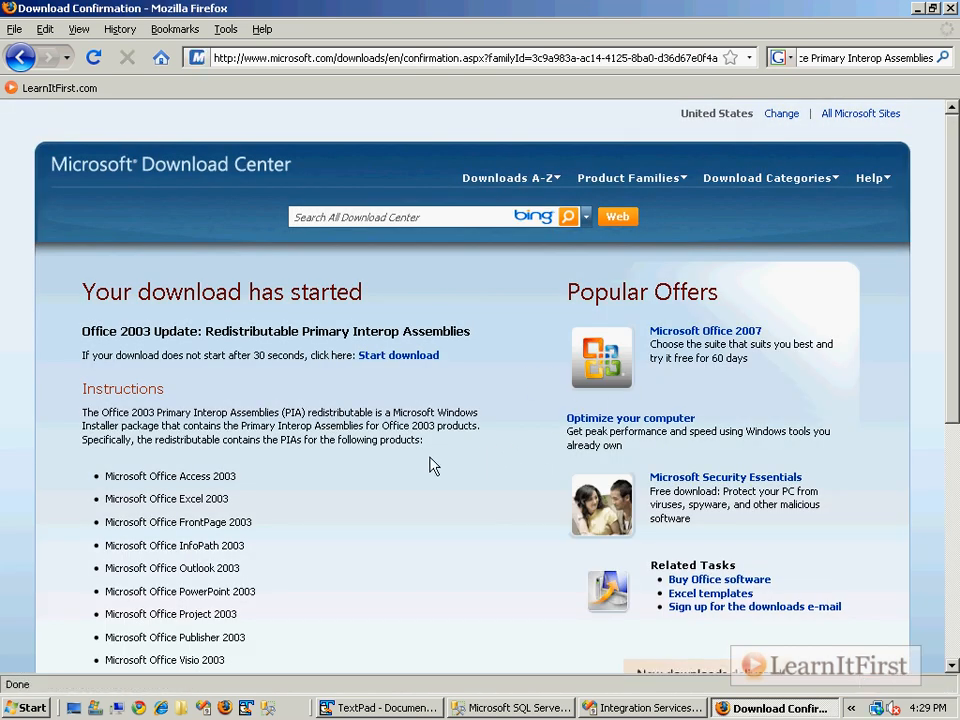
pyautogui.moveTo(400, 404)
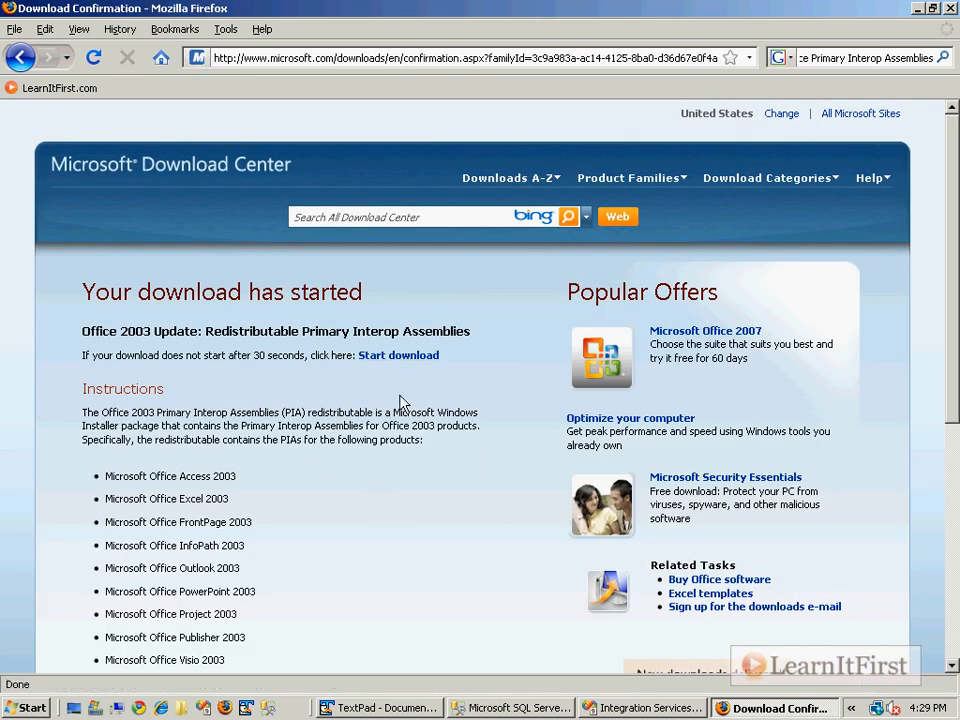
pyautogui.click(398, 356)
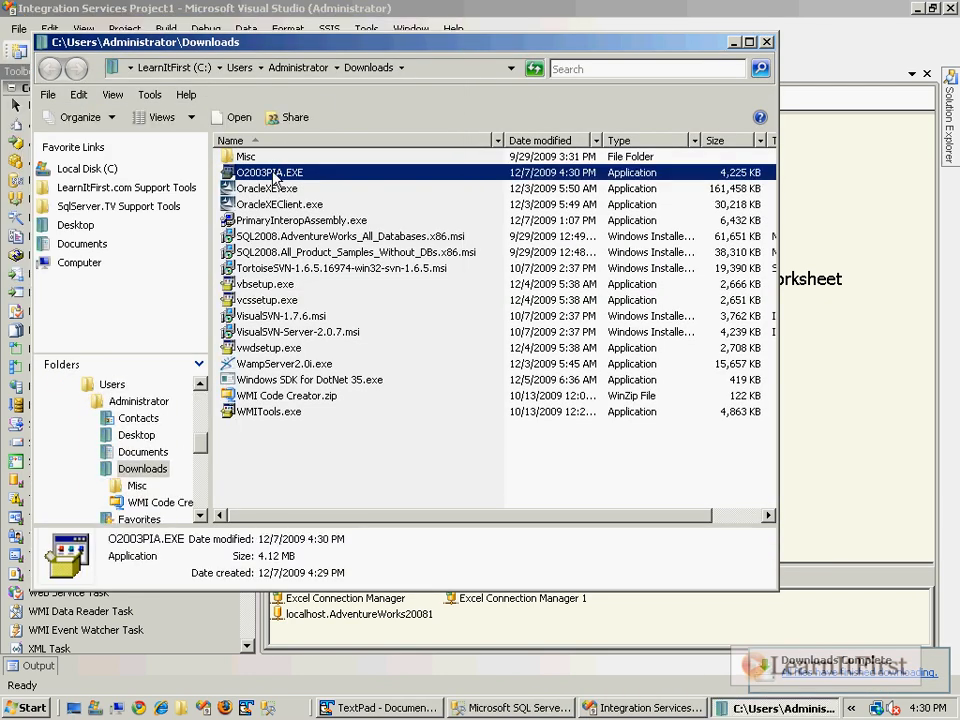
# Run the downloaded O2003PIA.EXE and browse for an extraction folder on C:
pyautogui.doubleClick(268, 172)
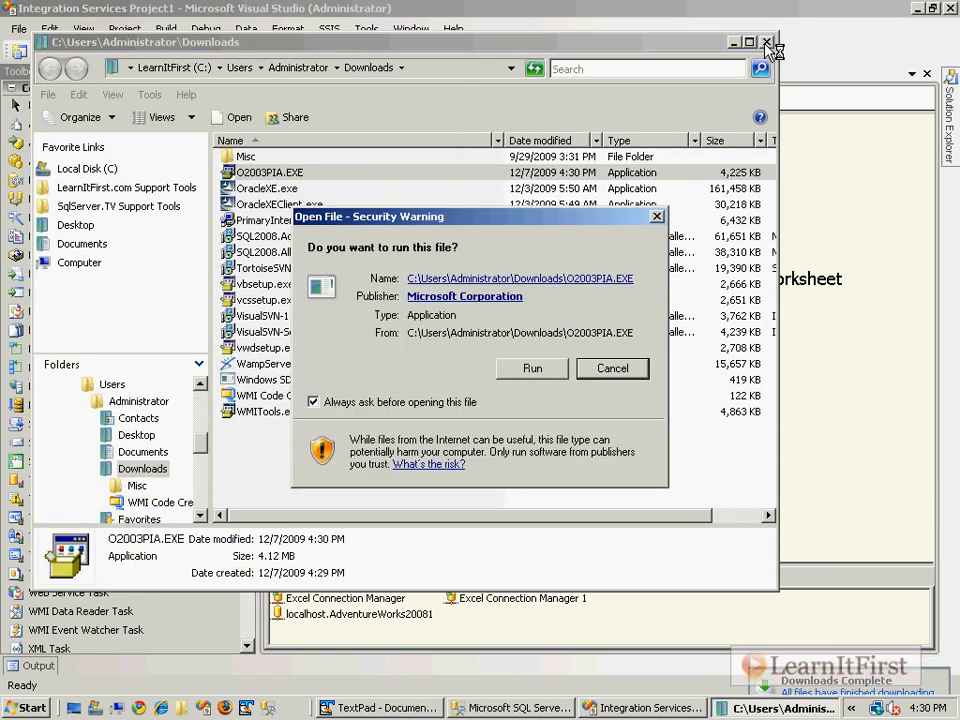
pyautogui.click(612, 368)
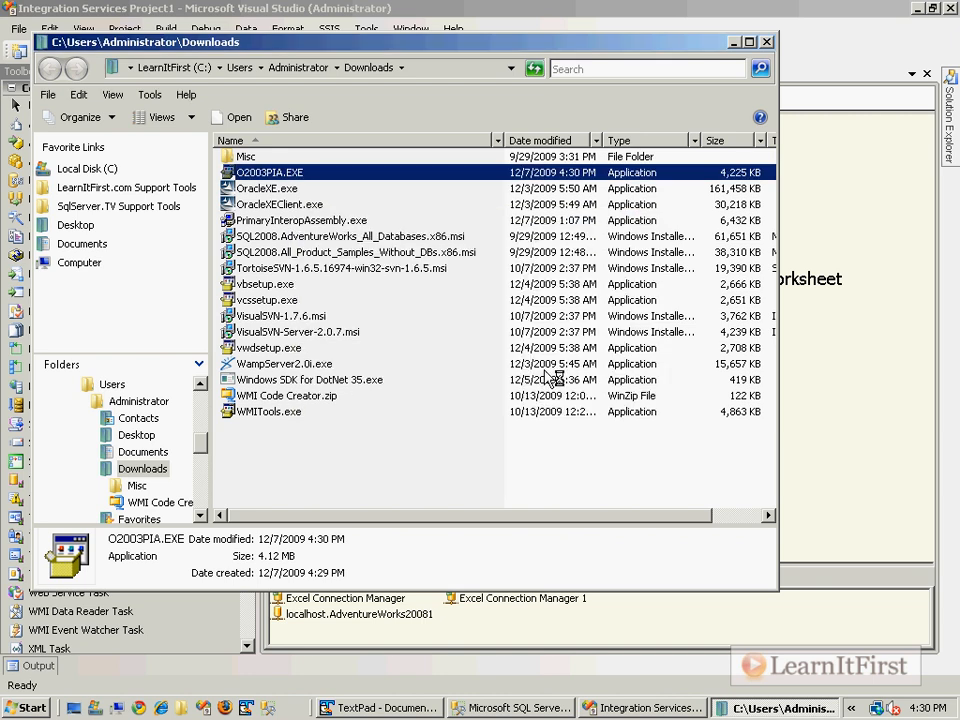
pyautogui.doubleClick(268, 172)
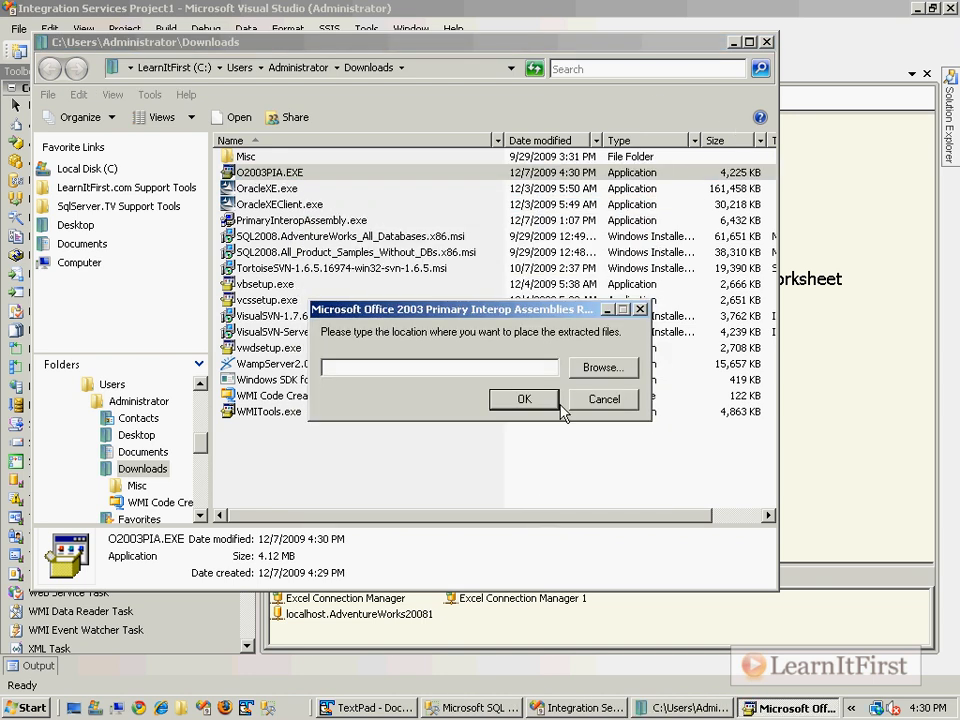
pyautogui.click(604, 368)
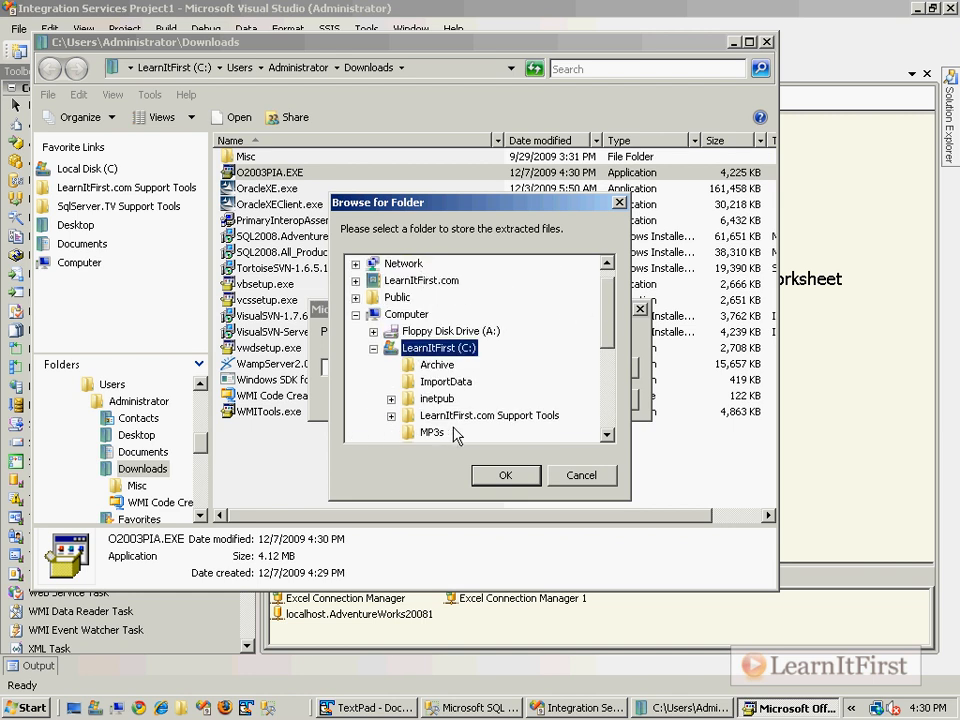
pyautogui.scroll(3)
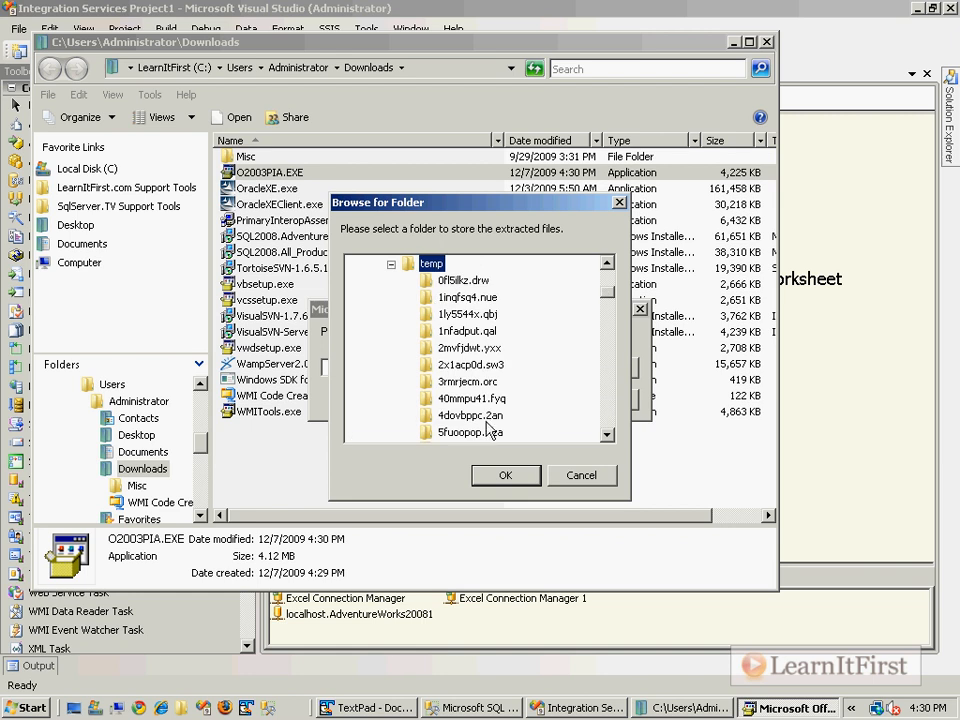
pyautogui.scroll(-3)
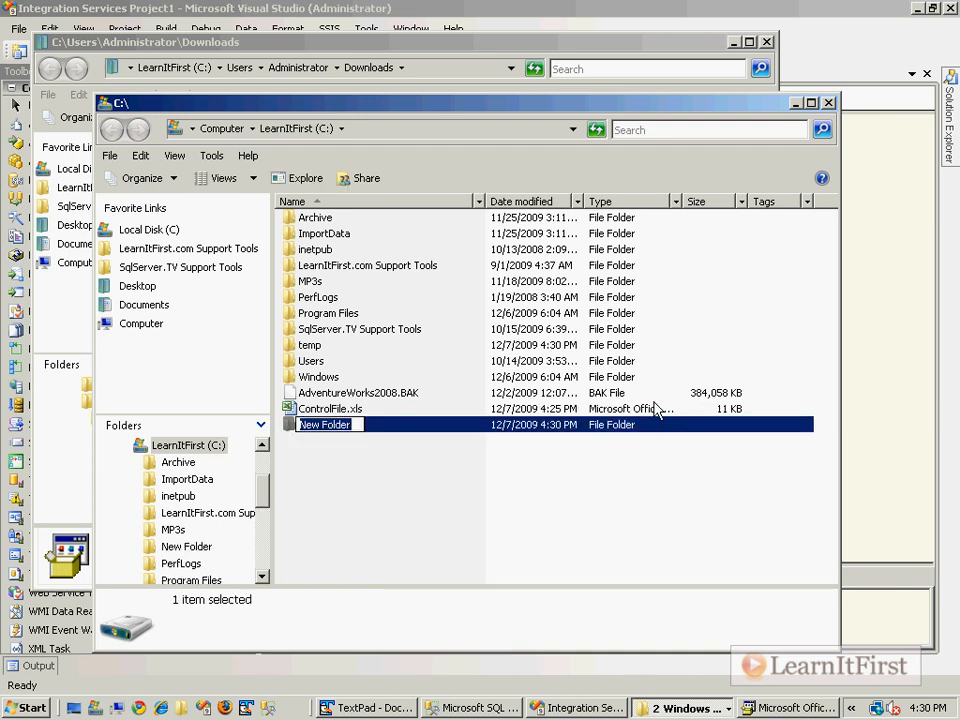
# Create the Office2003PIAs folder on C: and choose it as the extraction destination
pyautogui.write('Office21003')
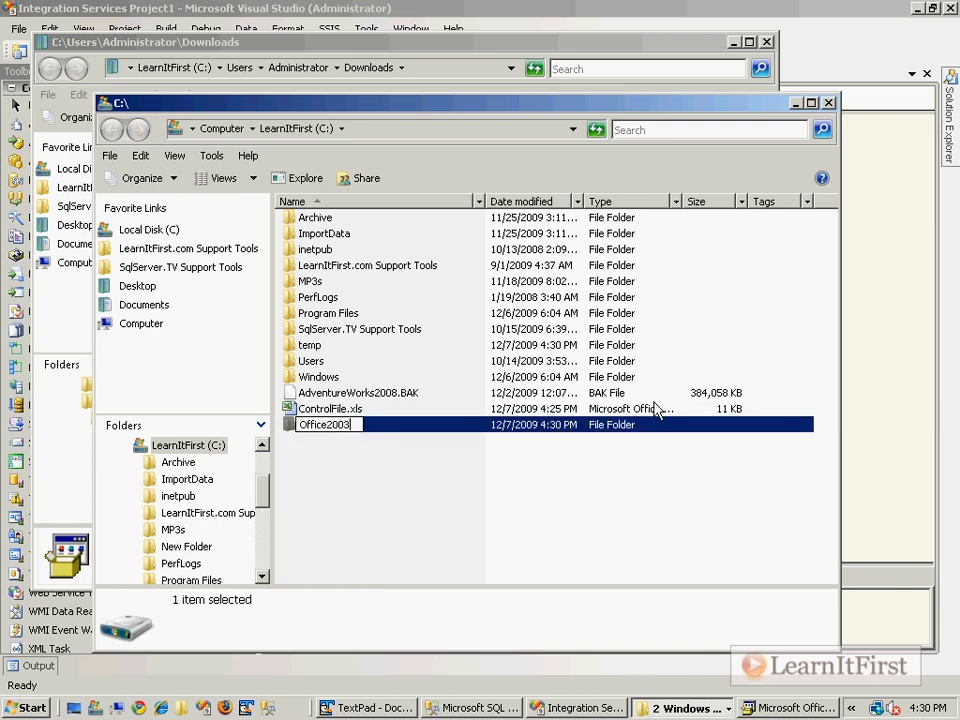
pyautogui.write('PIA')
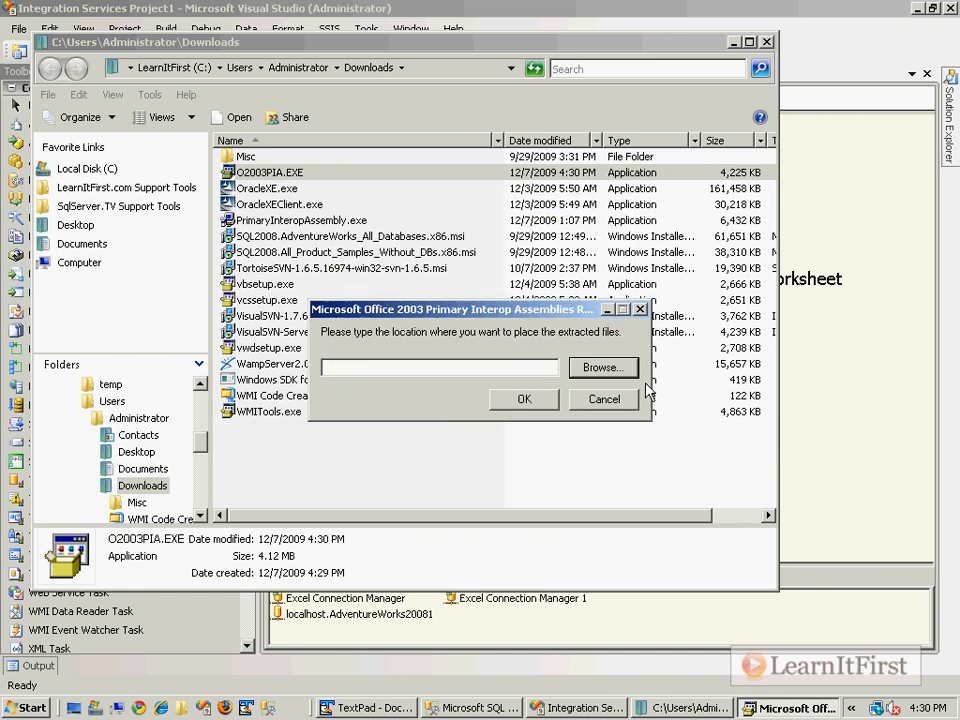
pyautogui.click(604, 368)
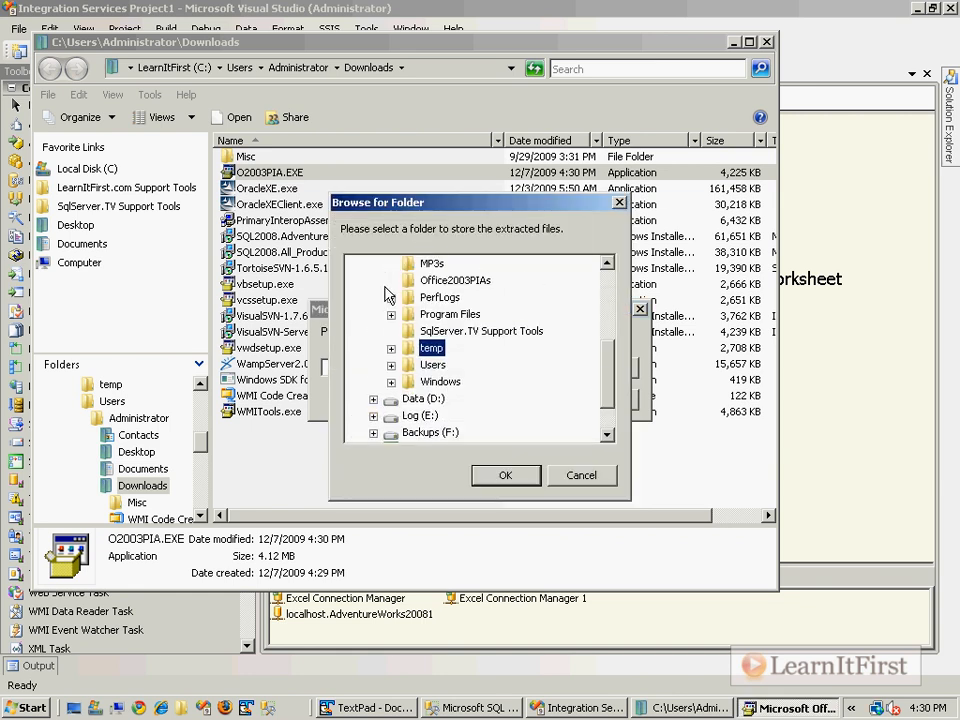
pyautogui.click(504, 476)
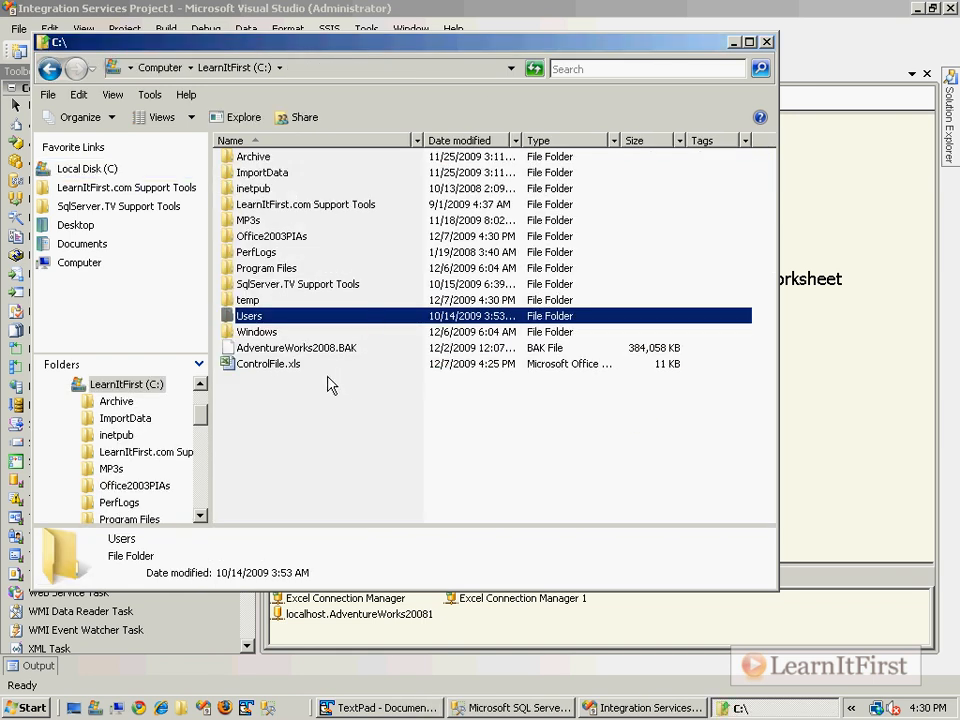
# Run o2003PIA.MSI from Office2003PIAs and dismiss the 'Office 2003 must be installed' message
pyautogui.doubleClick(272, 236)
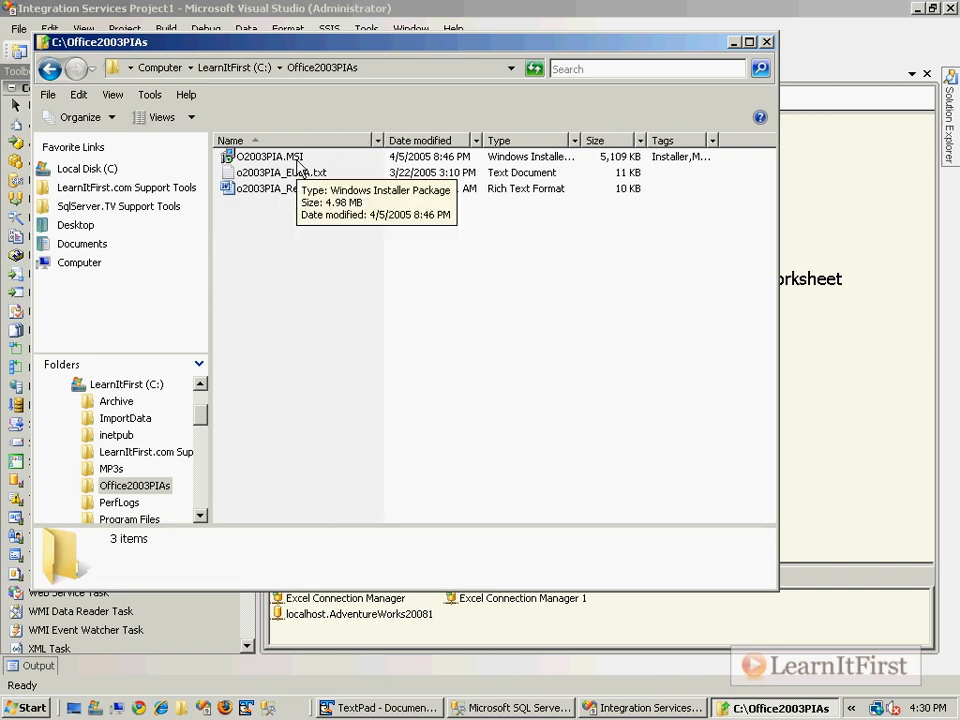
pyautogui.doubleClick(268, 156)
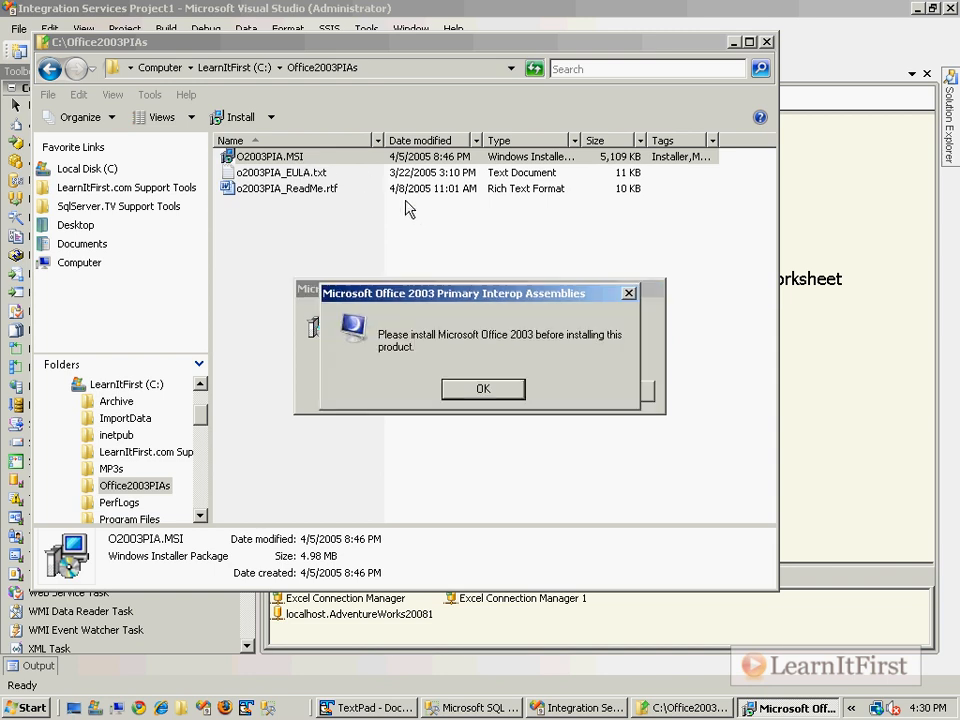
pyautogui.click(484, 388)
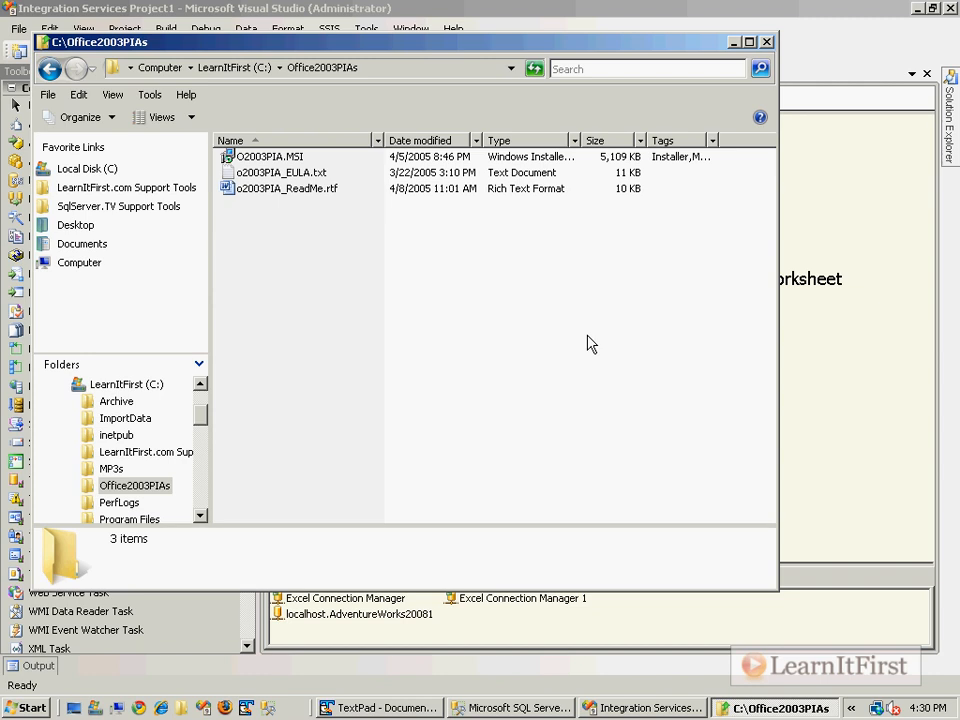
pyautogui.moveTo(428, 246)
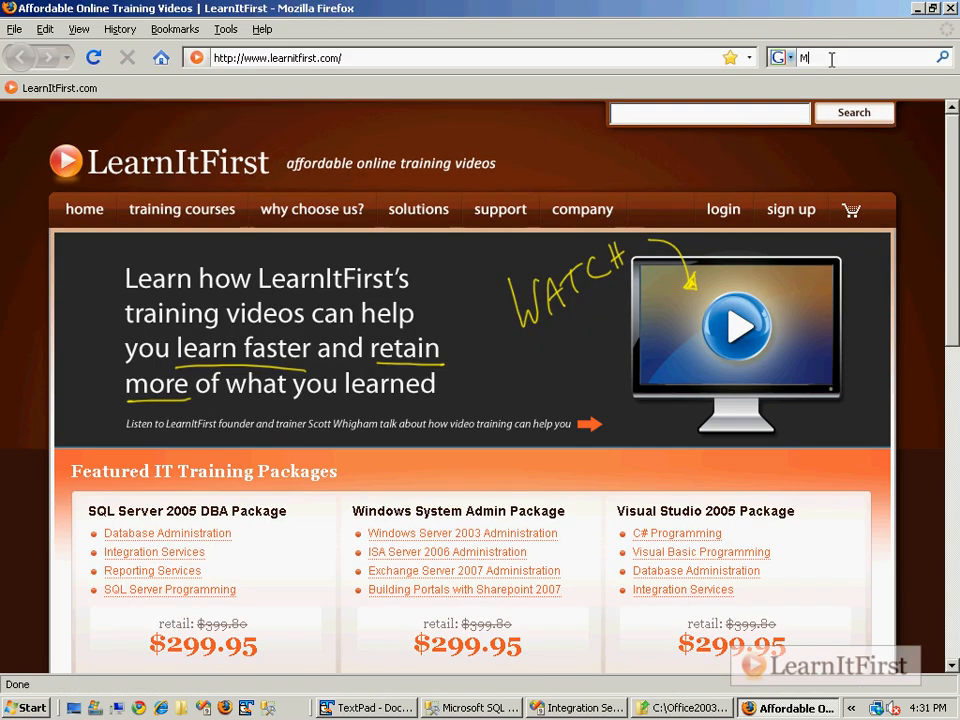
# Search the web for the 2007 Microsoft Office Primary Interop Assemblies
pyautogui.write('Microsoft 20')
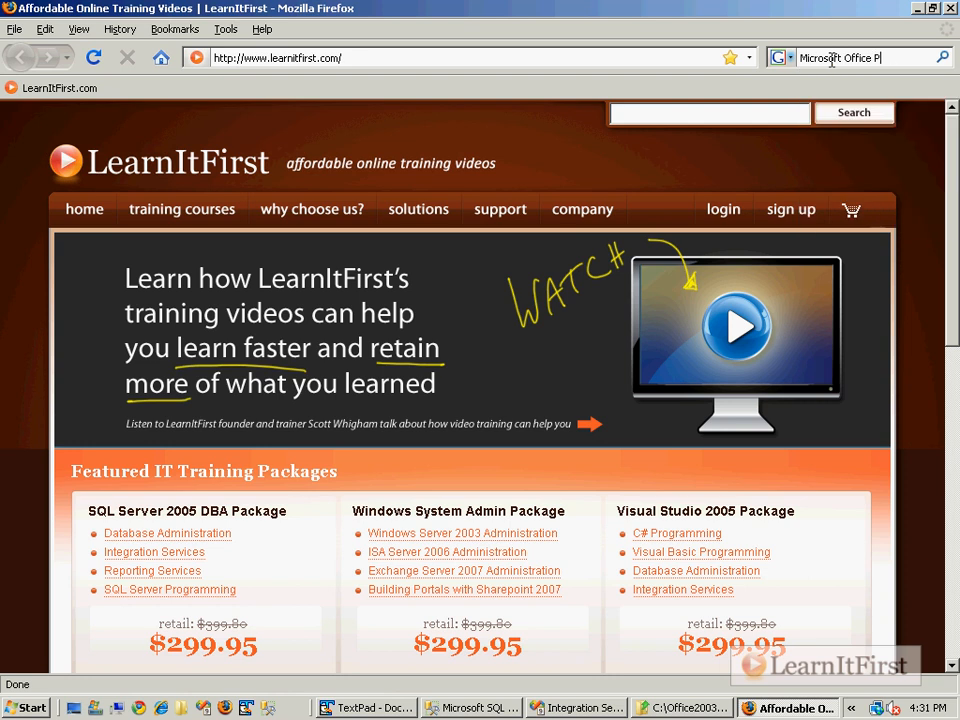
pyautogui.write('rimary Inter')
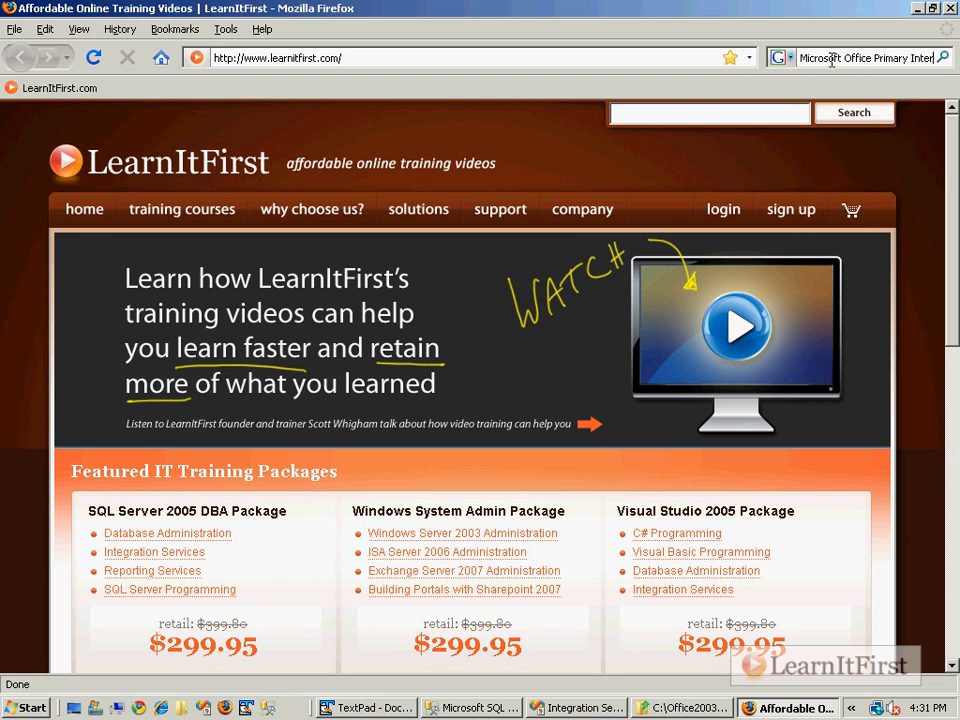
pyautogui.press('Return')
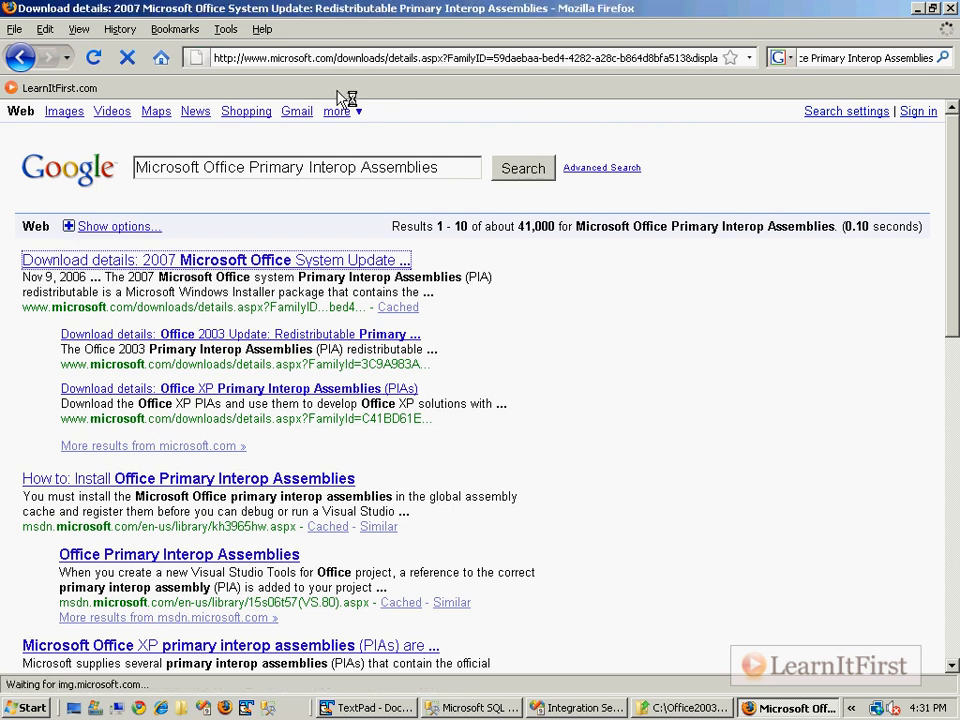
# Download the 2007 Office interop assemblies installer and show it in the Downloads folder
pyautogui.click(216, 260)
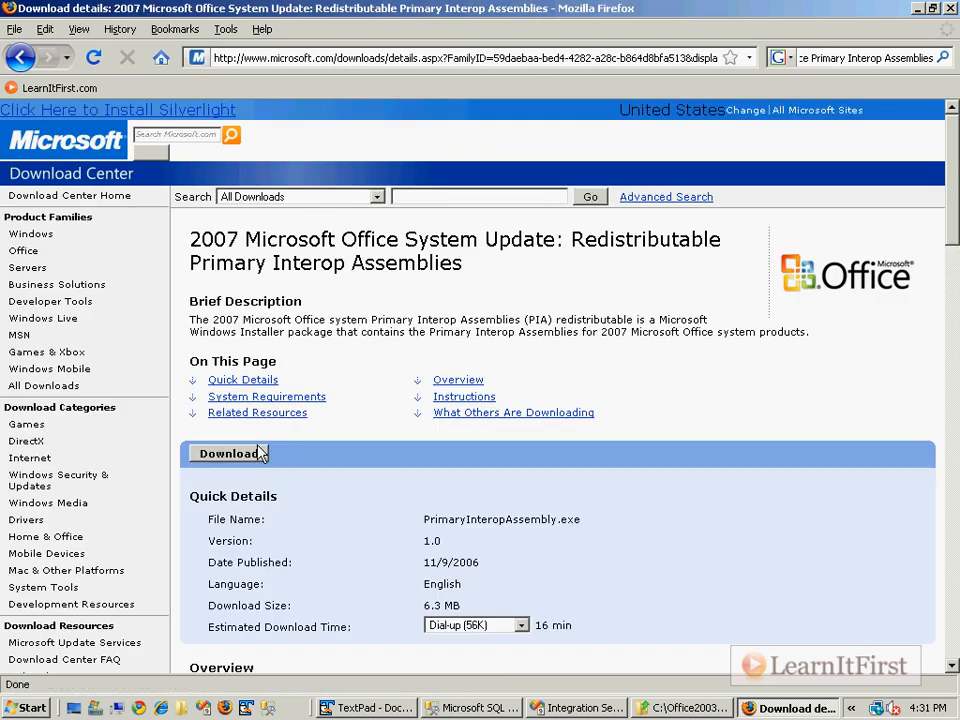
pyautogui.click(232, 452)
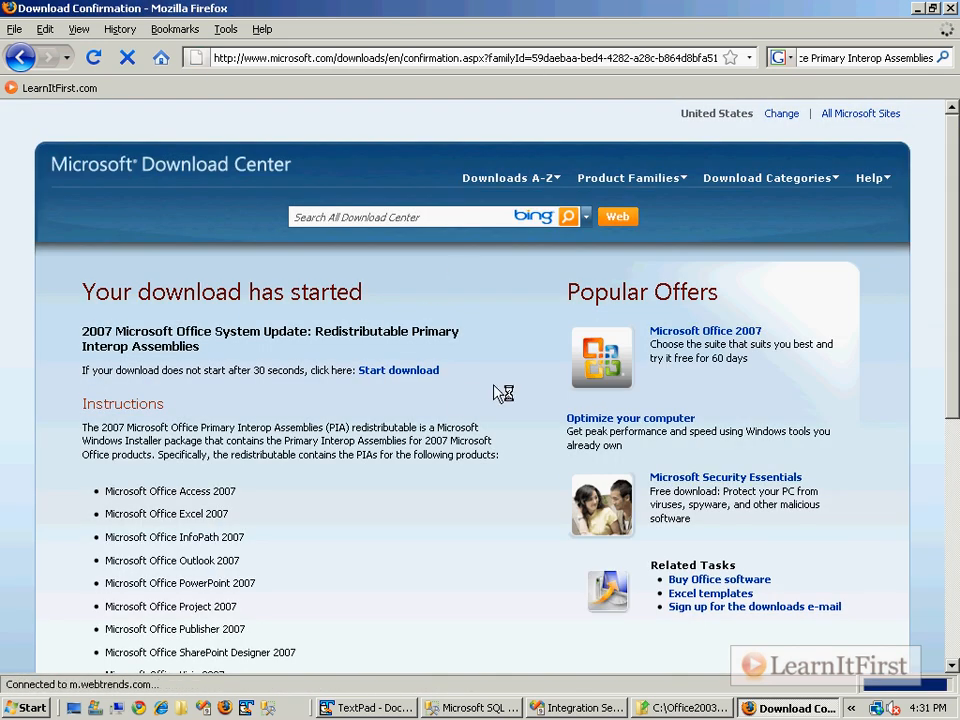
pyautogui.click(398, 370)
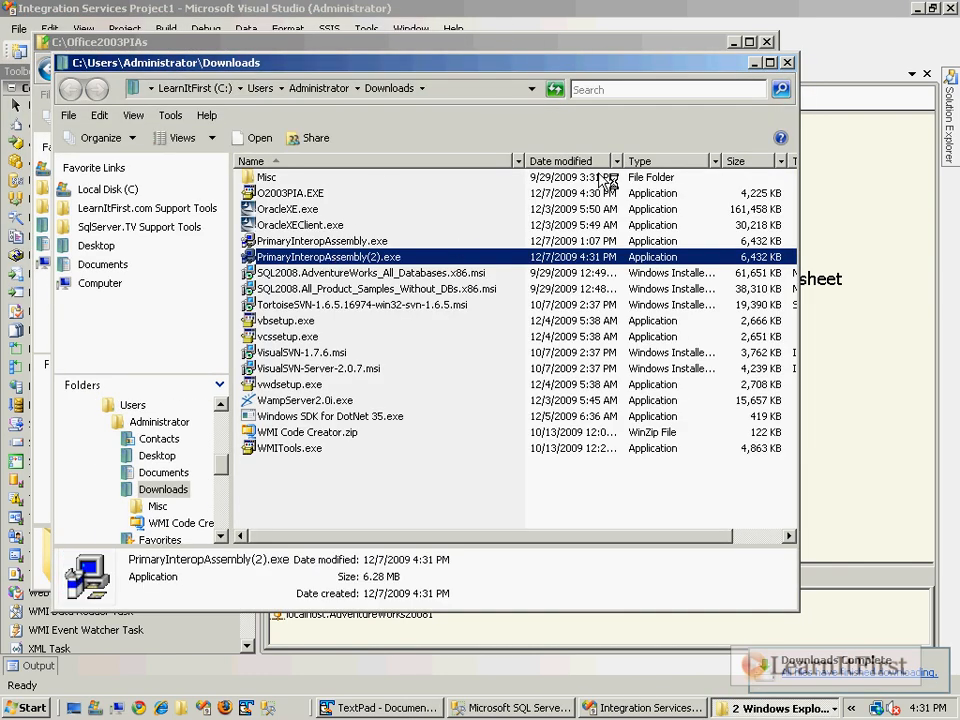
# Run PrimaryInteropAssembly(2).exe and extract it into a new Office2007PIAs folder on C:
pyautogui.doubleClick(328, 256)
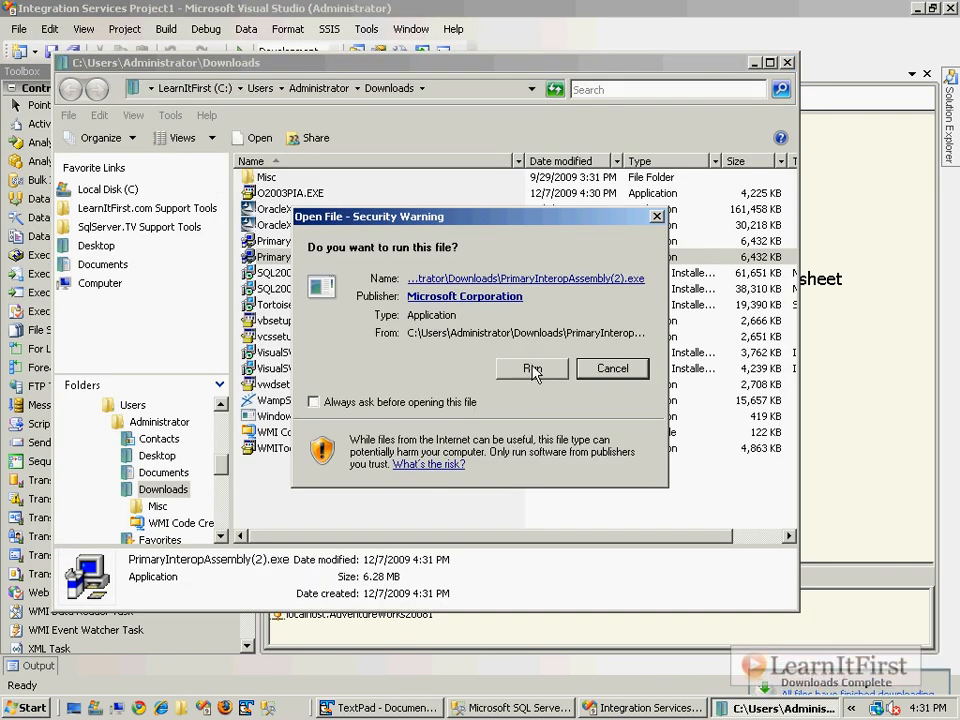
pyautogui.click(532, 368)
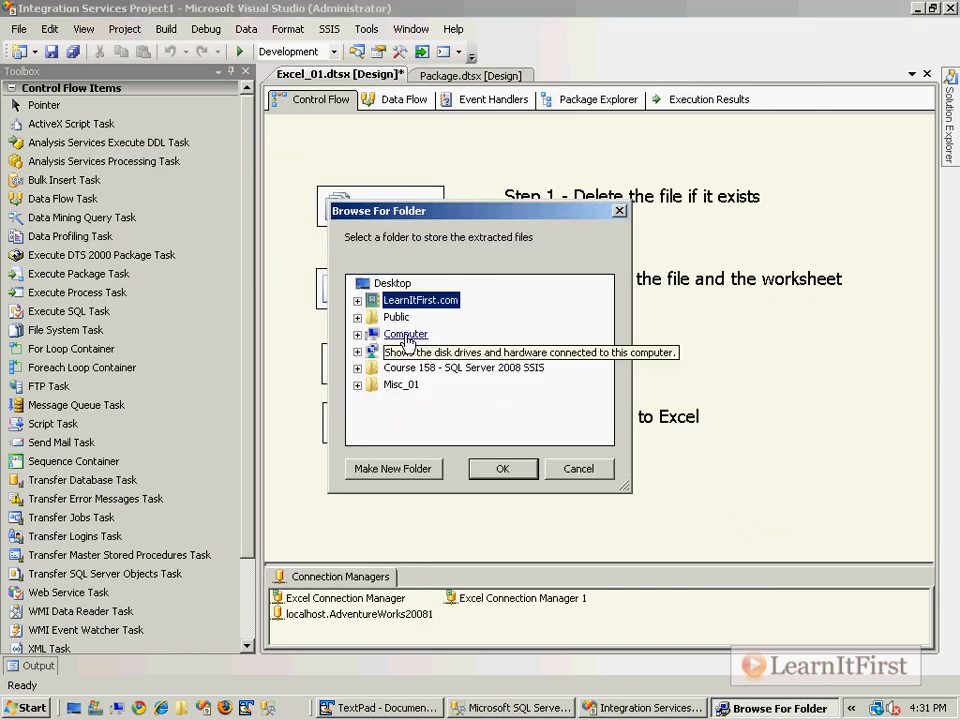
pyautogui.click(358, 300)
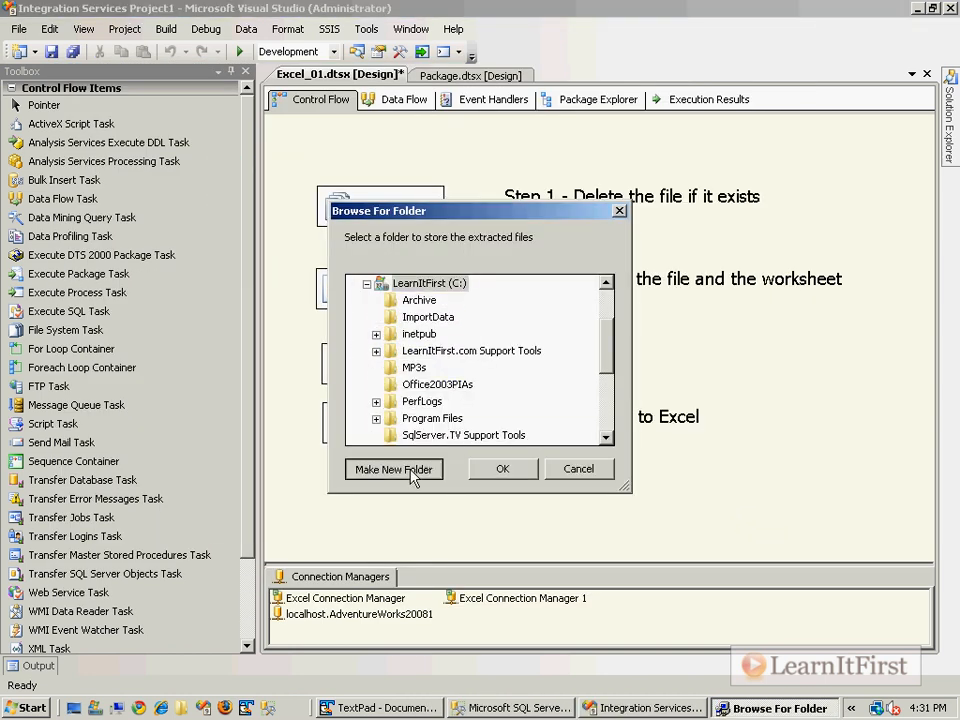
pyautogui.click(392, 468)
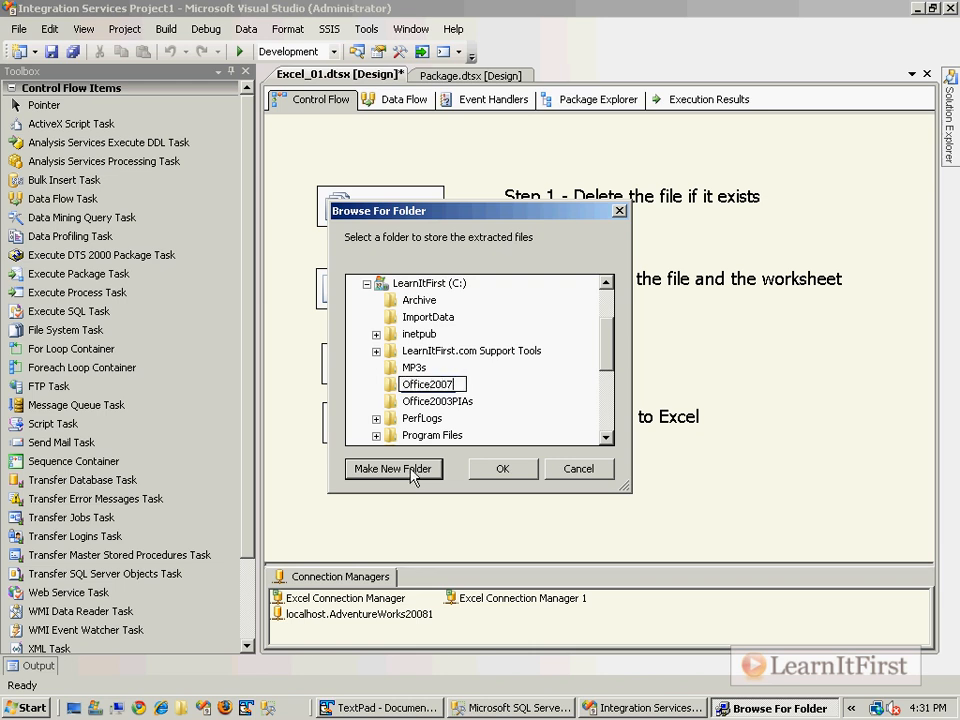
pyautogui.click(504, 468)
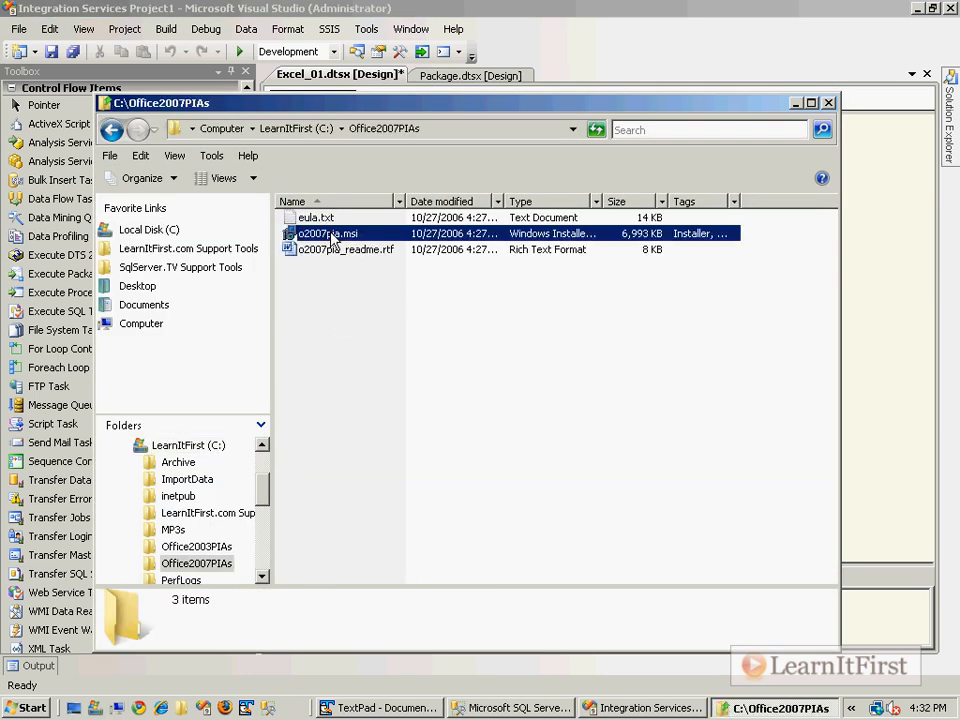
# Run the o2007pia.msi installer from C:\Office2007PIAs
pyautogui.doubleClick(328, 232)
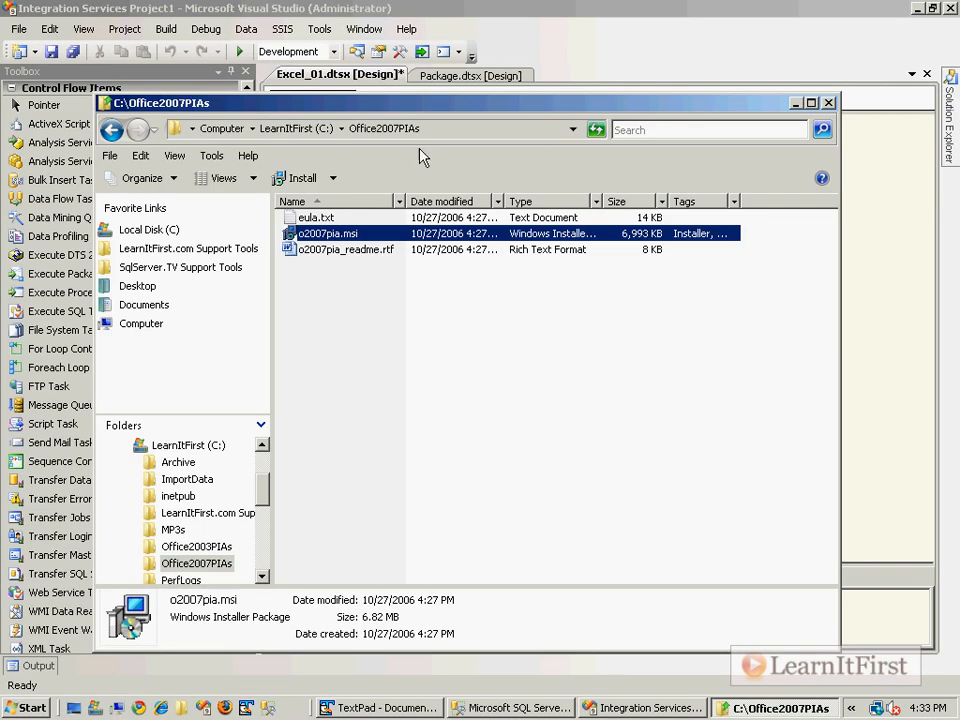
# Browse to C:\Windows\assembly and review the Microsoft.Office.Interop assemblies at version 12.0.0.0
pyautogui.click(370, 130)
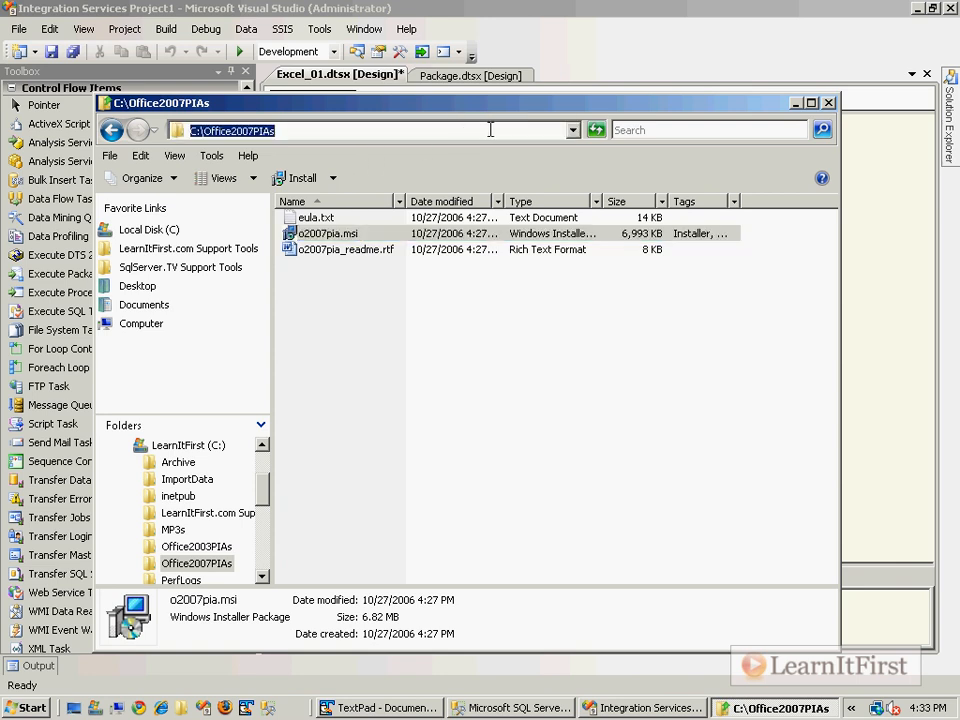
pyautogui.click(148, 228)
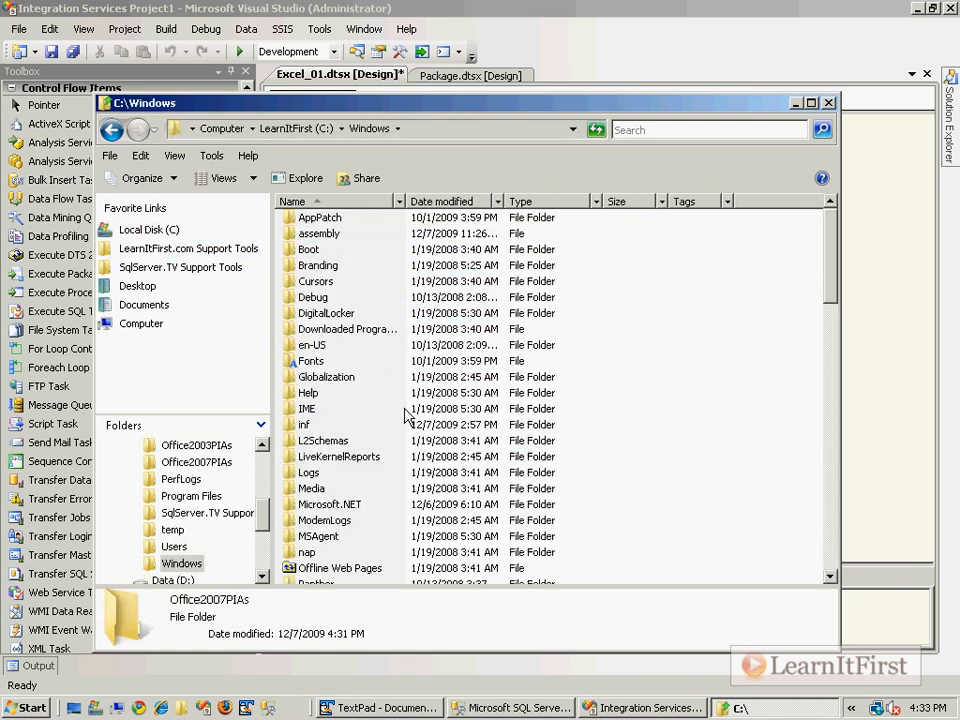
pyautogui.click(318, 232)
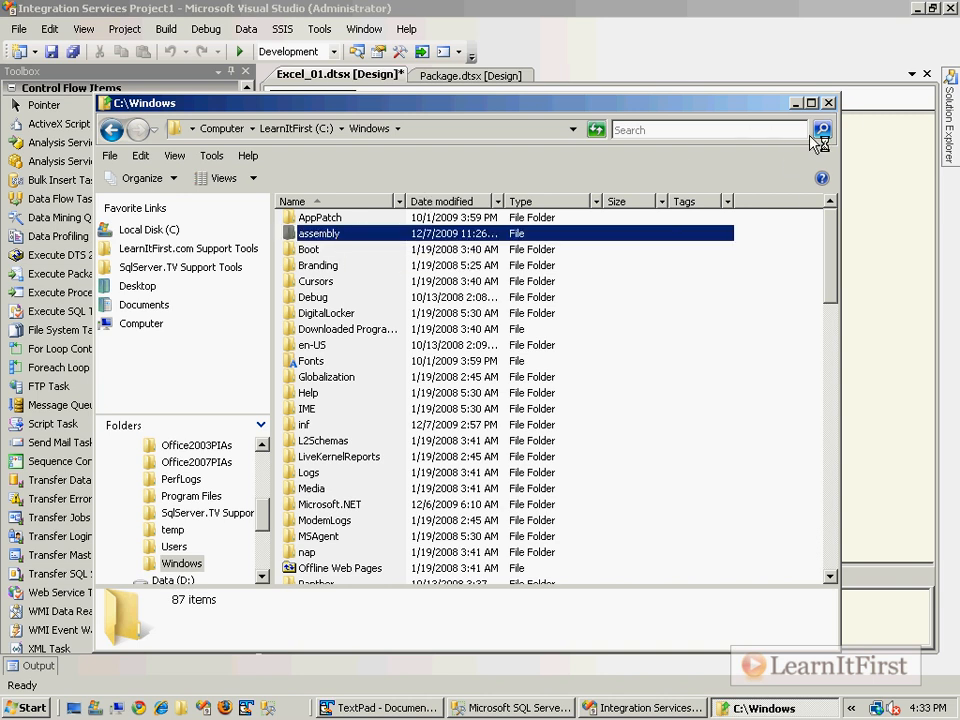
pyautogui.doubleClick(320, 232)
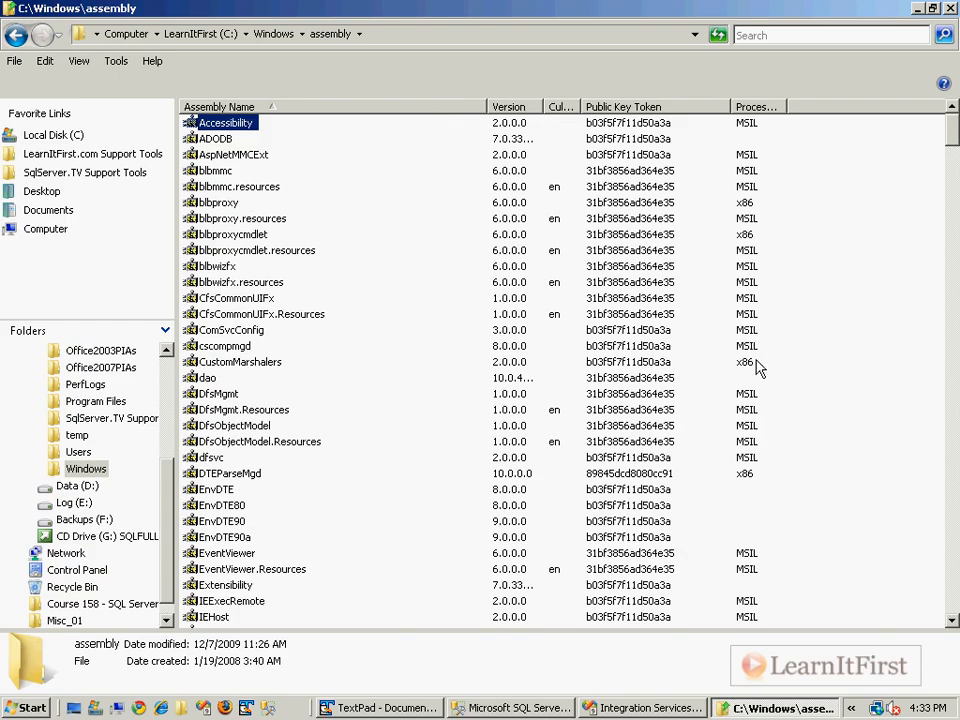
pyautogui.scroll(-3)
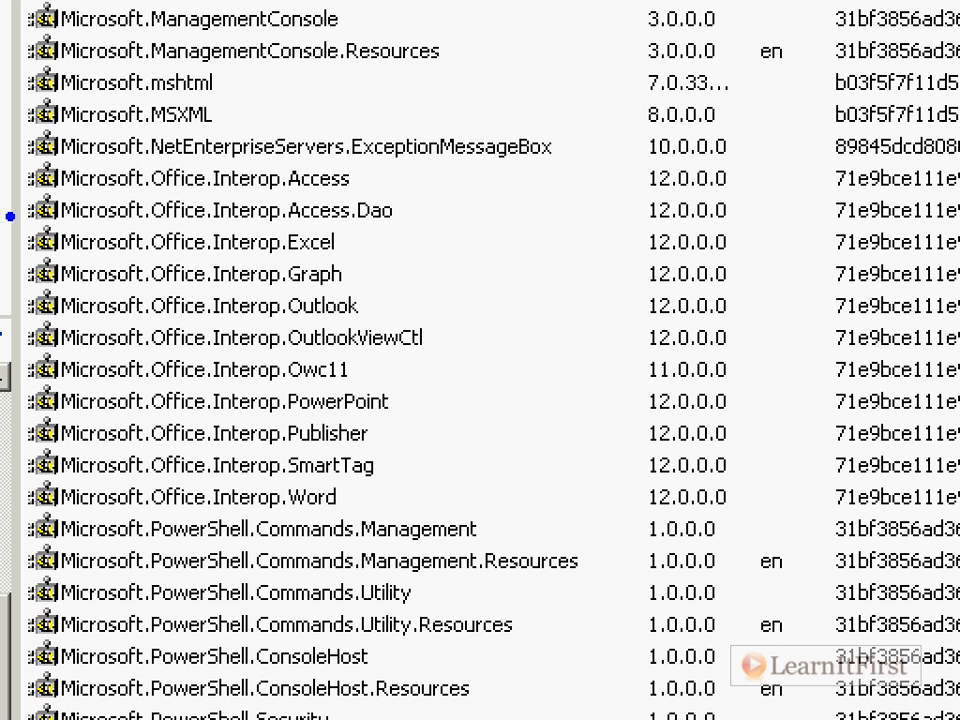
pyautogui.click(200, 240)
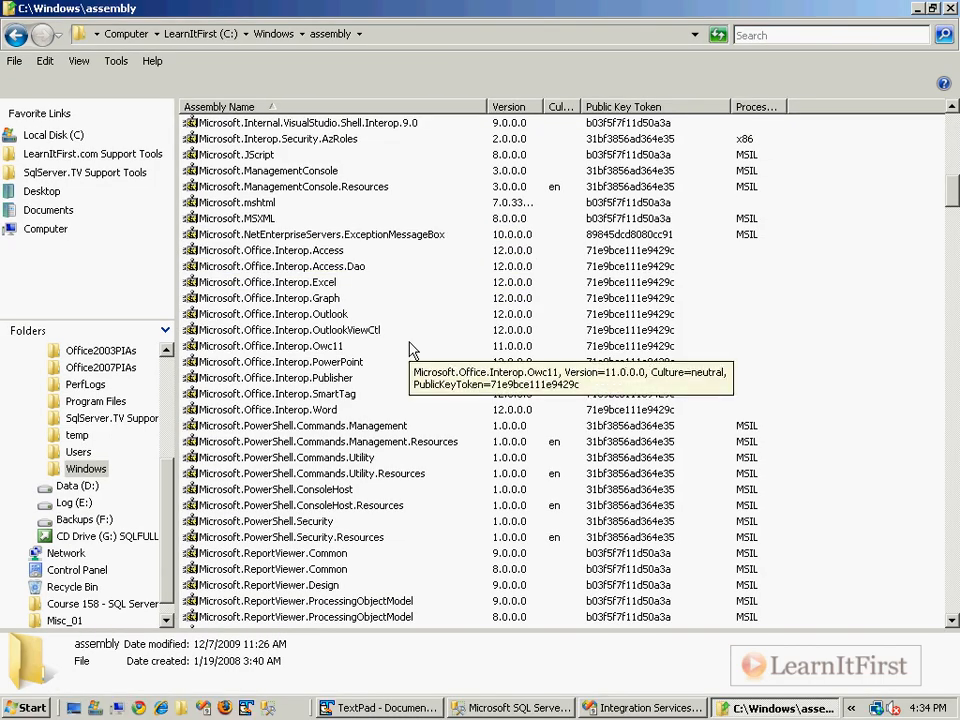
pyautogui.moveTo(412, 348)
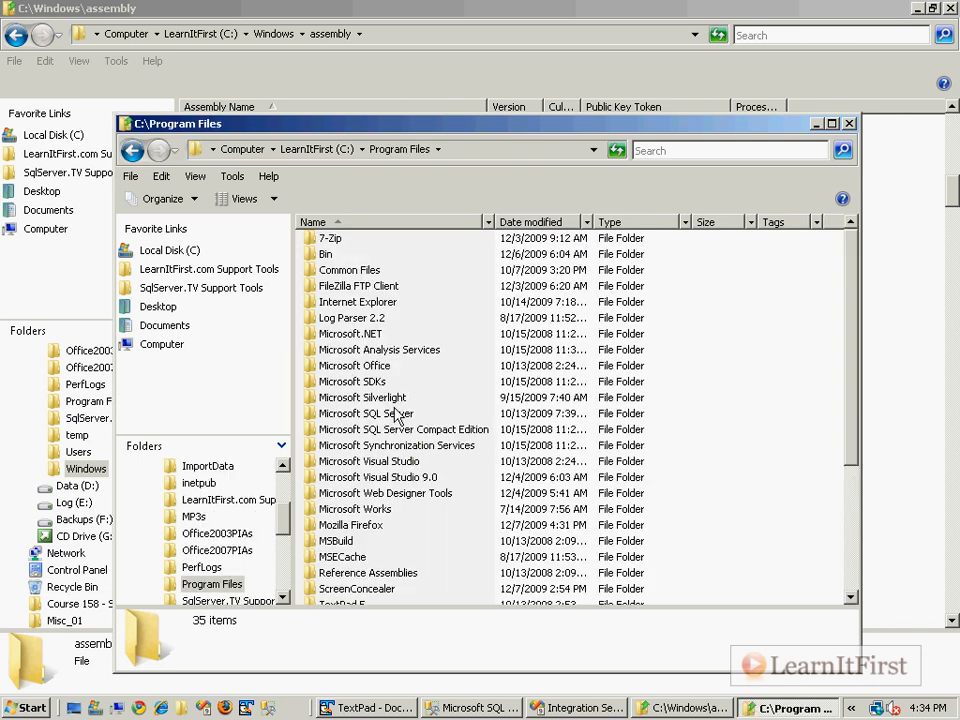
# Drill down through Microsoft SQL Server > 100 > SDK into the Assemblies folder
pyautogui.doubleClick(366, 412)
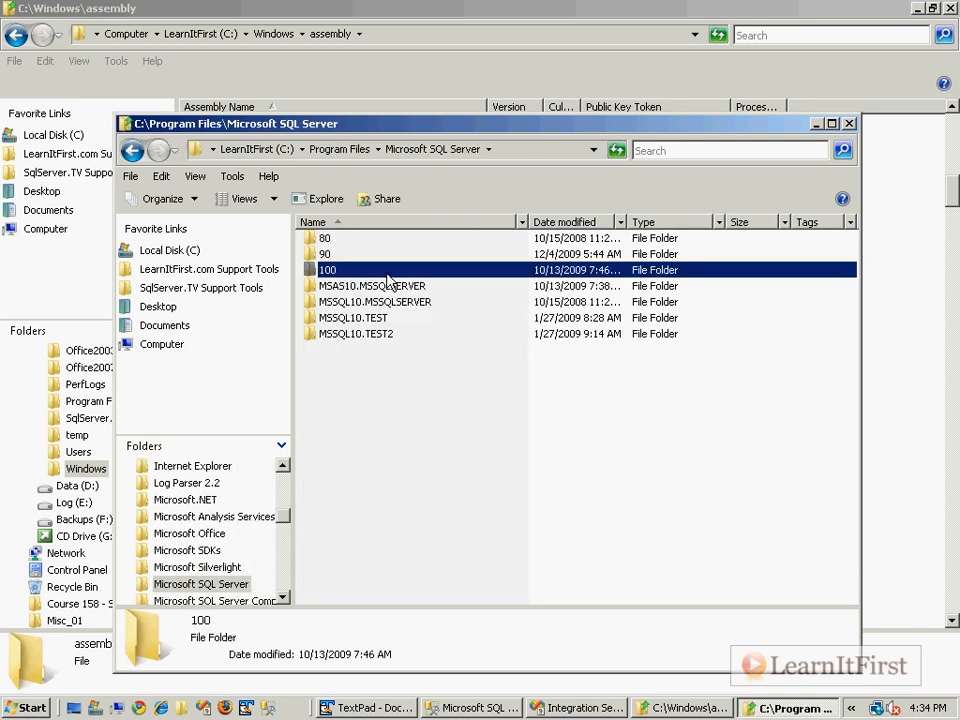
pyautogui.doubleClick(328, 268)
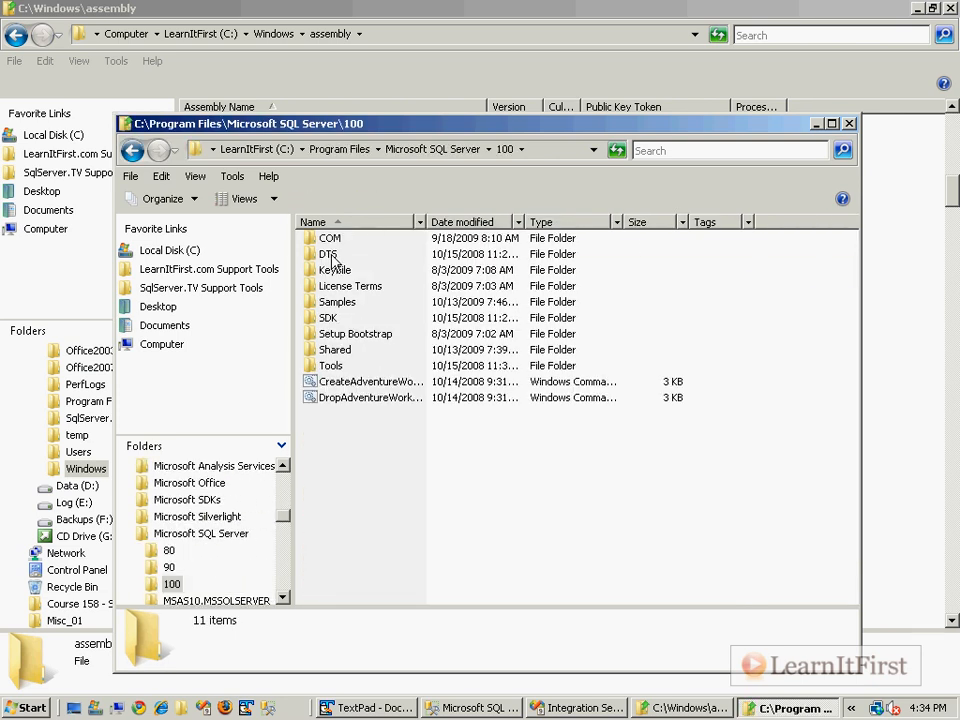
pyautogui.doubleClick(328, 316)
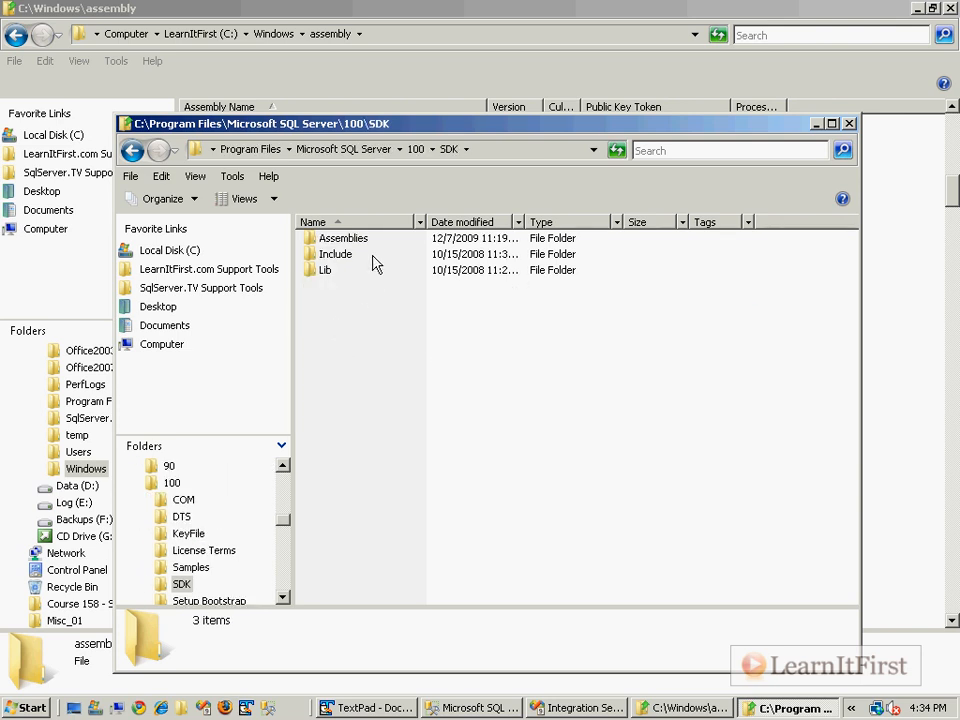
pyautogui.doubleClick(344, 238)
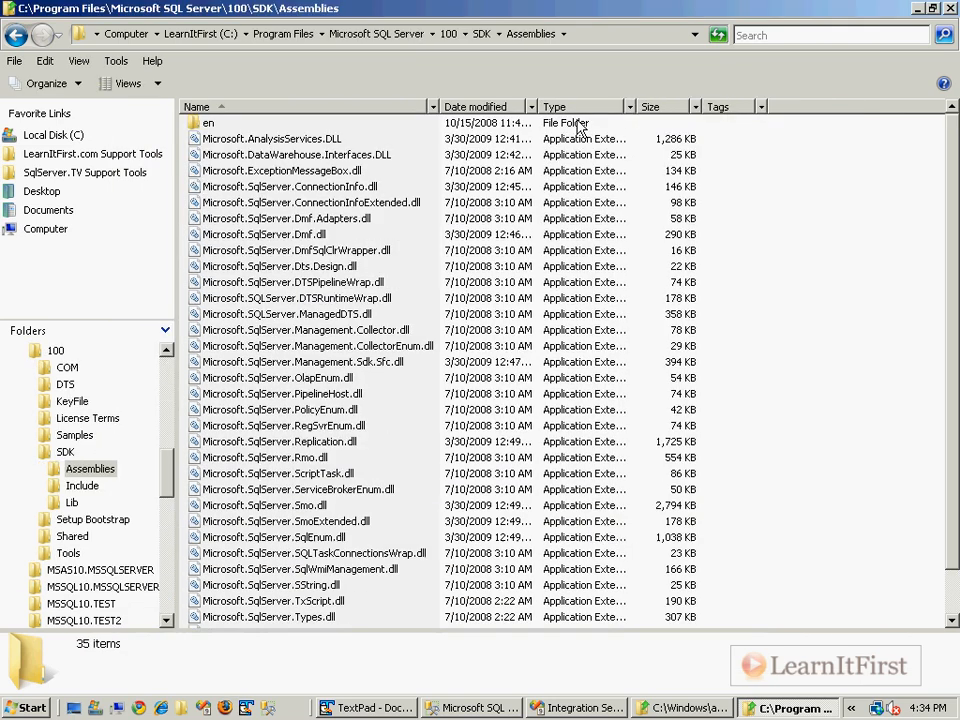
pyautogui.moveTo(490, 250)
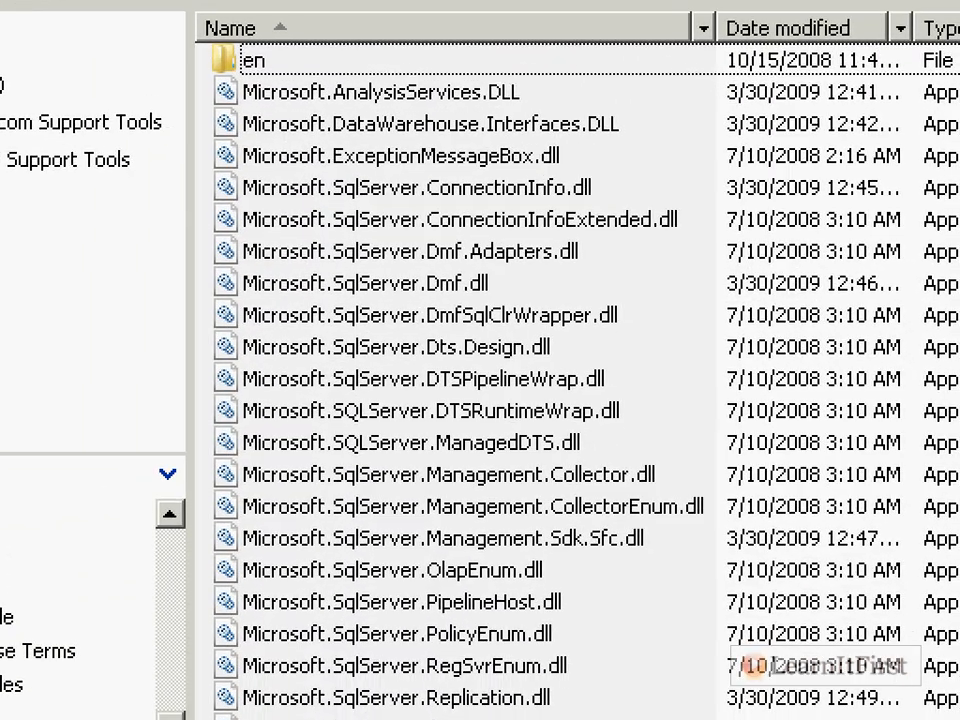
pyautogui.moveTo(668, 272)
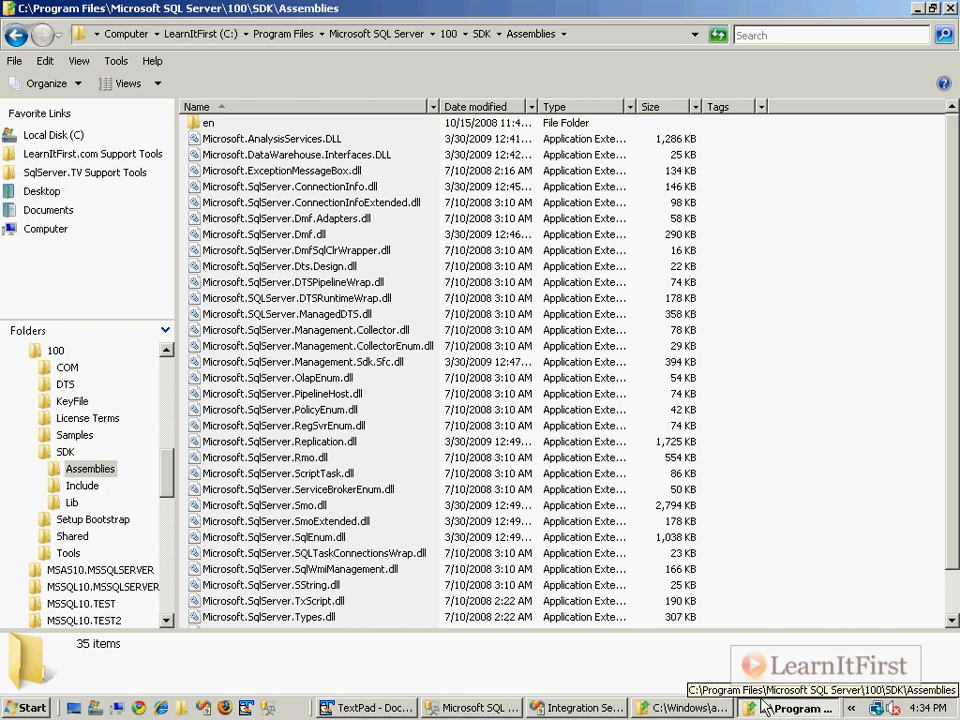
pyautogui.moveTo(608, 8)
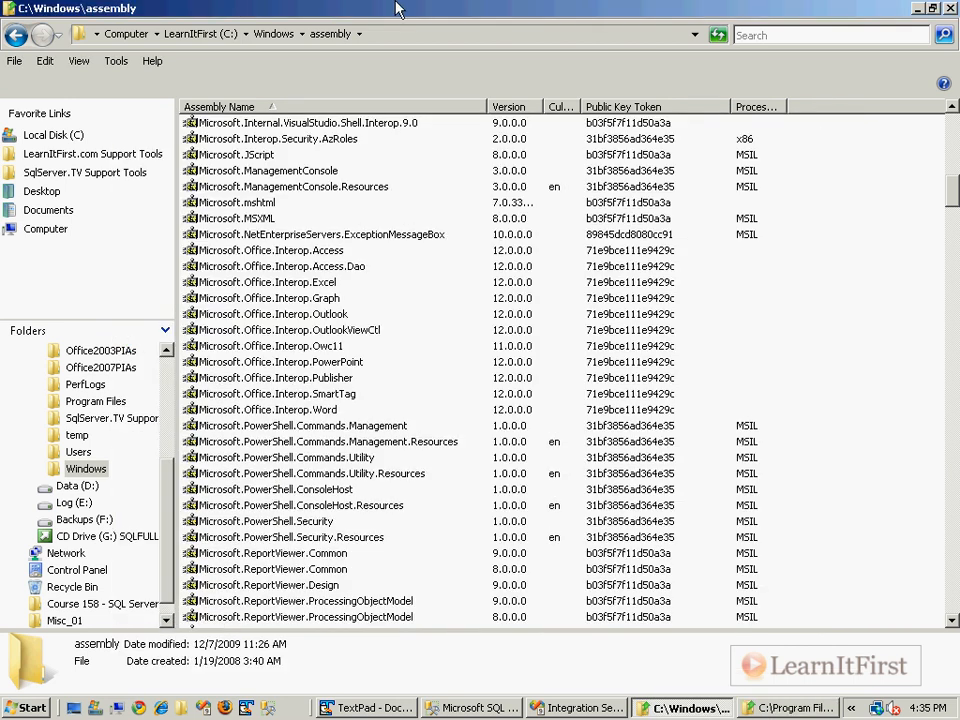
pyautogui.moveTo(460, 46)
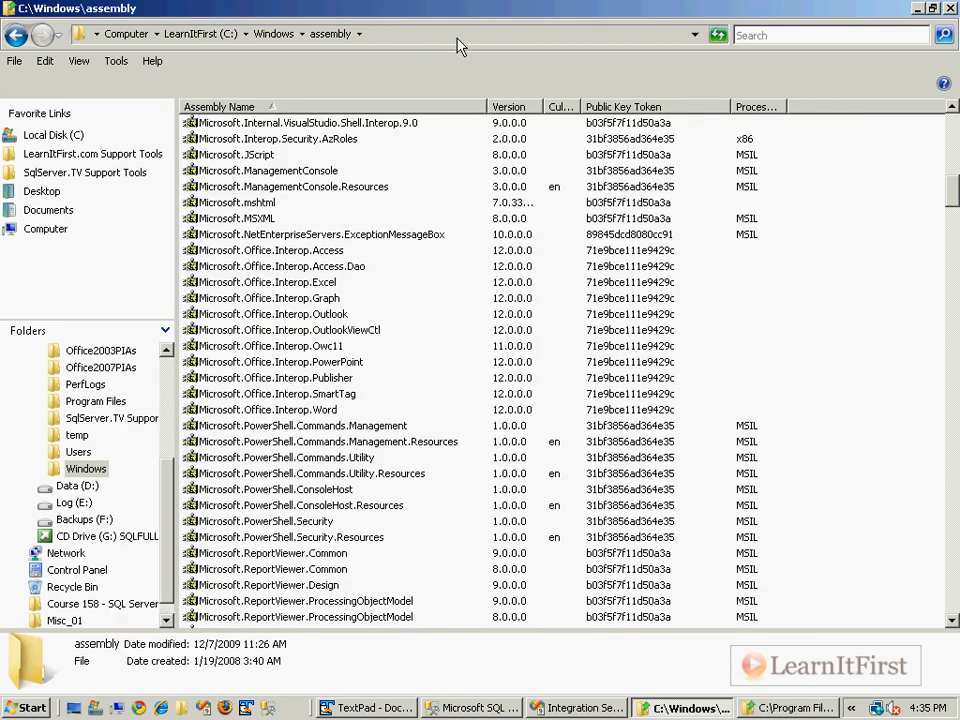
pyautogui.click(200, 32)
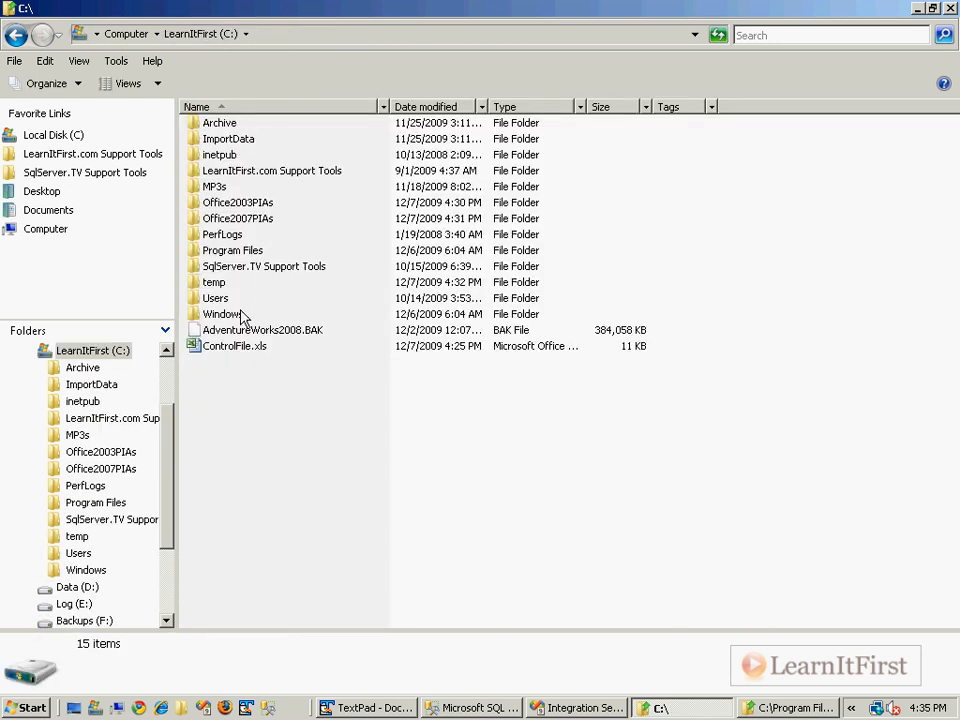
pyautogui.moveTo(220, 330)
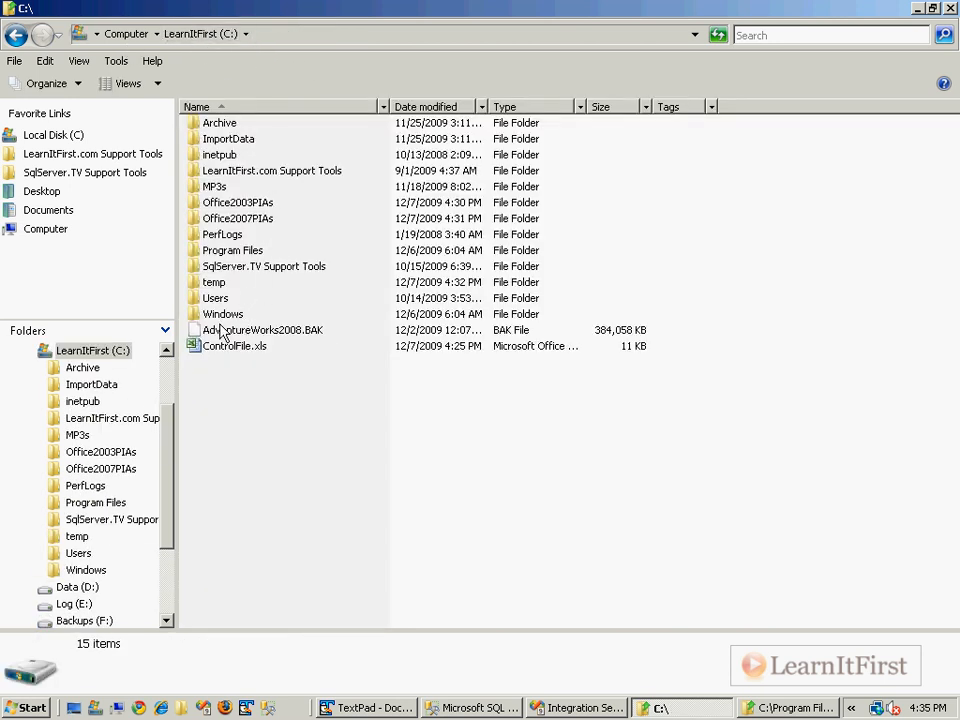
pyautogui.doubleClick(224, 314)
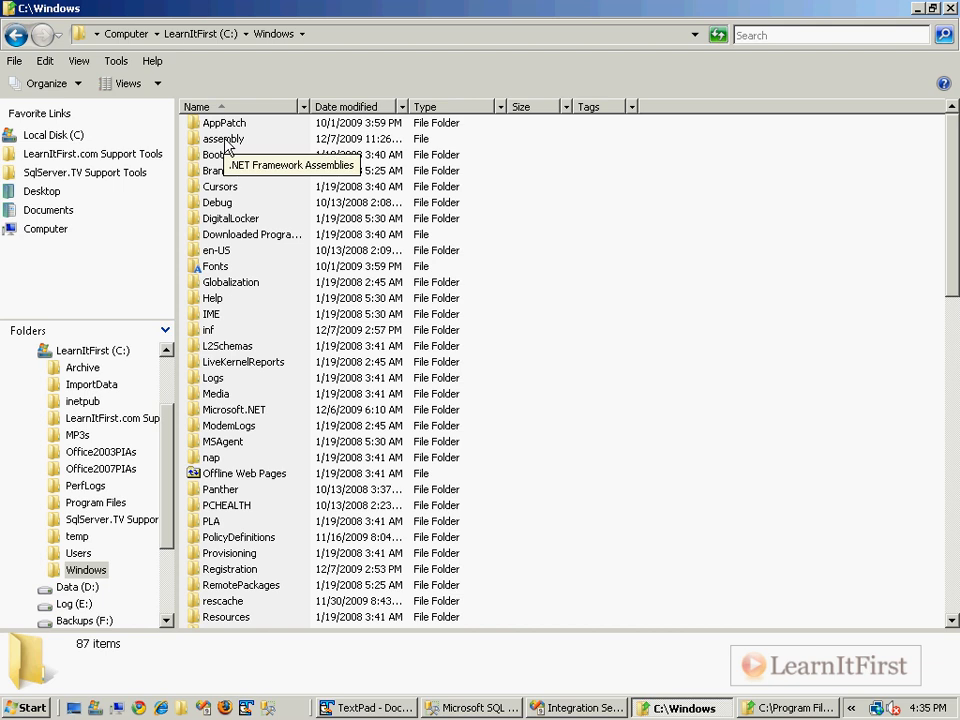
pyautogui.click(224, 138)
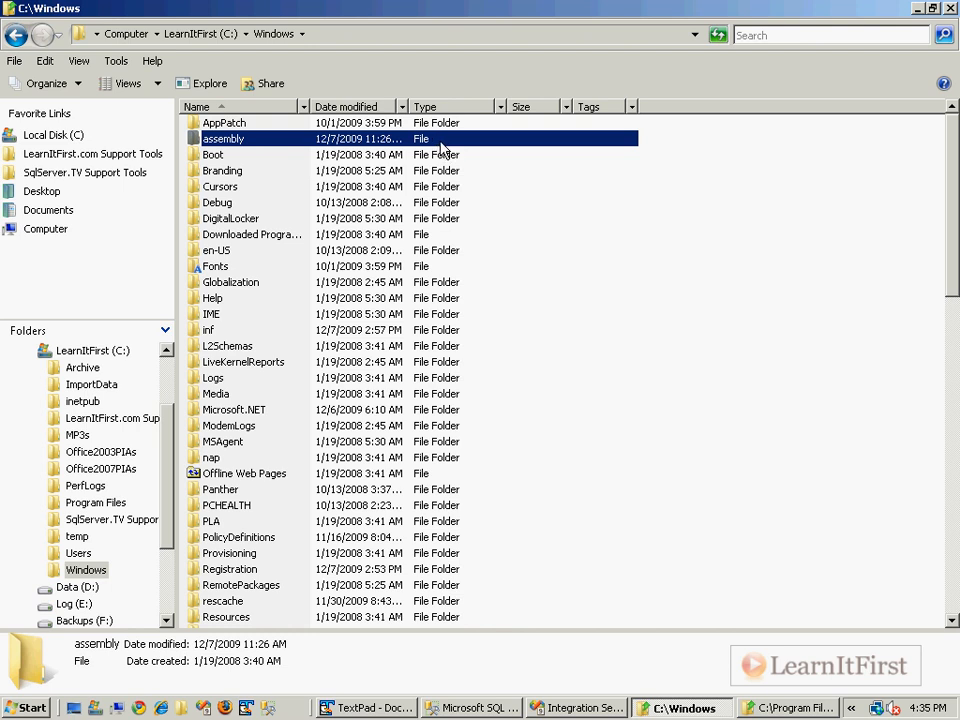
pyautogui.doubleClick(224, 138)
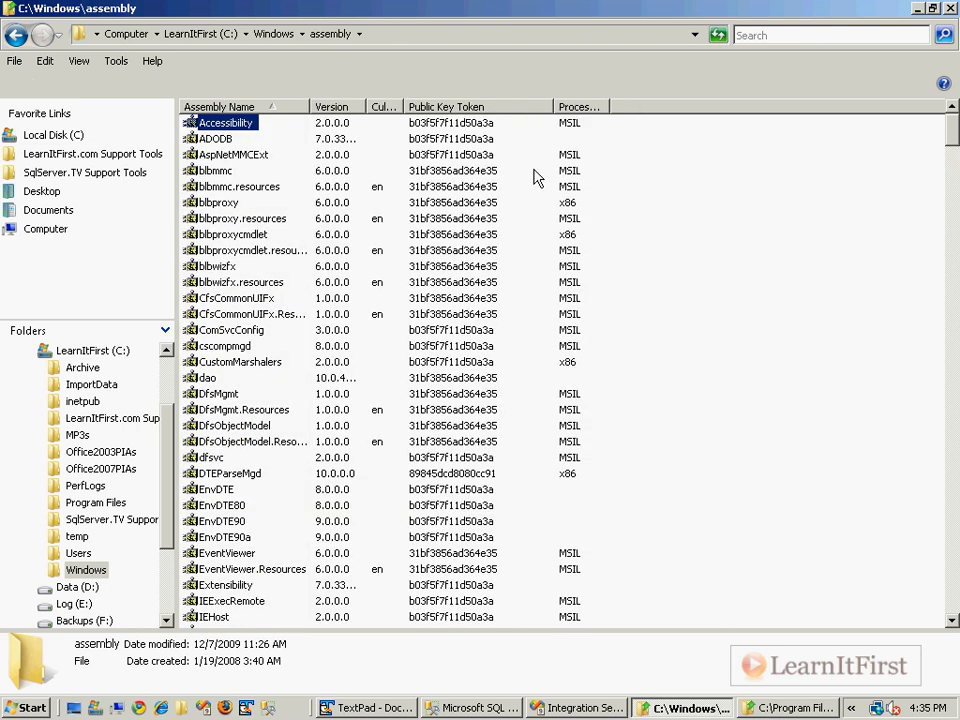
pyautogui.rightClick(540, 176)
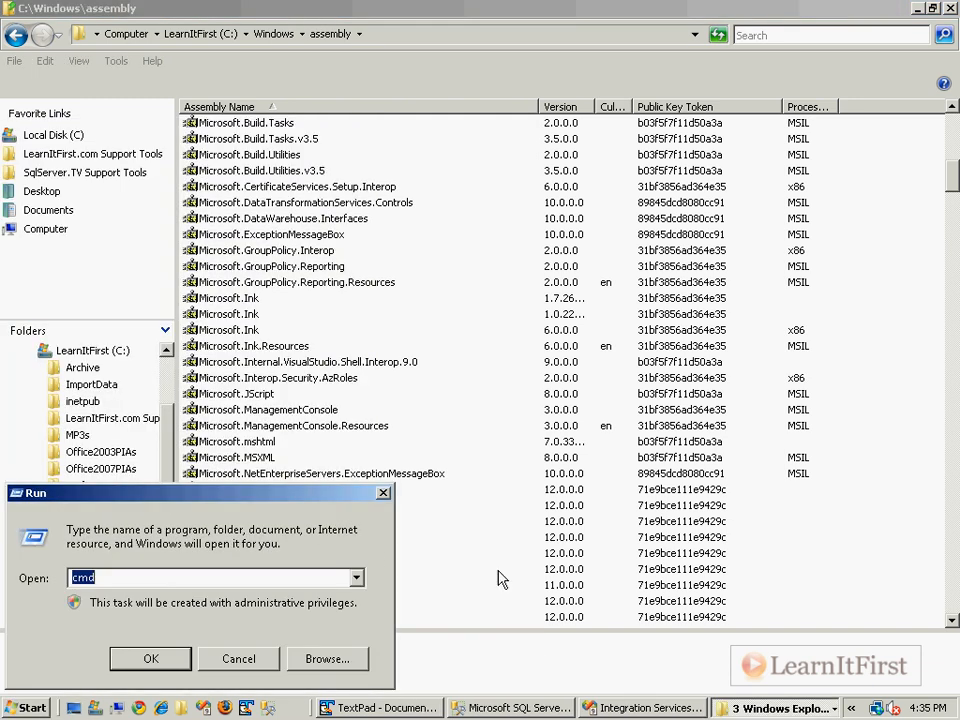
pyautogui.moveTo(364, 400)
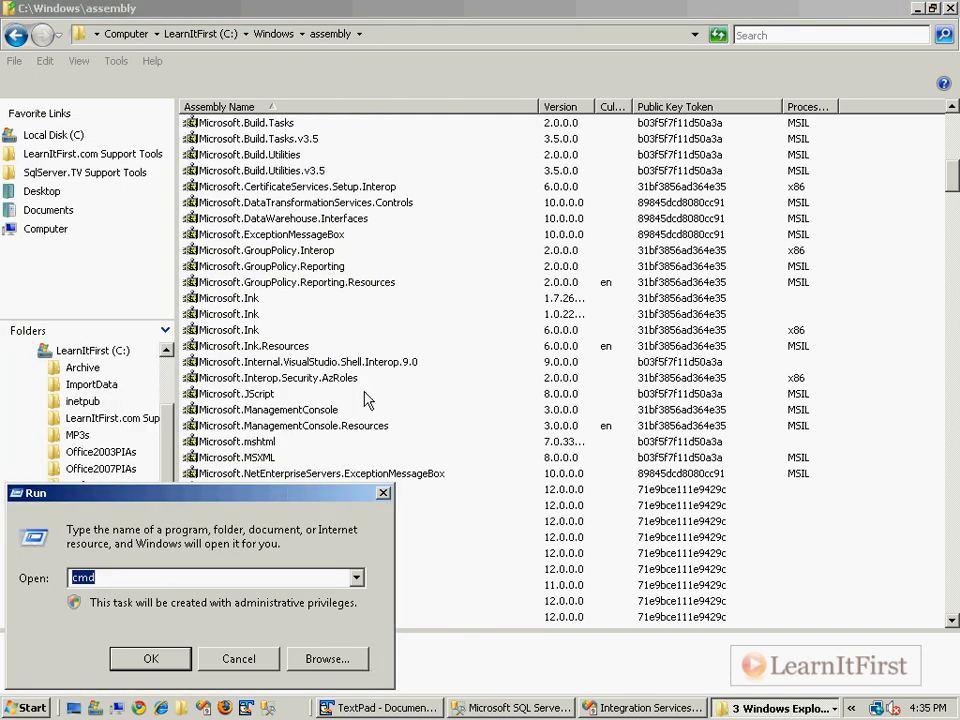
# Try running c:\windows\assembly\Microsoft.Office.Inter... and dismiss the location-not-available error
pyautogui.scroll(-3)
pyautogui.write(':\\windows')
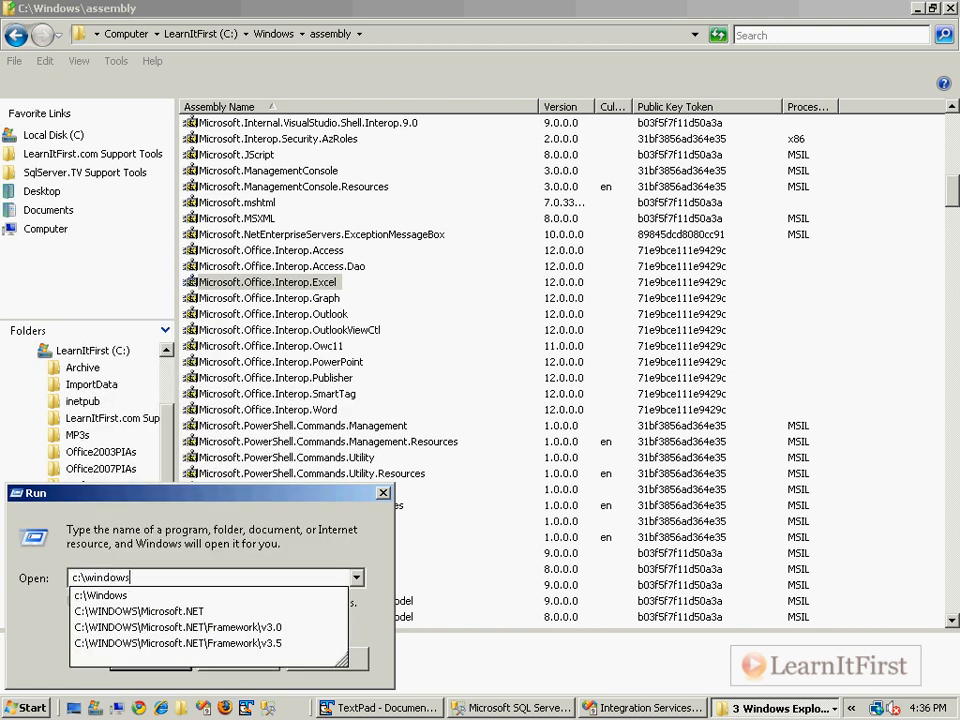
pyautogui.write('\\assembly')
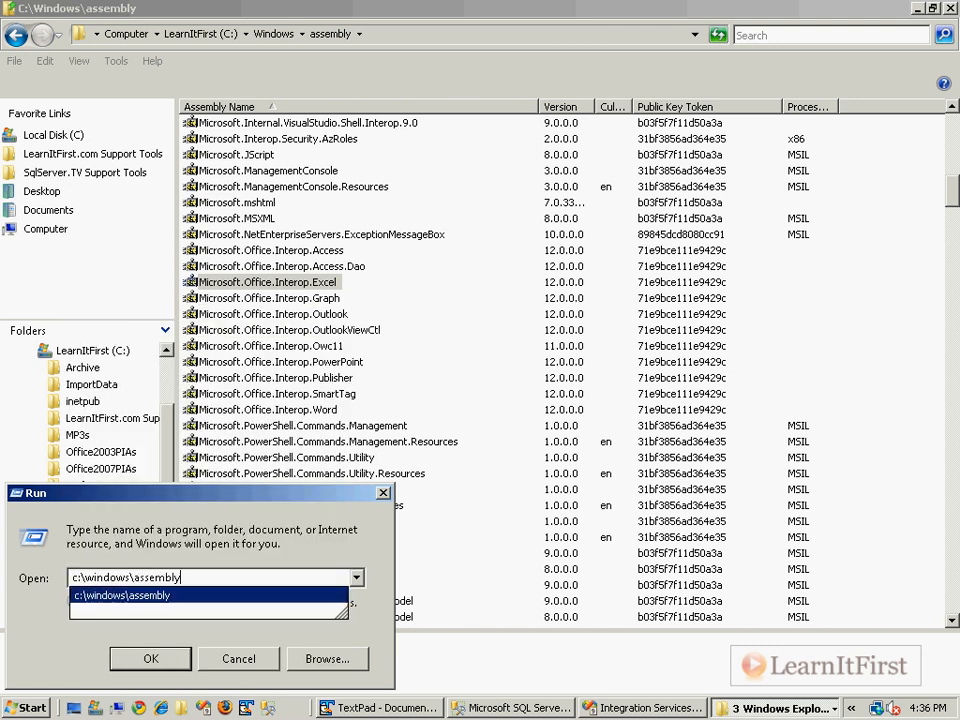
pyautogui.write('\\Mi')
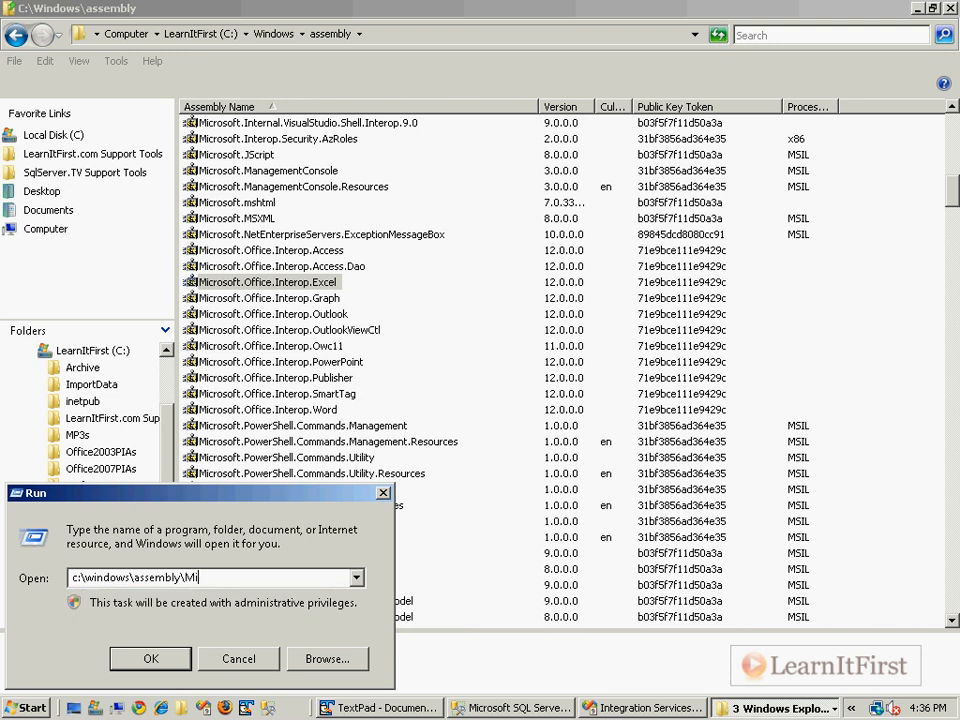
pyautogui.write('crosoft.Of')
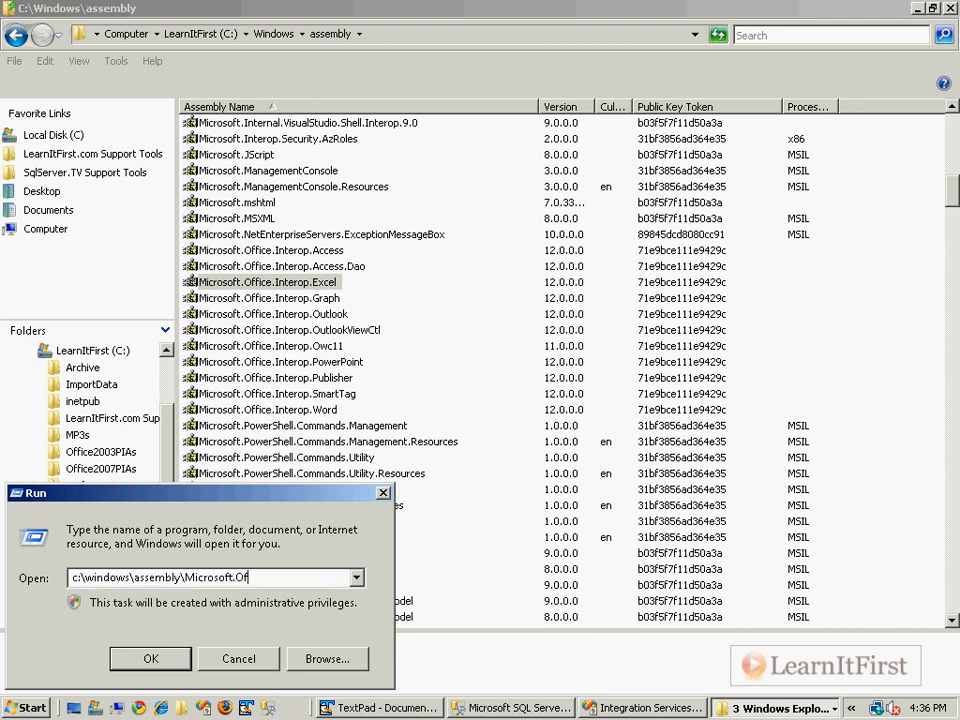
pyautogui.write('fice.Interop.Excel')
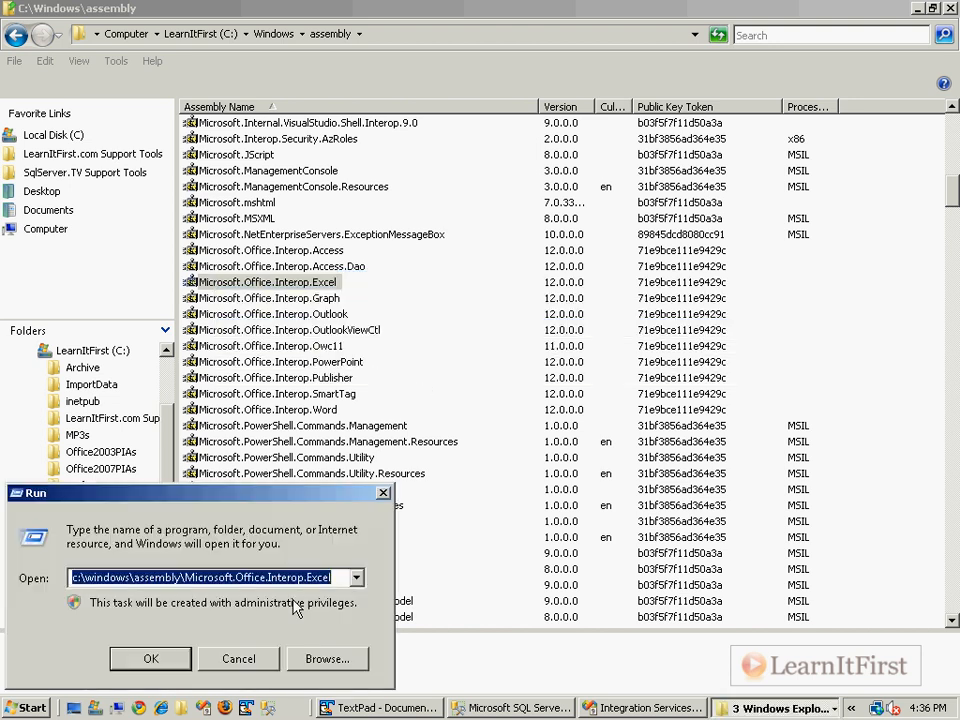
pyautogui.click(152, 658)
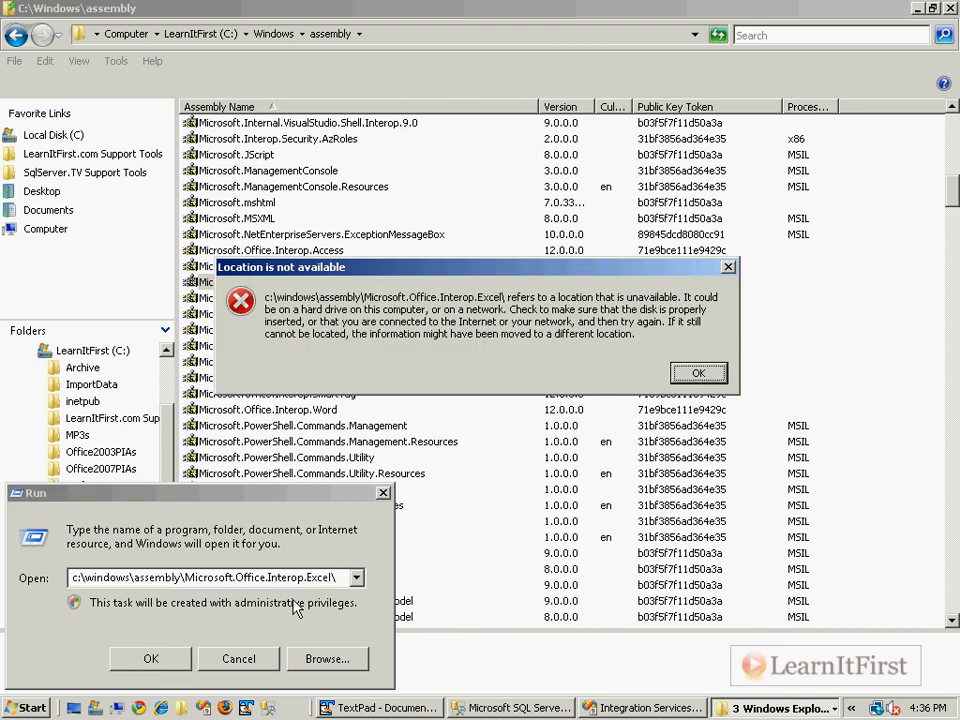
pyautogui.click(700, 374)
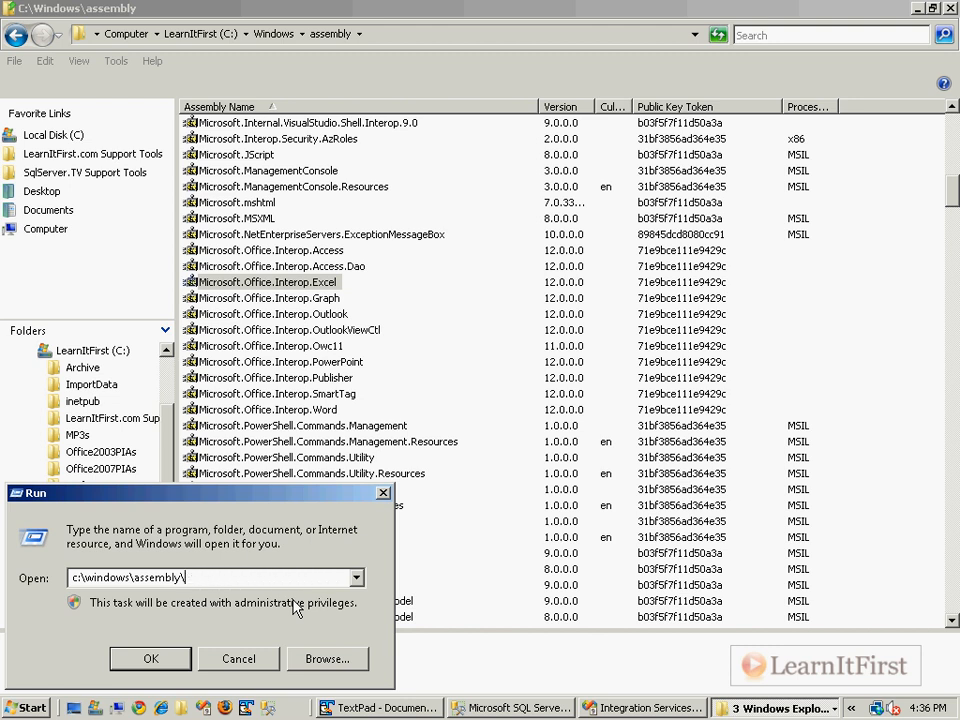
# Open the c:\windows\assembly folder path and bring the Run prompt back up to extend it
pyautogui.click(150, 658)
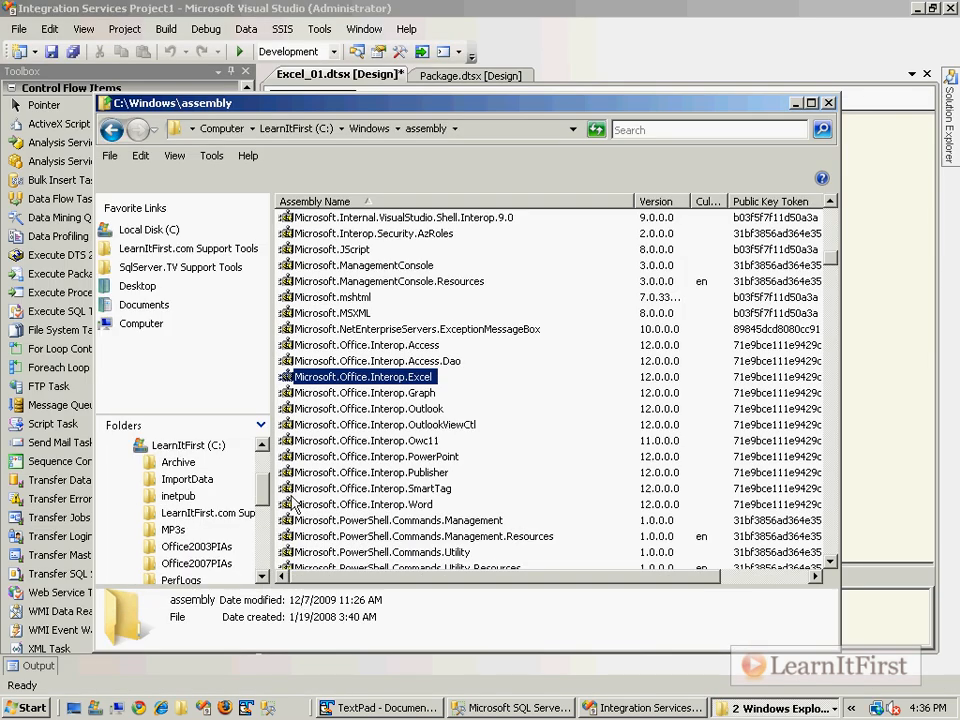
pyautogui.click(30, 708)
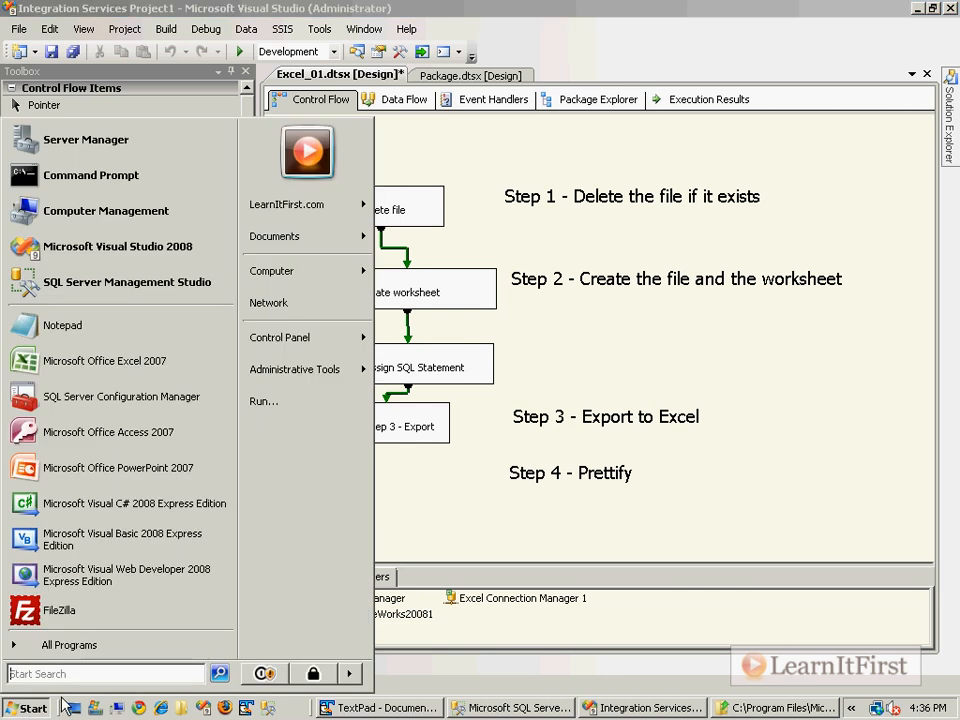
pyautogui.click(264, 400)
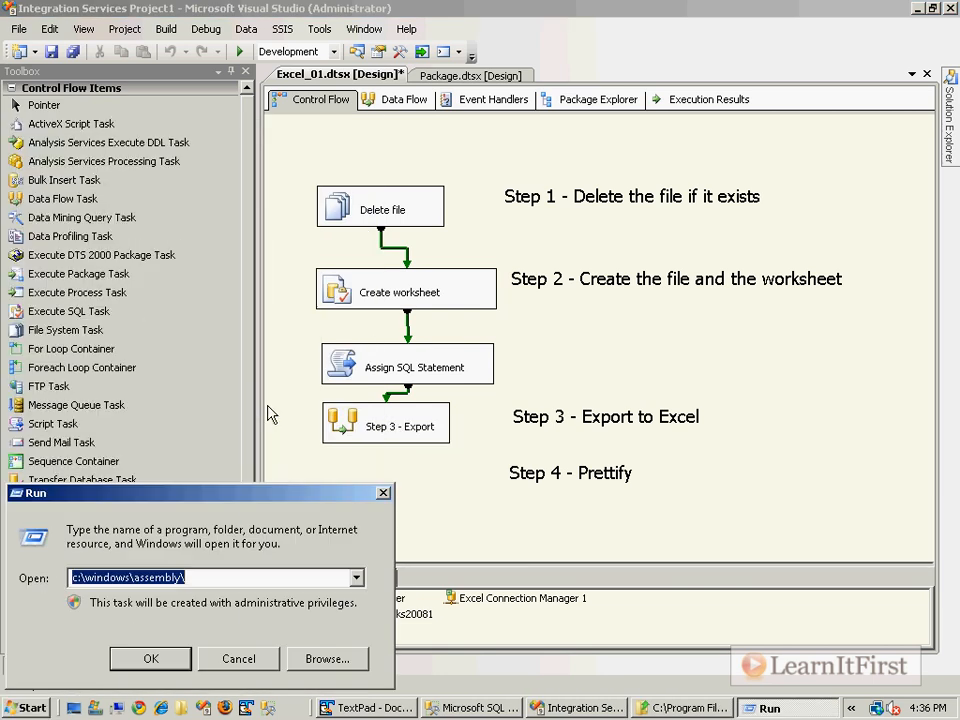
pyautogui.click(212, 576)
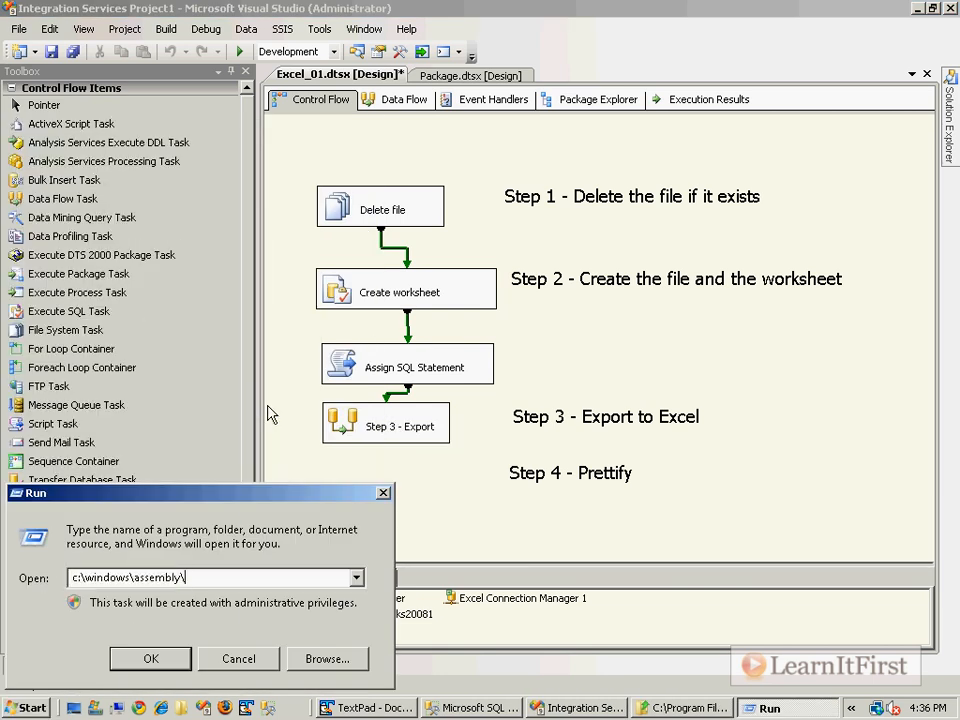
pyautogui.click(28, 708)
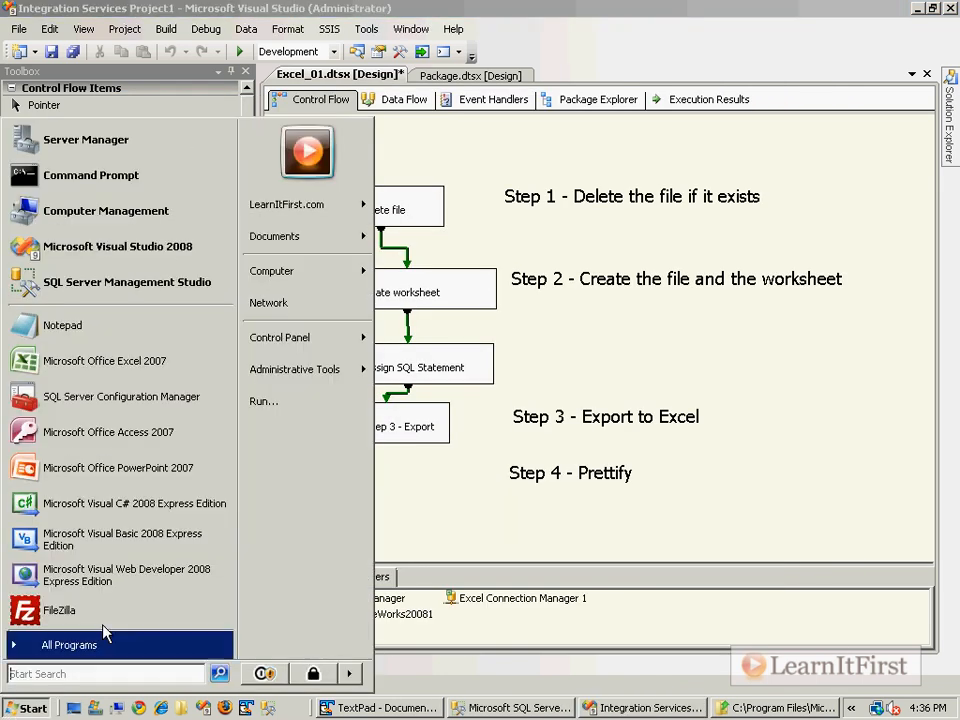
pyautogui.click(264, 400)
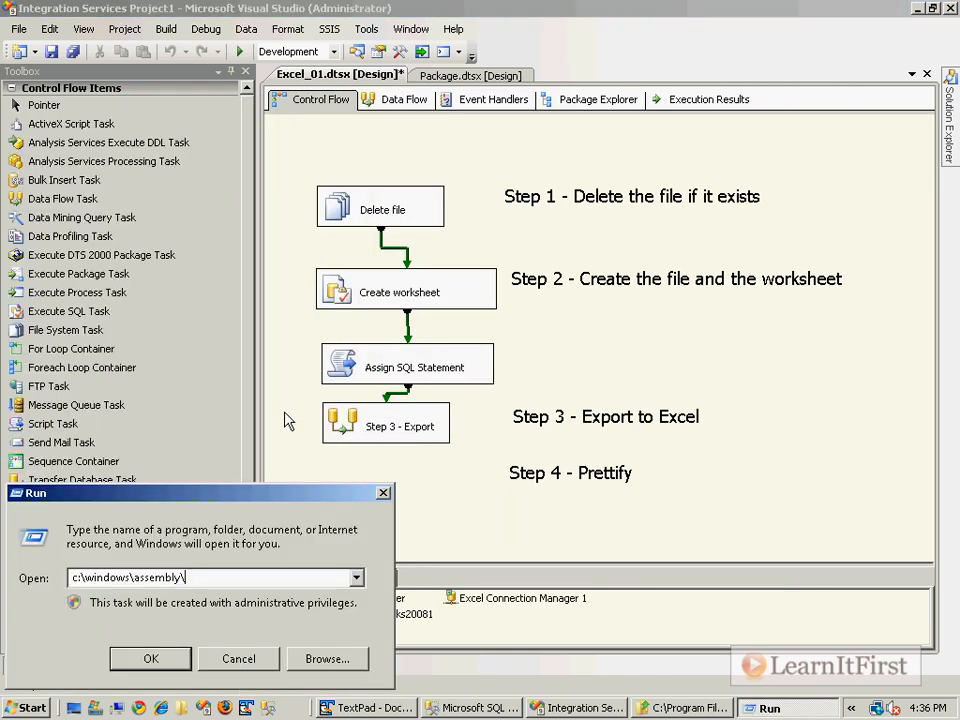
# Retry the Microsoft.Office interop path, then with a trailing backslash, dismissing both not-found errors
pyautogui.write('<icro')
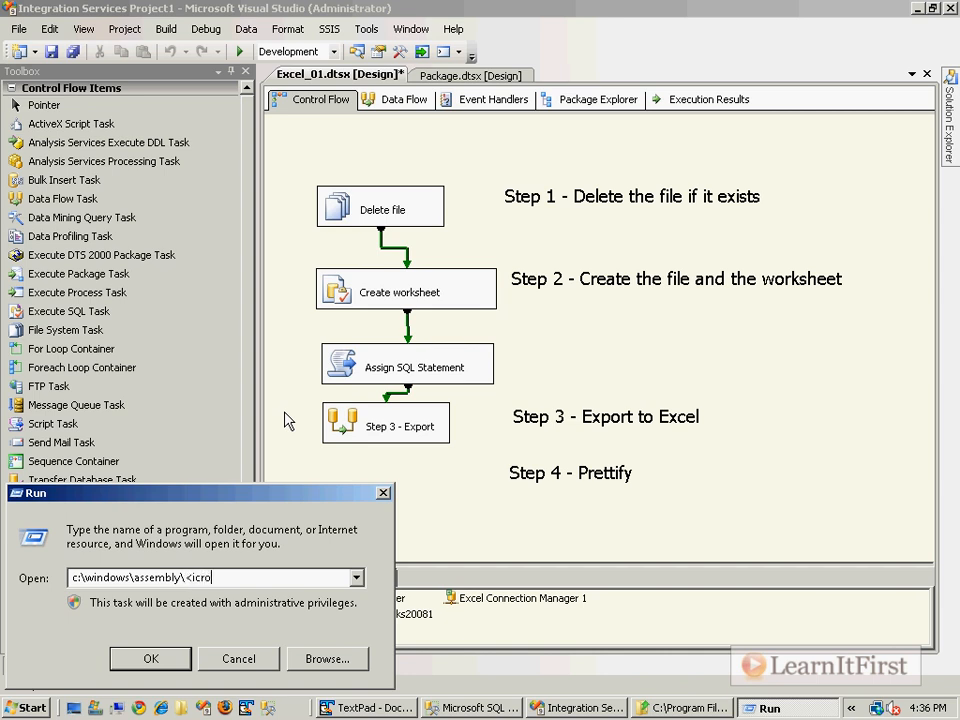
pyautogui.press('BackSpace')
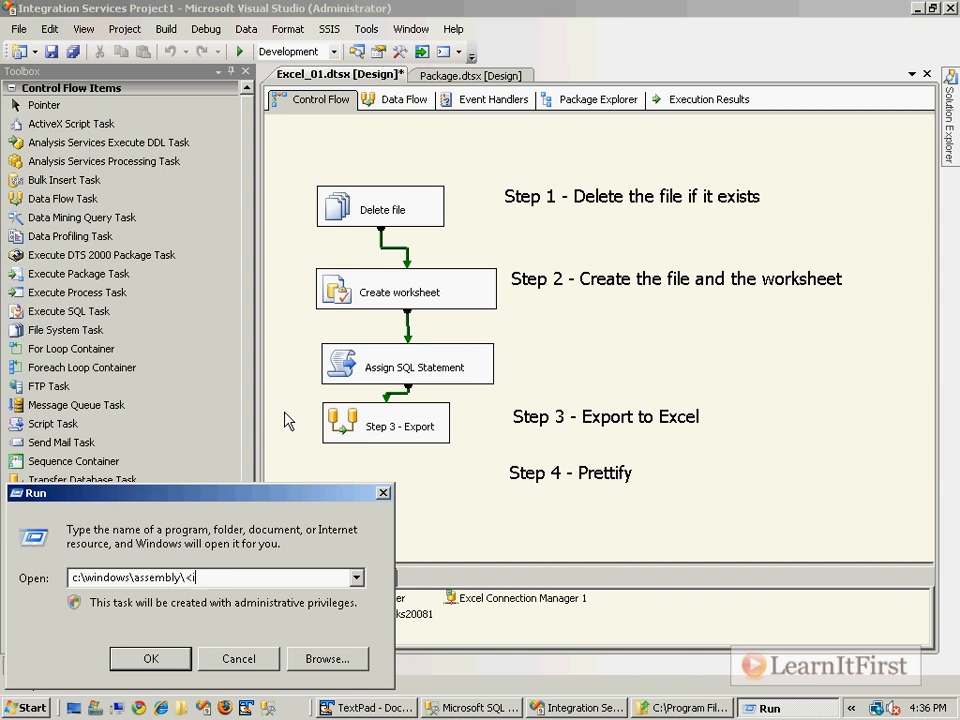
pyautogui.write('Microsoft.')
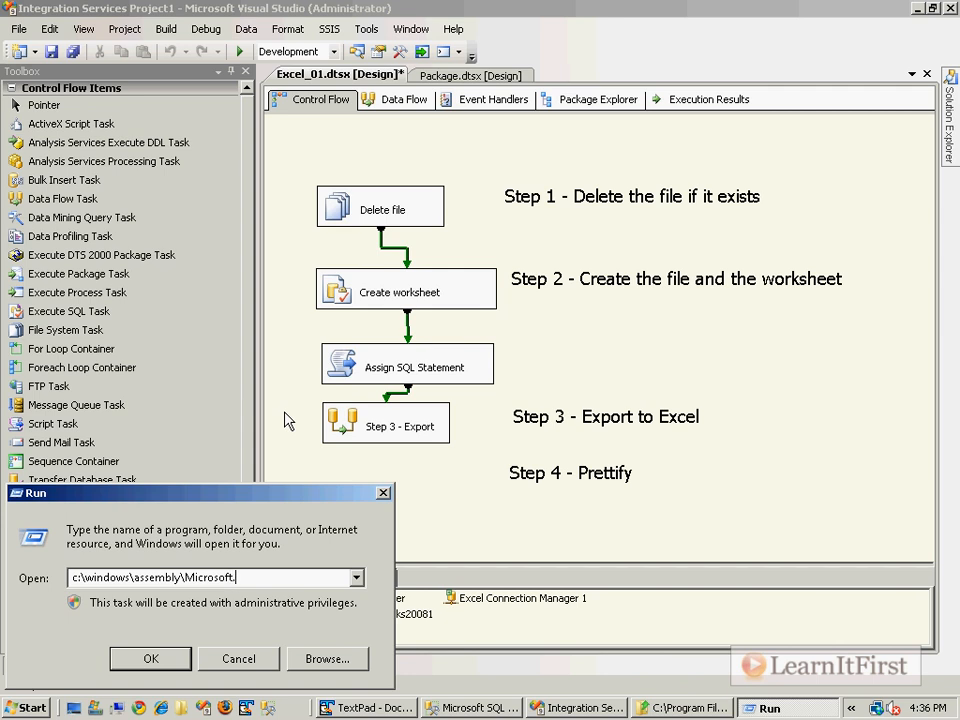
pyautogui.write('Office.Interop.E')
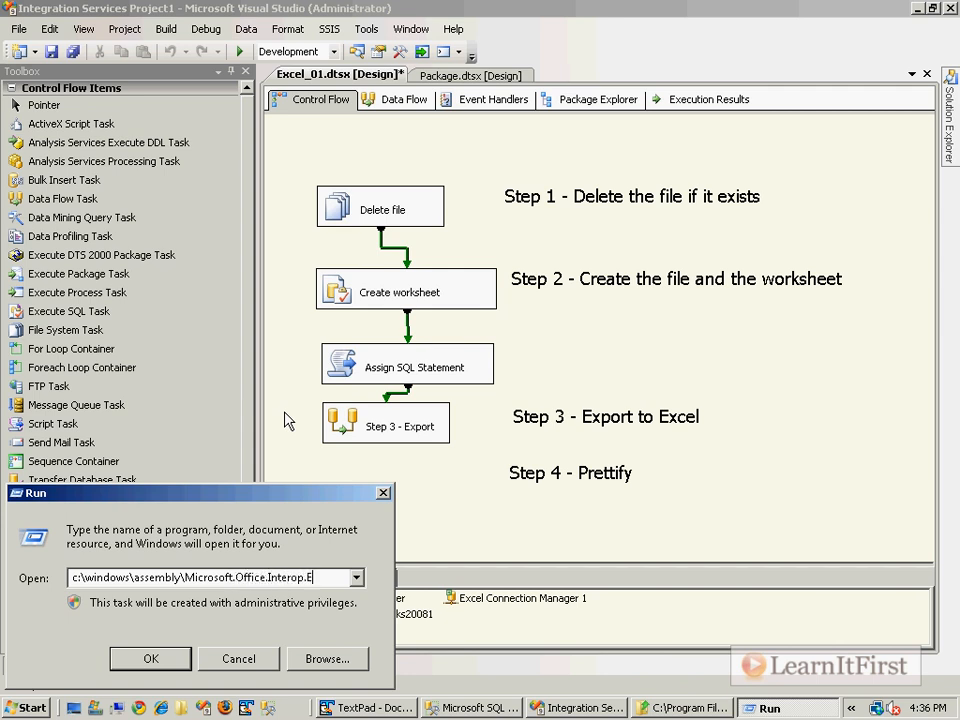
pyautogui.click(150, 658)
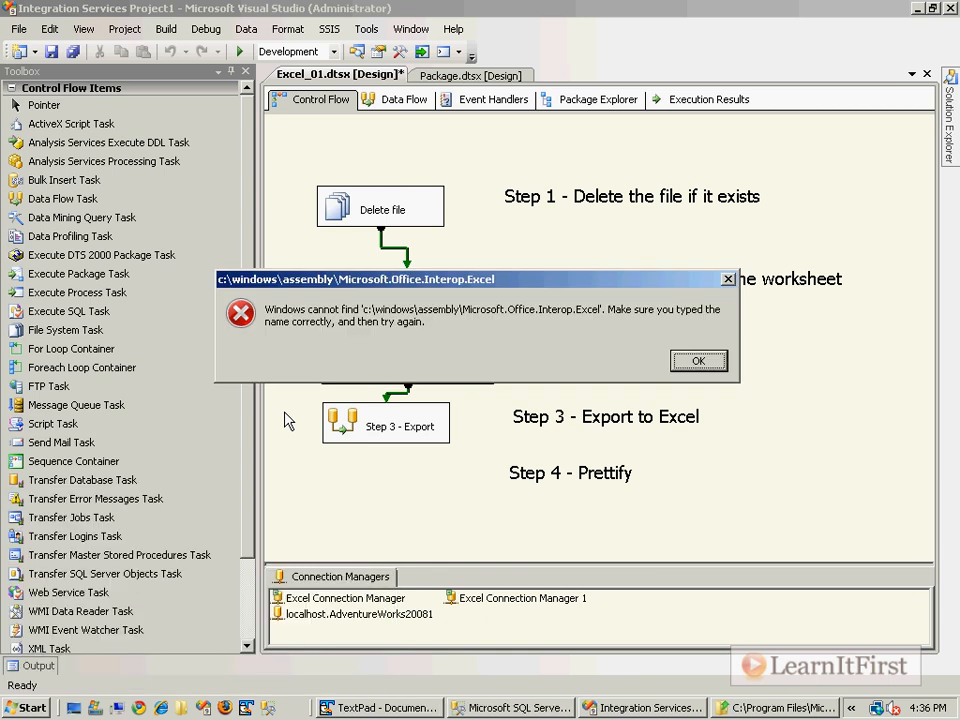
pyautogui.click(698, 360)
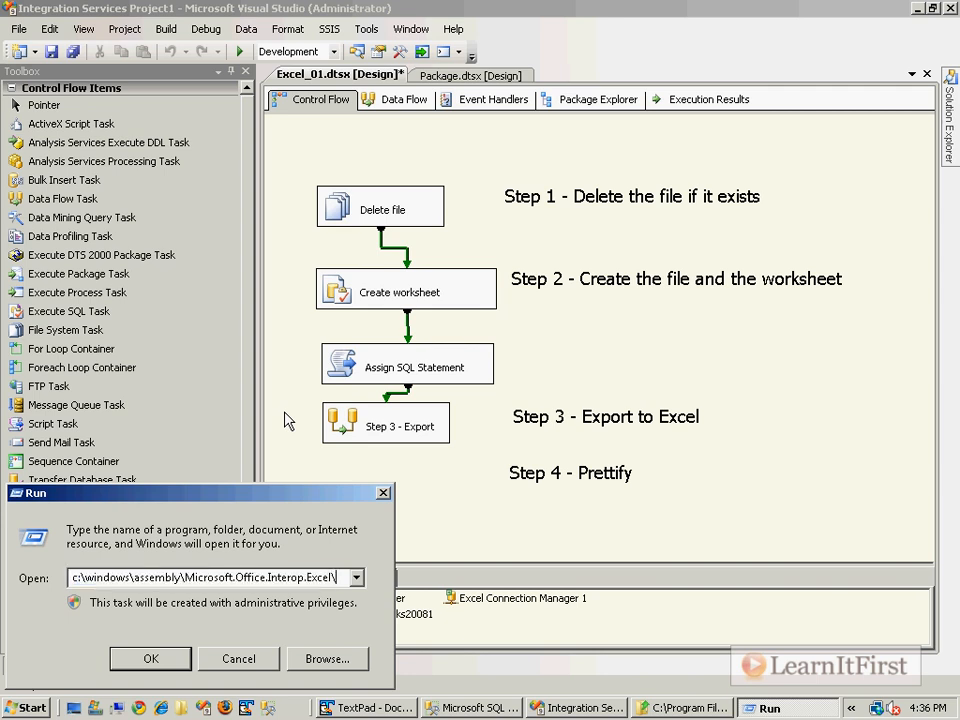
pyautogui.click(152, 658)
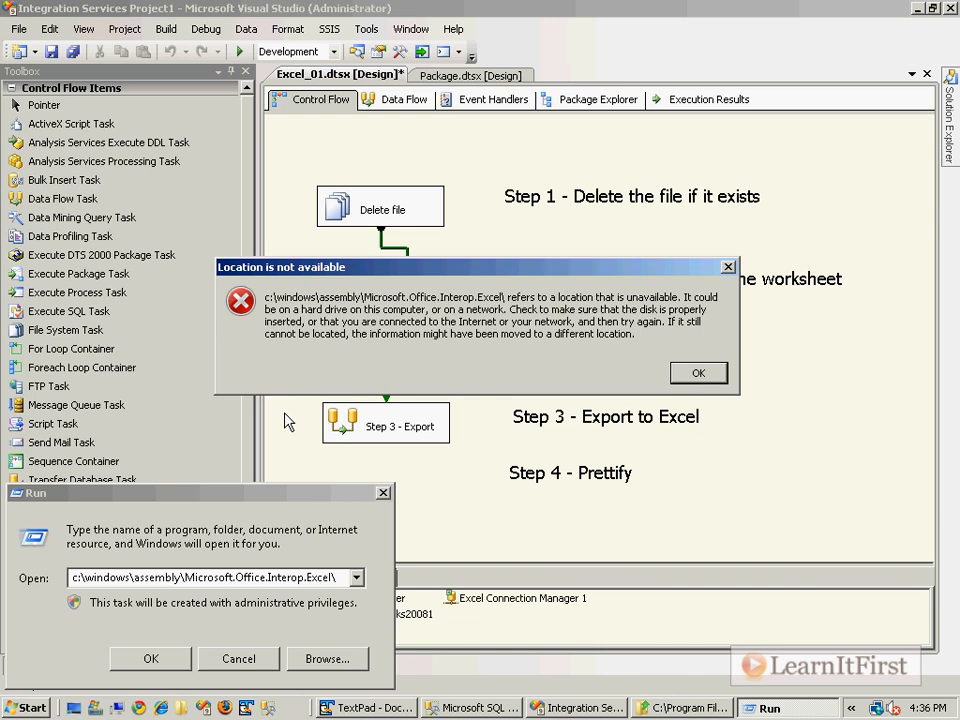
pyautogui.click(698, 372)
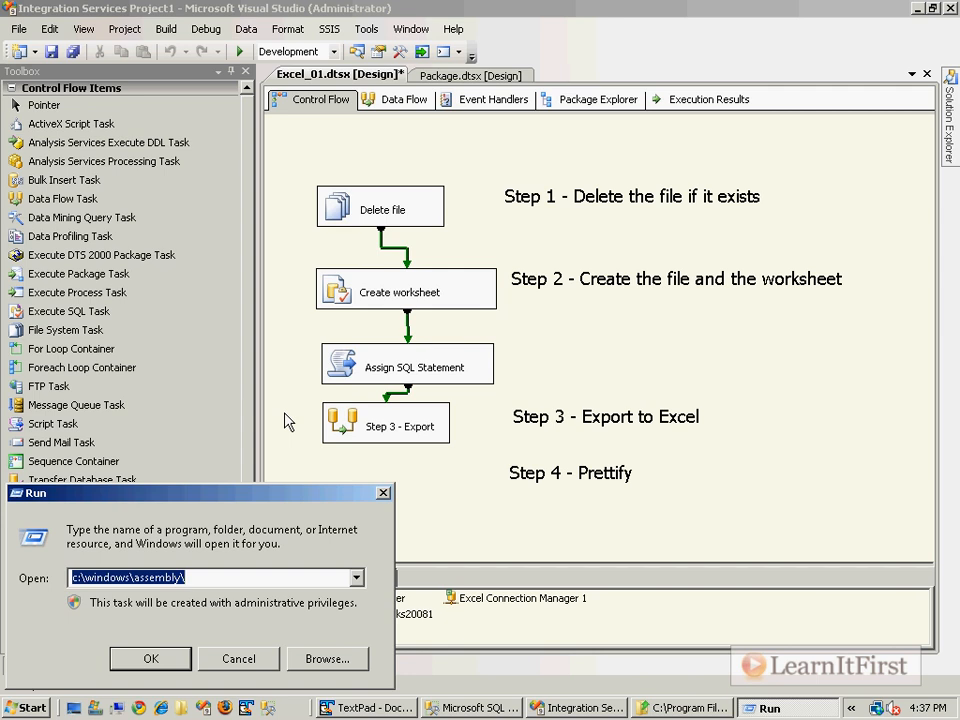
pyautogui.click(238, 658)
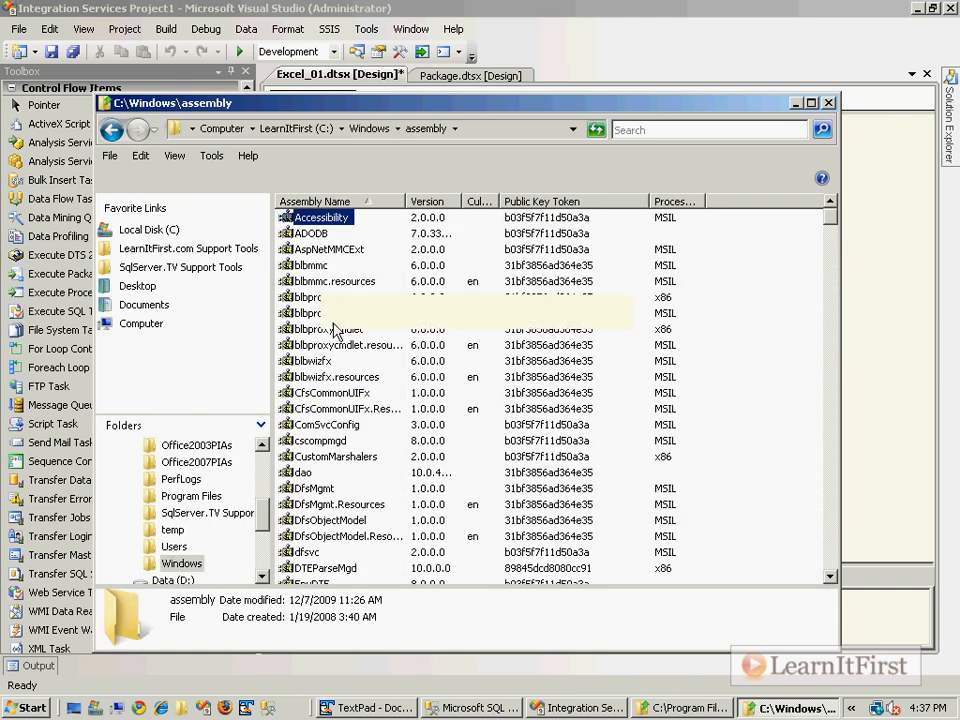
pyautogui.scroll(-3)
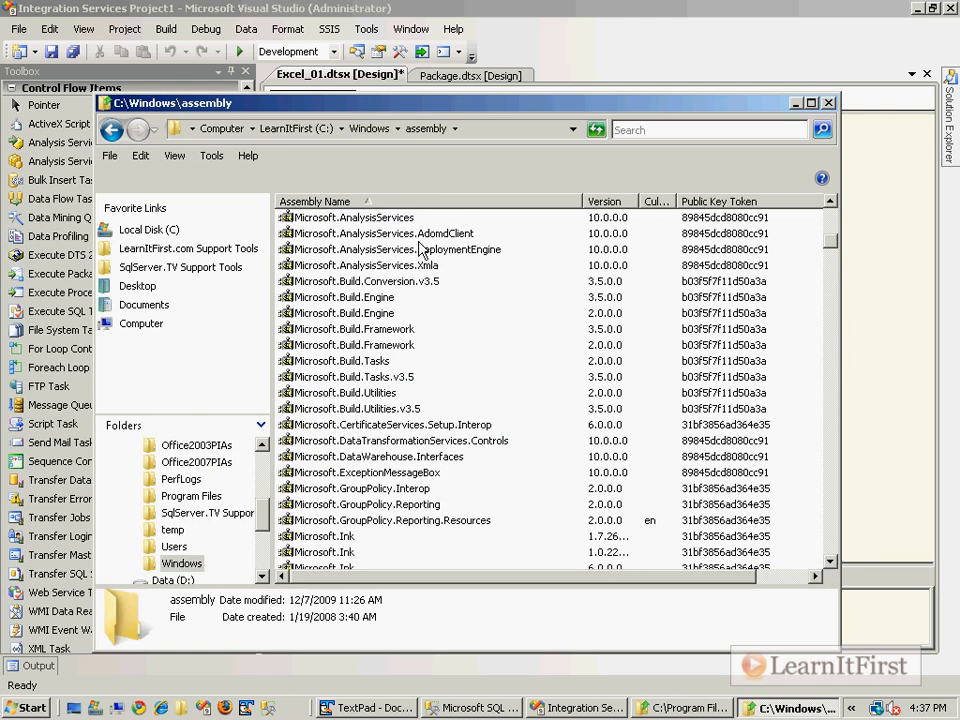
pyautogui.scroll(-3)
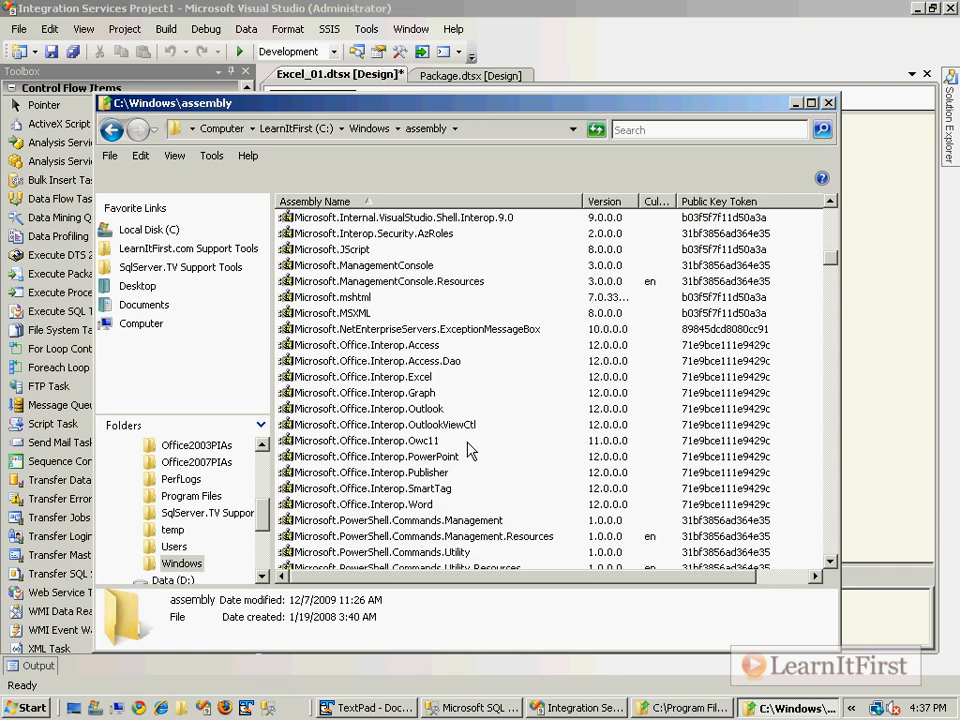
pyautogui.click(364, 376)
pyautogui.write('c:\\Windows\\assembly\\Microsoft.Office.Interop.Excel')
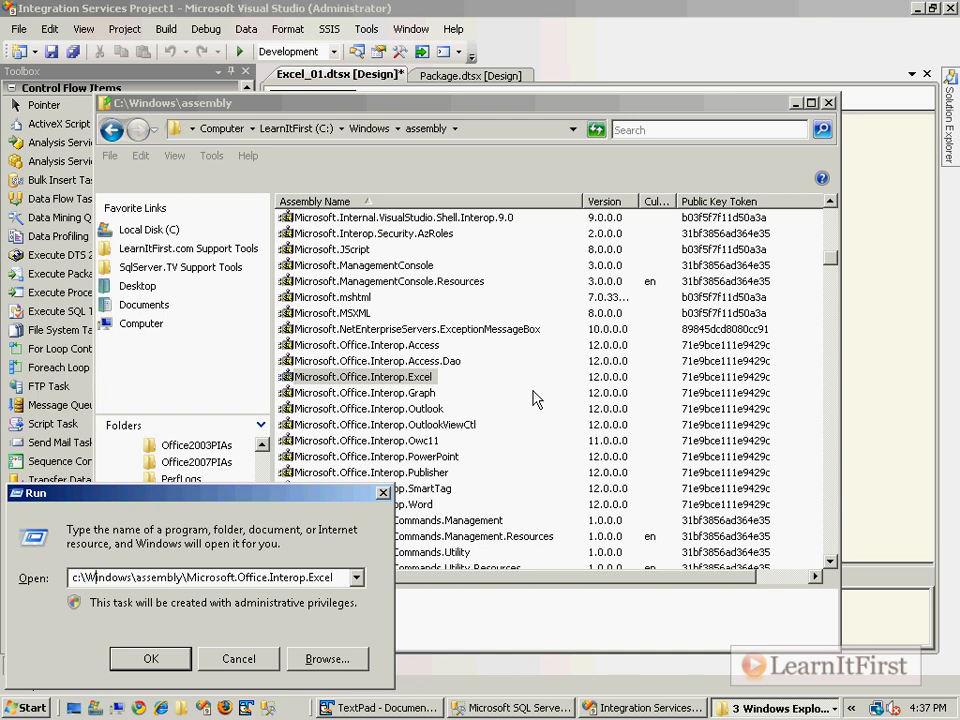
pyautogui.tripleClick(204, 576)
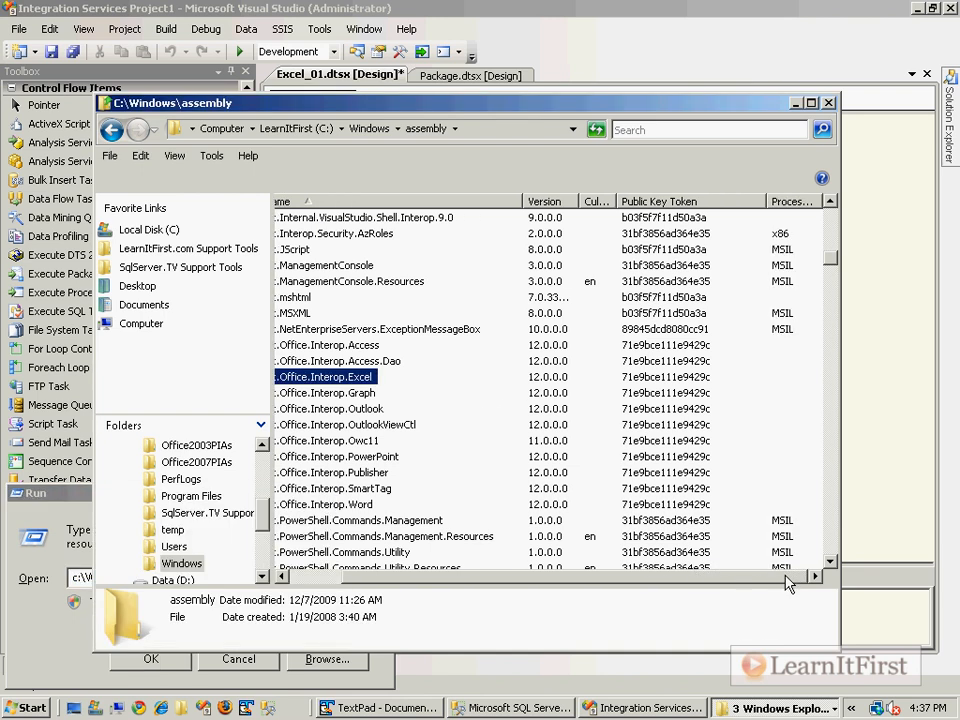
pyautogui.moveTo(400, 376)
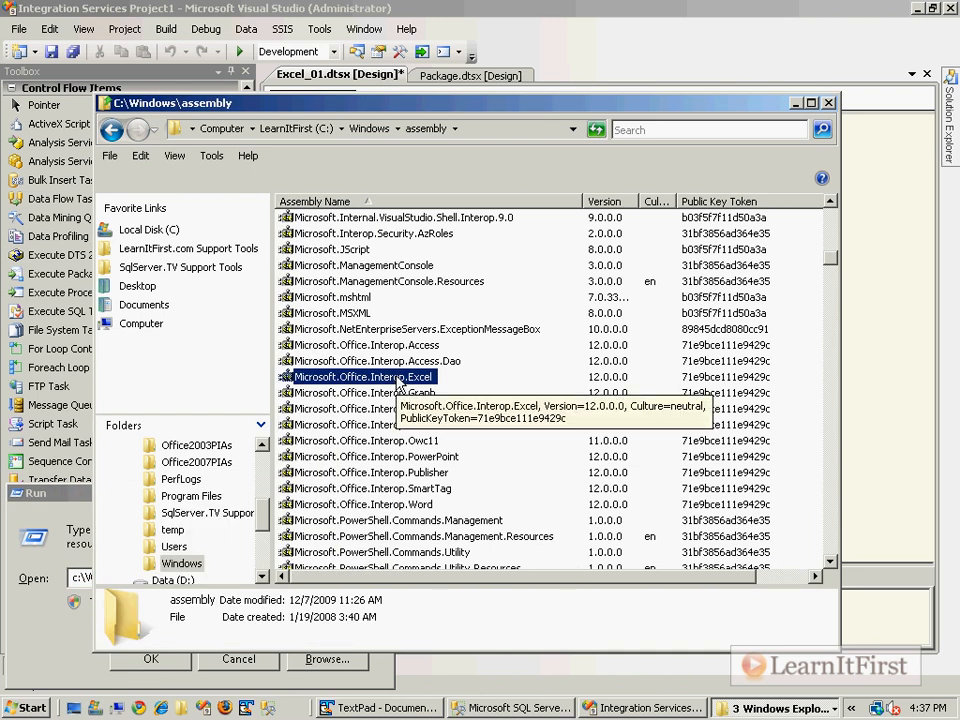
pyautogui.doubleClick(364, 376)
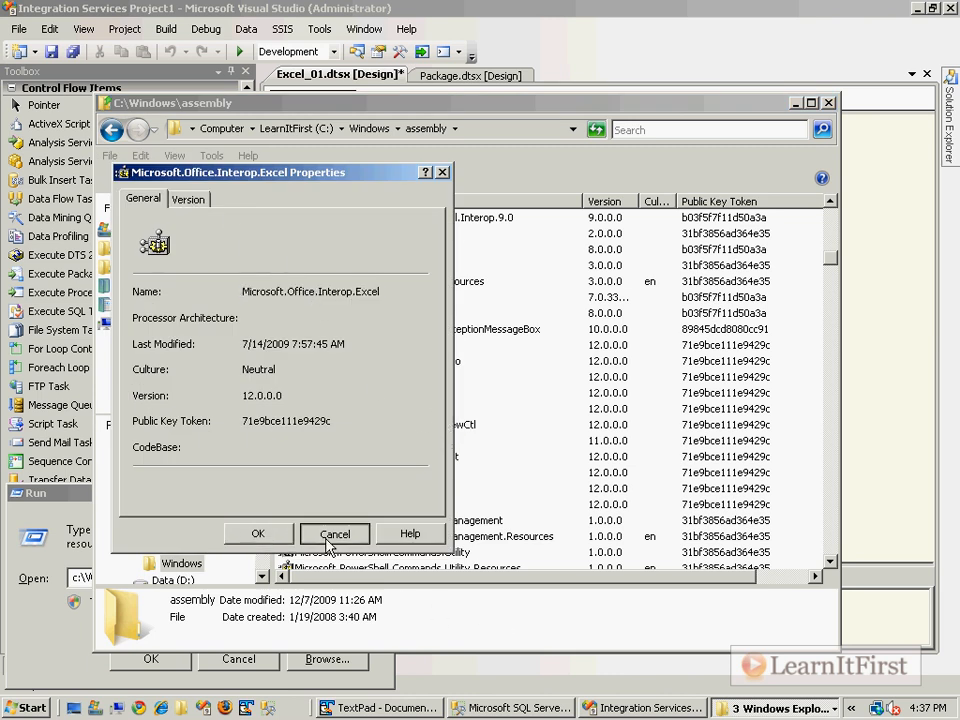
pyautogui.click(336, 532)
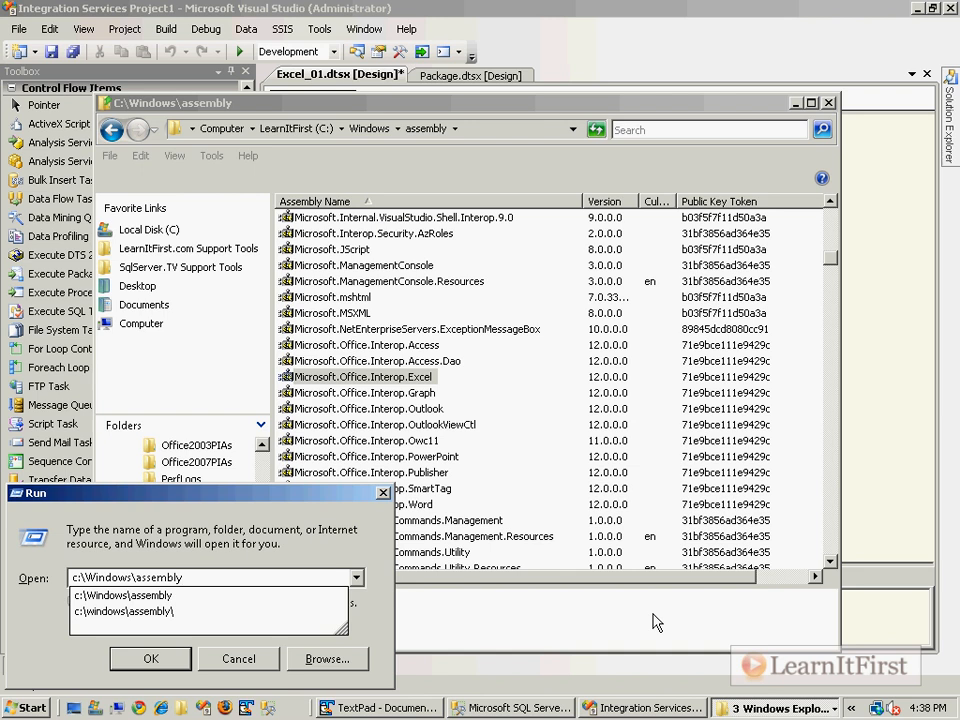
# Run c:\Windows\assembly\GAC\ to open the GAC folder and scroll its per-assembly folder list
pyautogui.write('\\GAC')
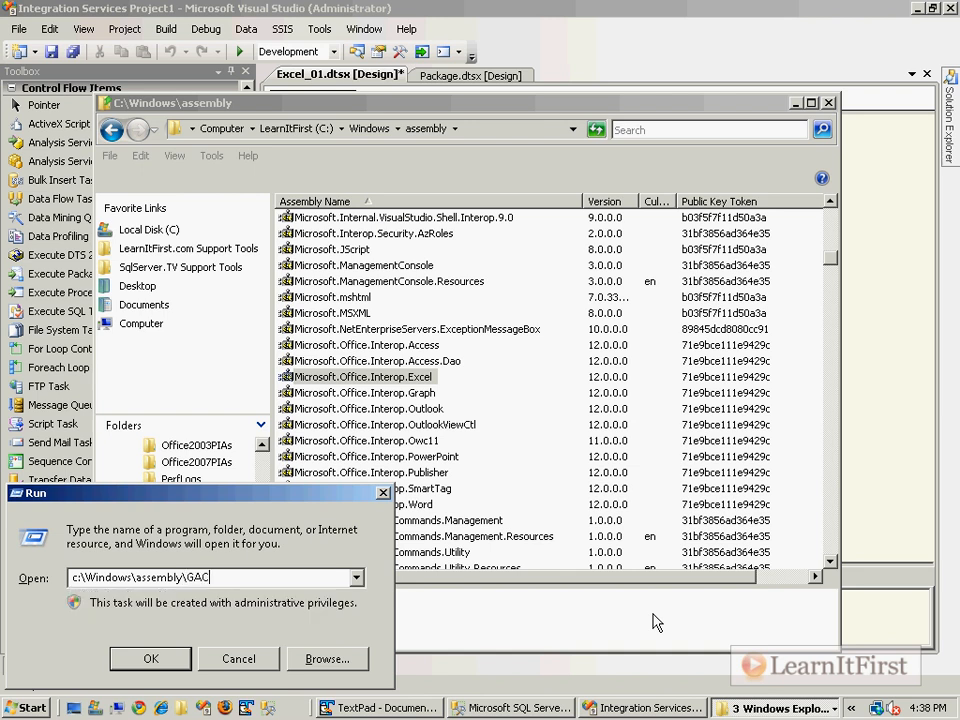
pyautogui.write('\\')
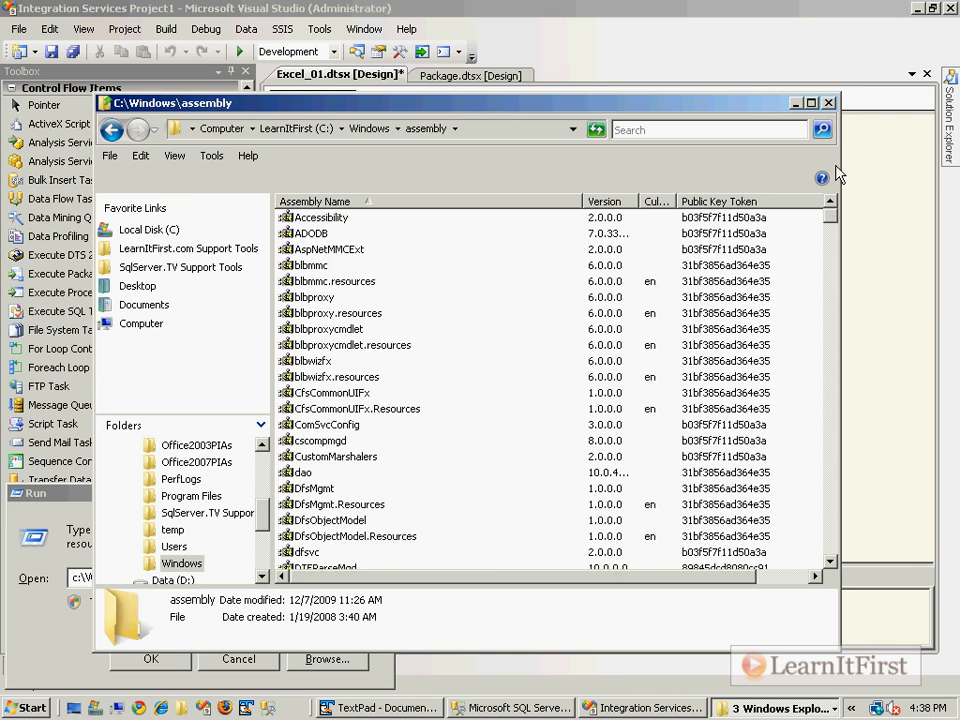
pyautogui.moveTo(640, 696)
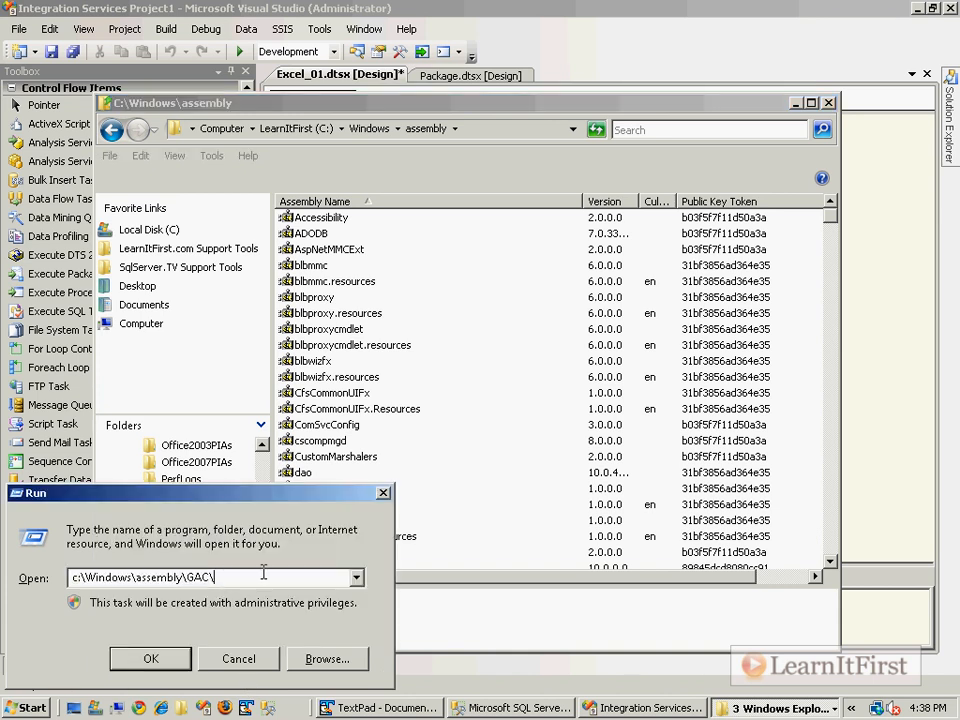
pyautogui.click(150, 658)
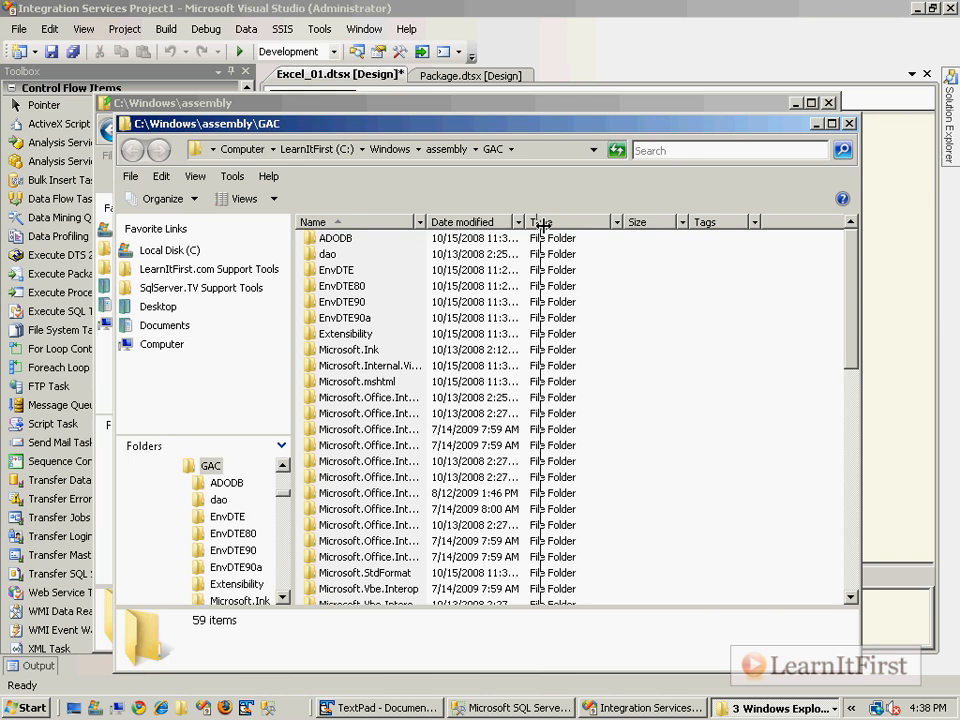
pyautogui.scroll(-3)
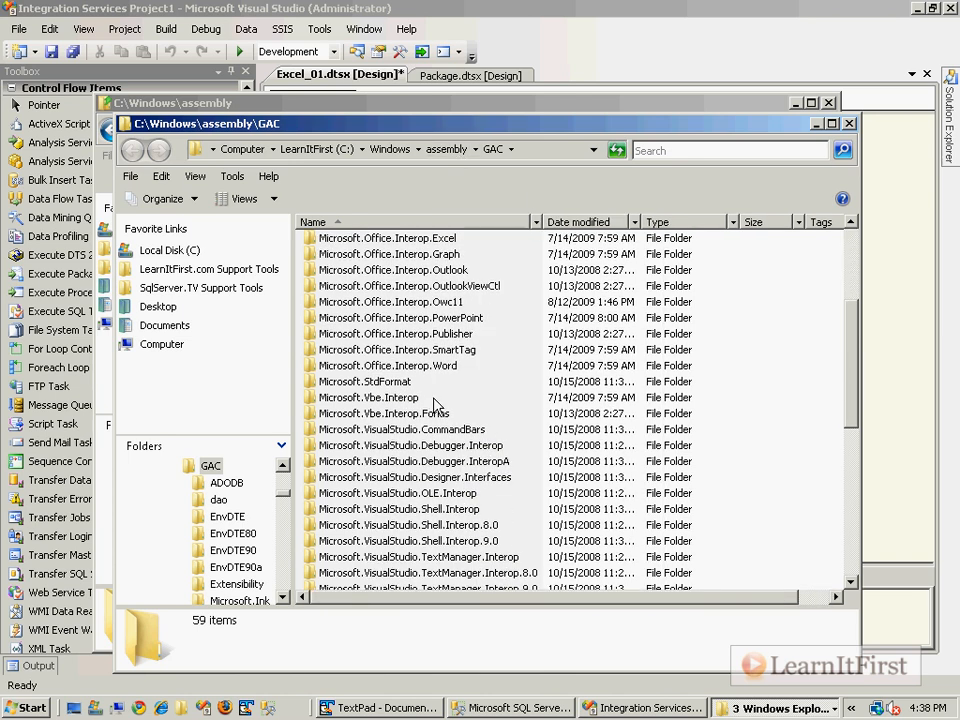
pyautogui.scroll(-3)
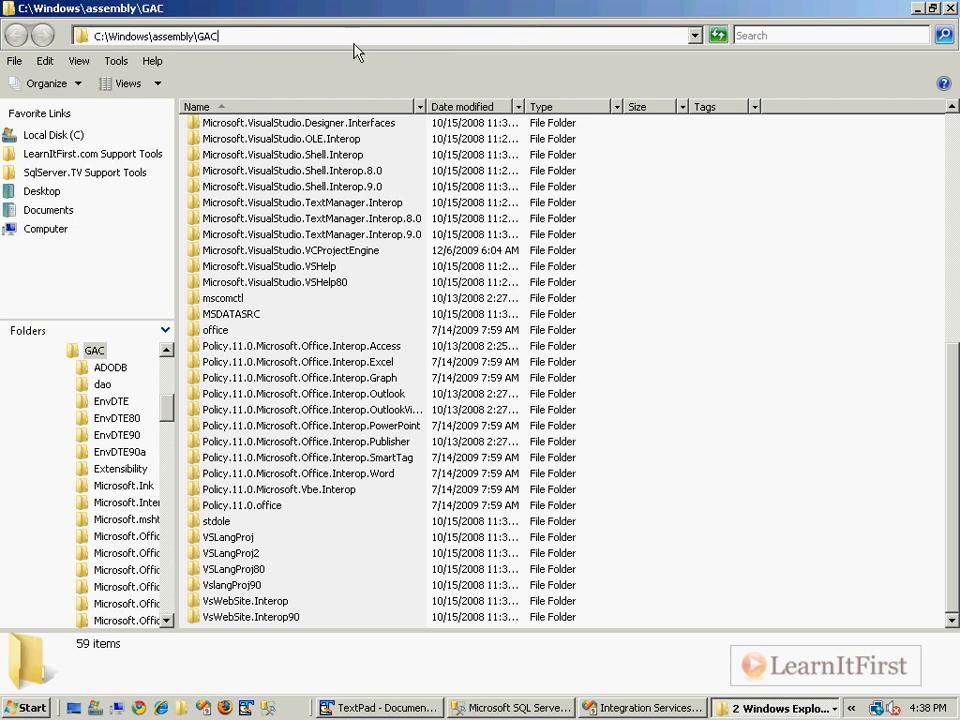
# Open the Microsoft.VisualStudio.TextManager.Interop.9.0 folder and inspect its version subfolder's options
pyautogui.doubleClick(310, 234)
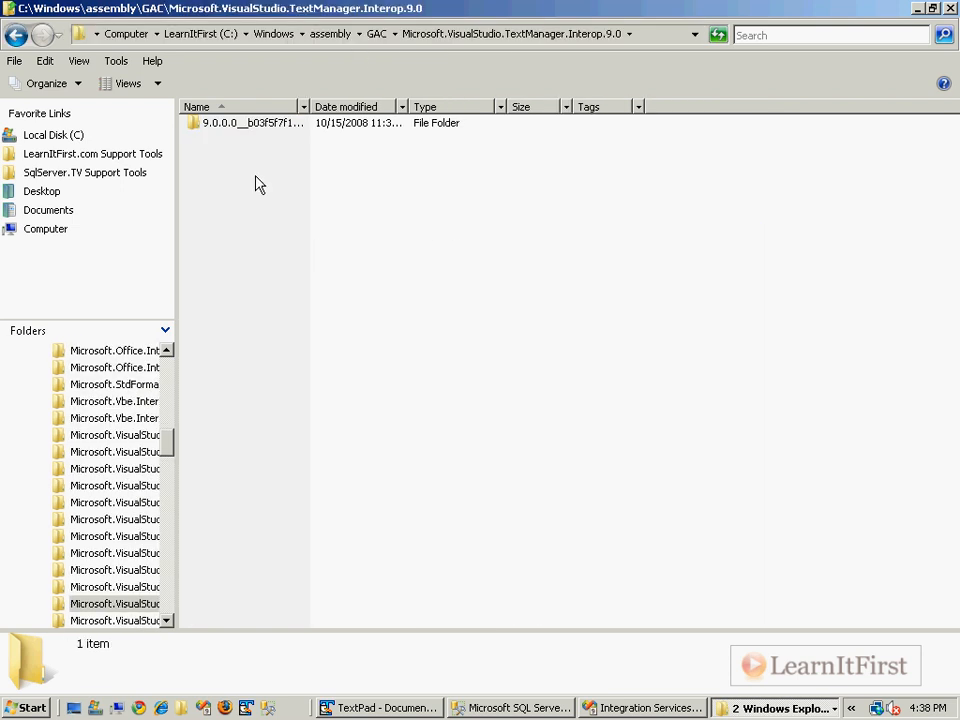
pyautogui.rightClick(250, 138)
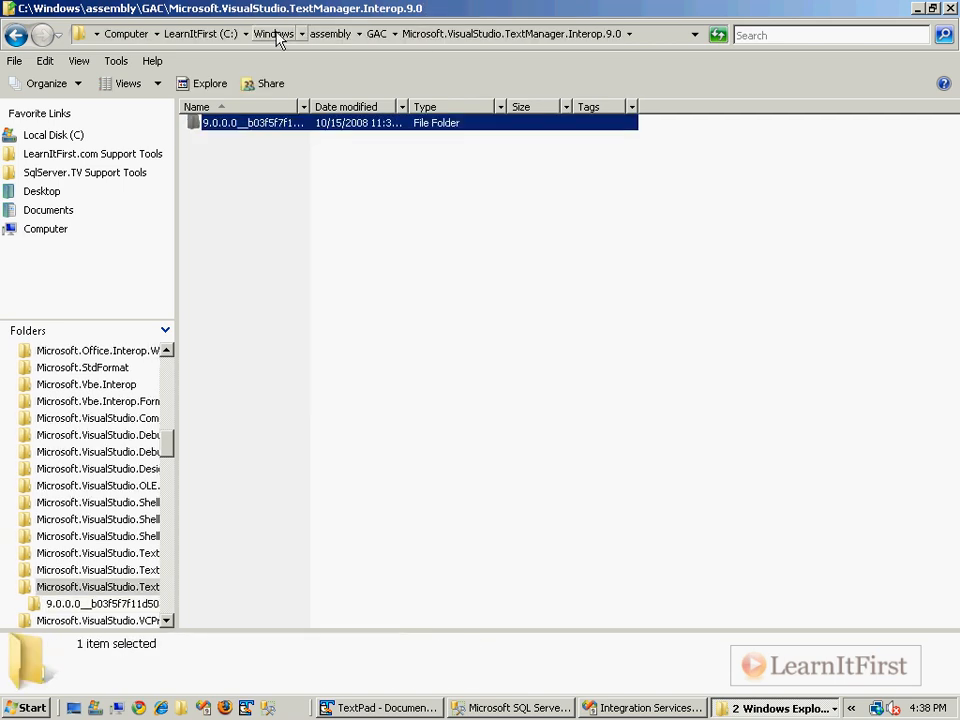
pyautogui.click(640, 708)
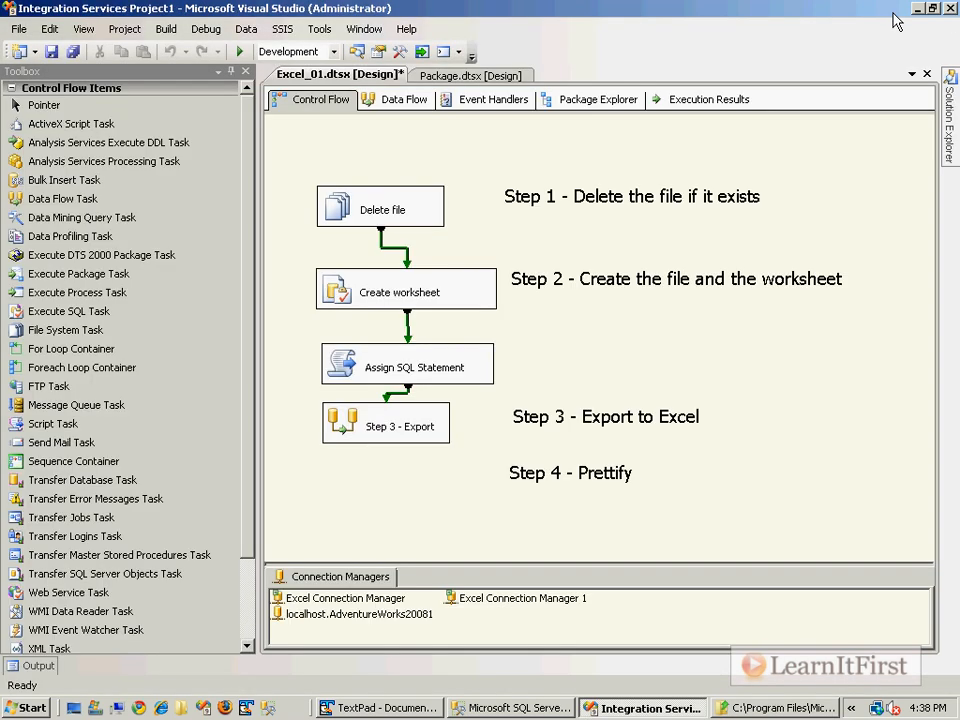
# Dismiss the delete confirmation and browse Computer > C: > Windows
pyautogui.click(918, 8)
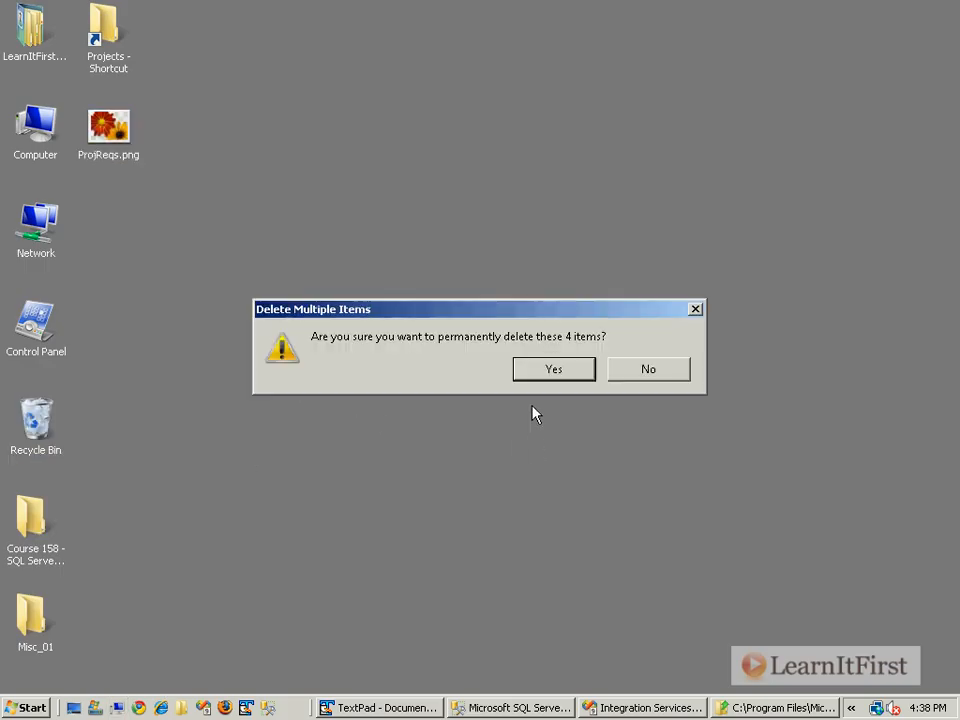
pyautogui.click(552, 368)
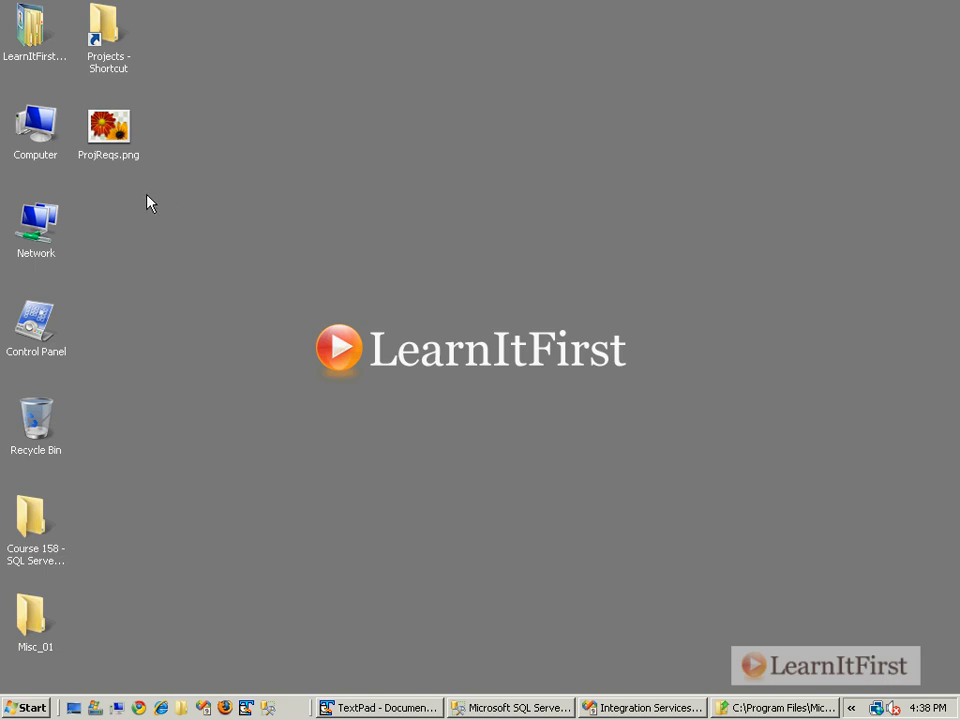
pyautogui.doubleClick(36, 124)
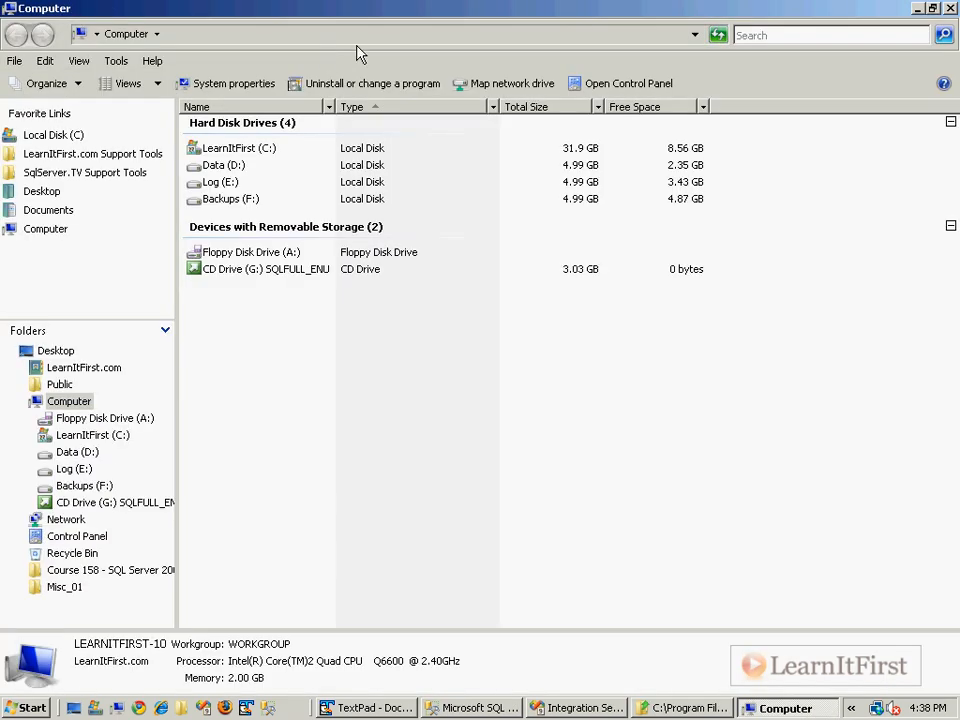
pyautogui.doubleClick(240, 148)
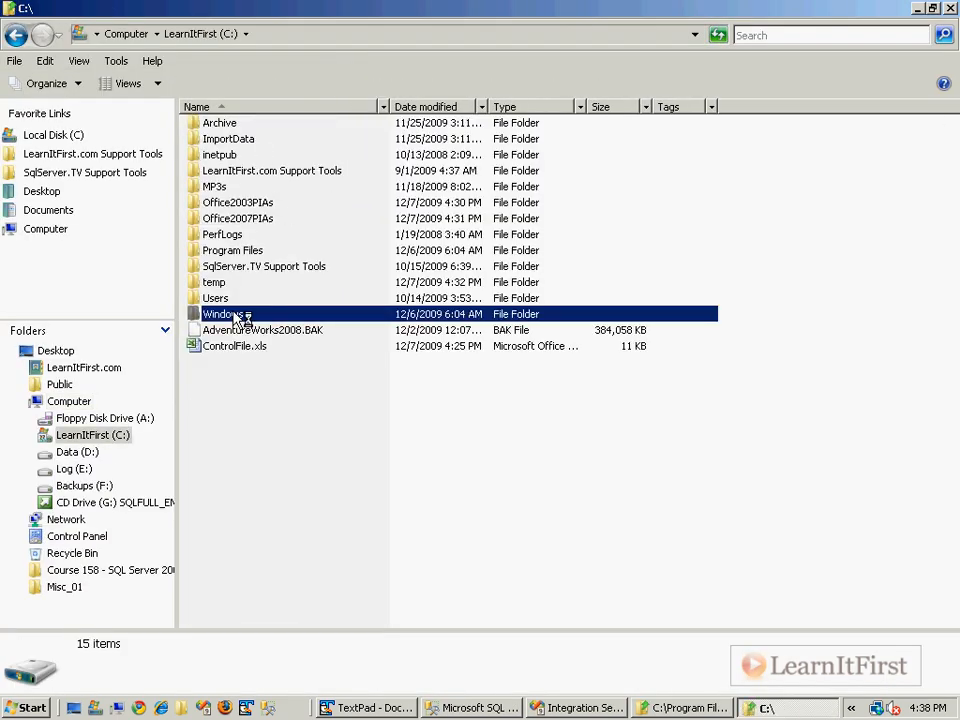
pyautogui.doubleClick(222, 312)
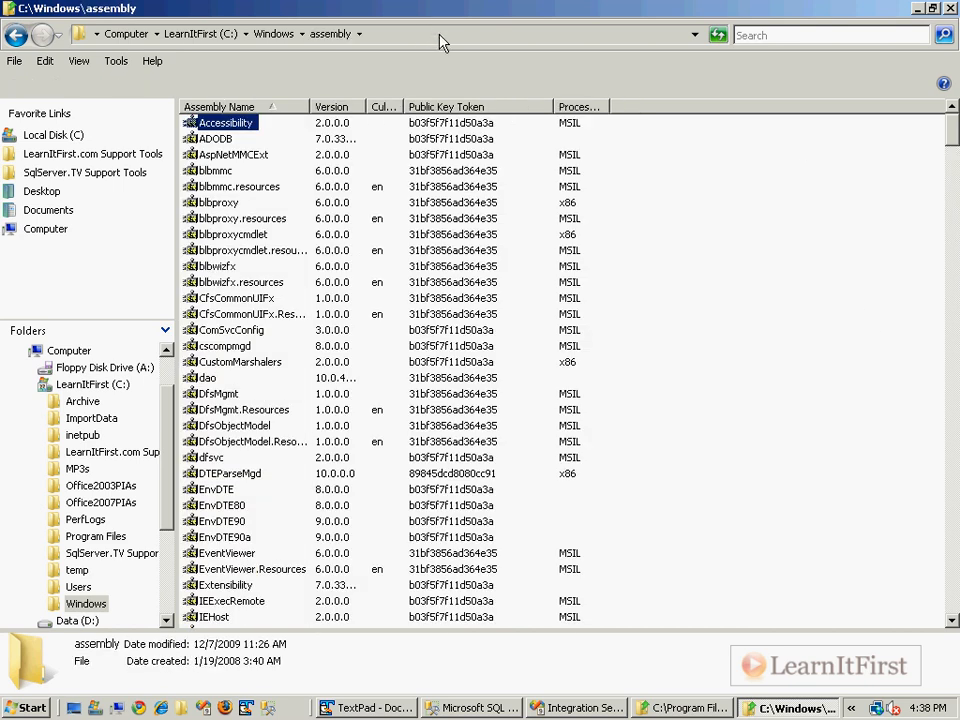
# Try the GAC path from the address-bar history, dismiss the not-found error, and reopen the GAC listing
pyautogui.click(400, 34)
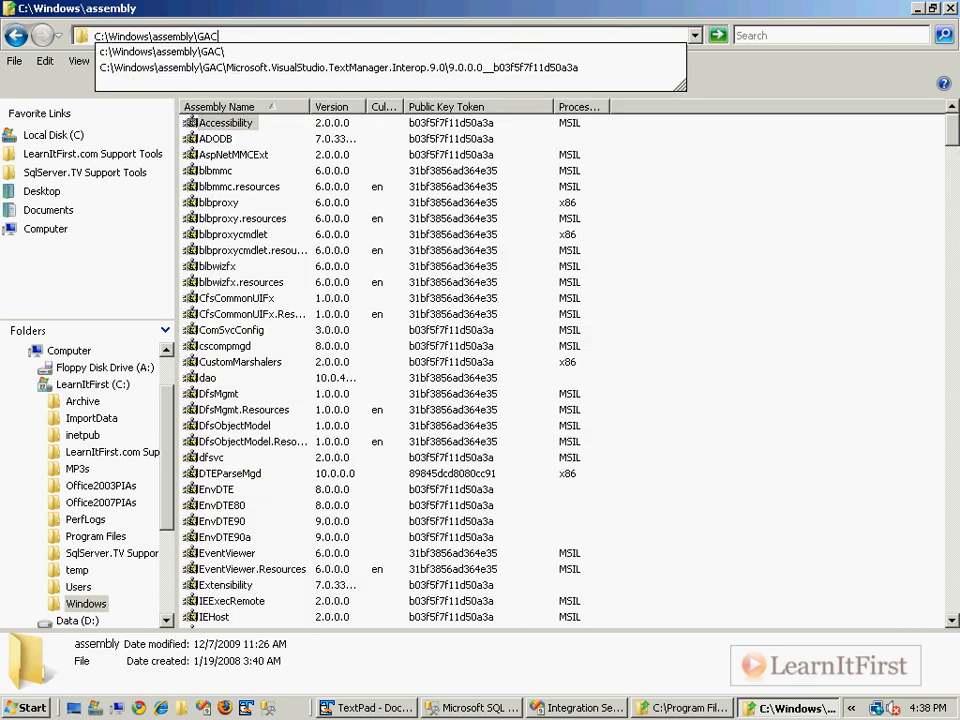
pyautogui.press('Return')
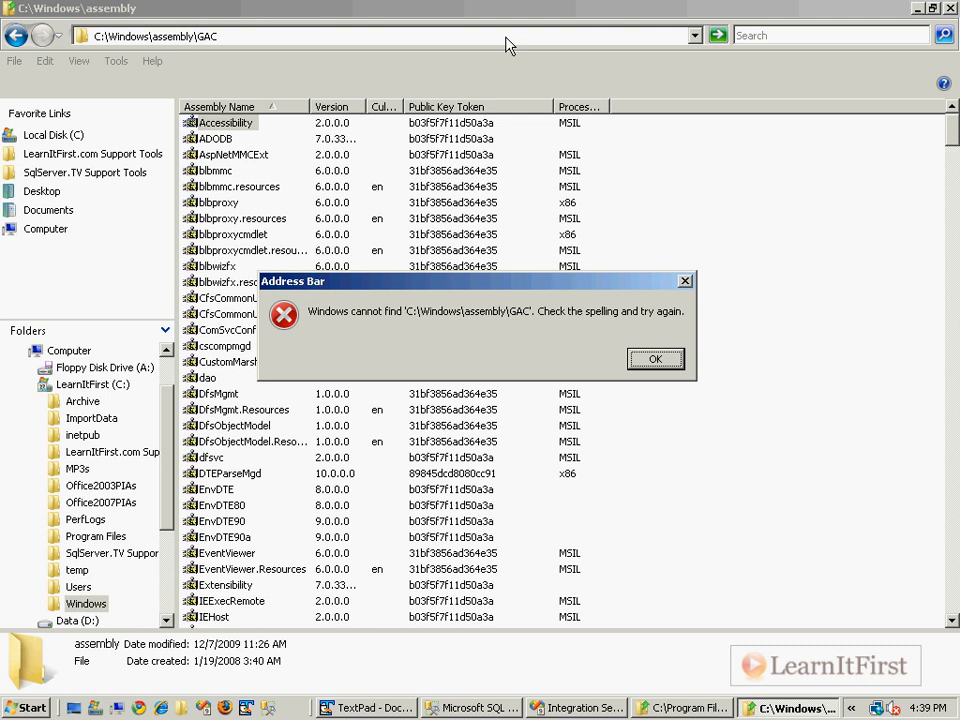
pyautogui.click(656, 360)
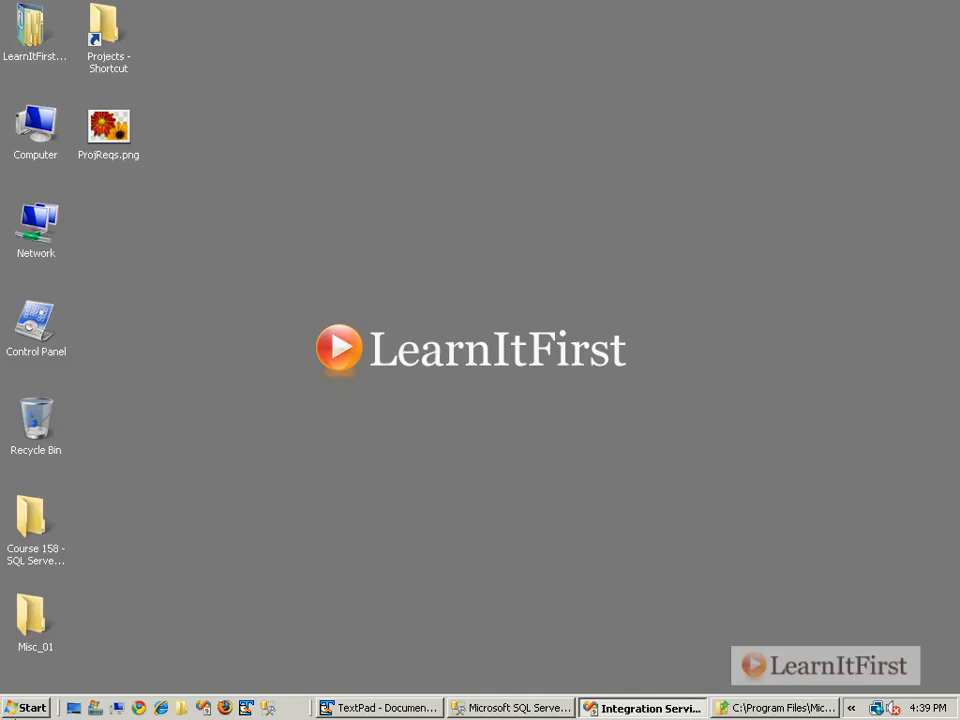
pyautogui.rightClick(144, 576)
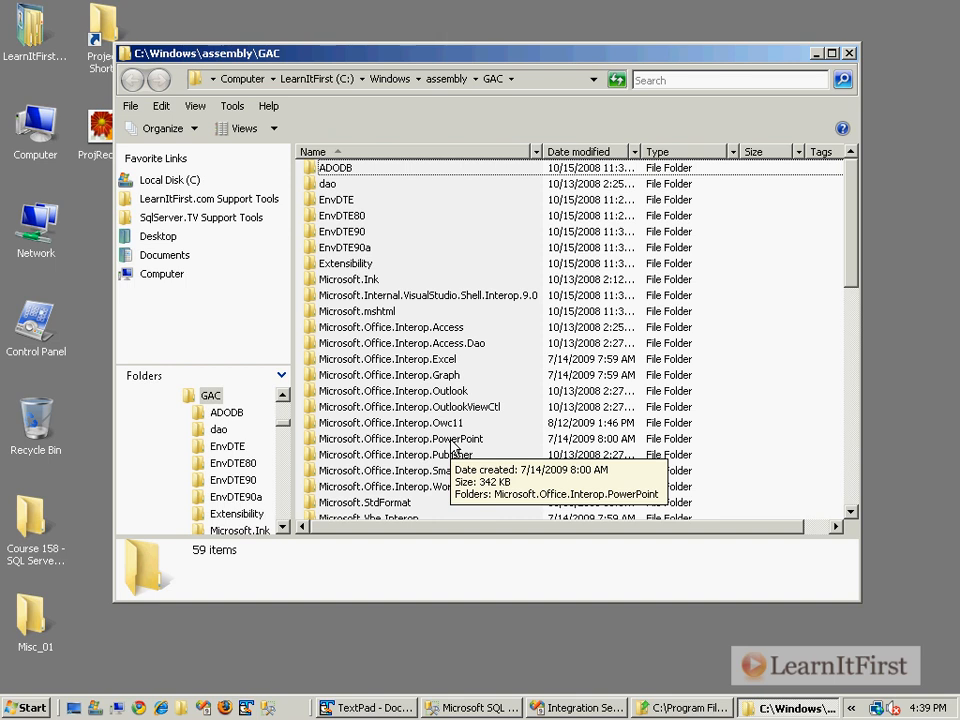
# Open Microsoft.Office.Interop.Excel > 12.0.0.0 and select Microsoft.Office.Interop.Excel.dll
pyautogui.click(388, 358)
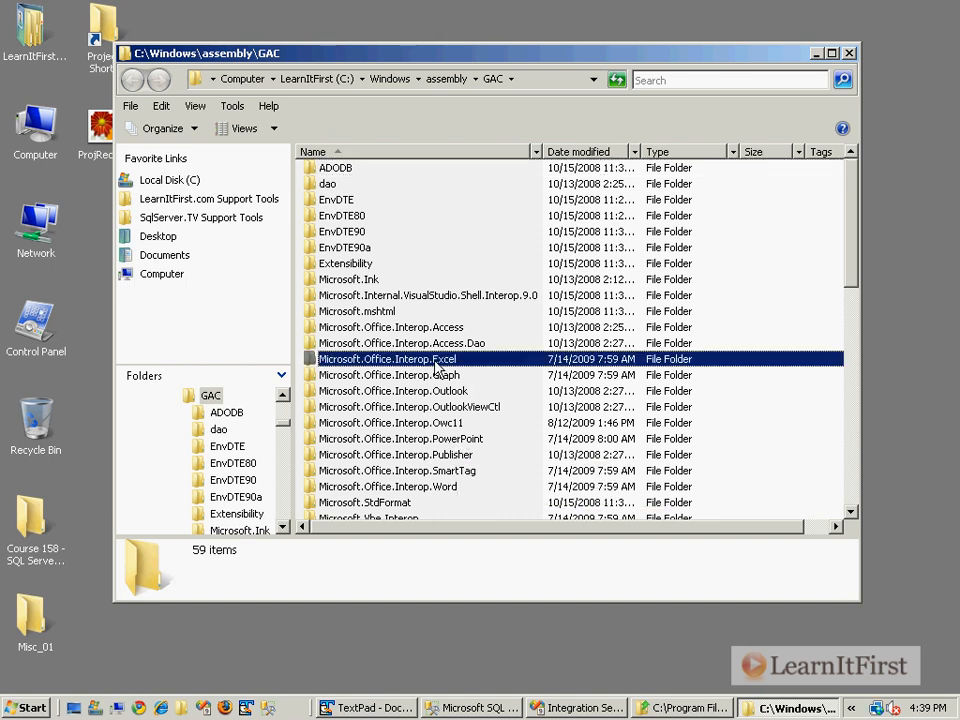
pyautogui.doubleClick(388, 358)
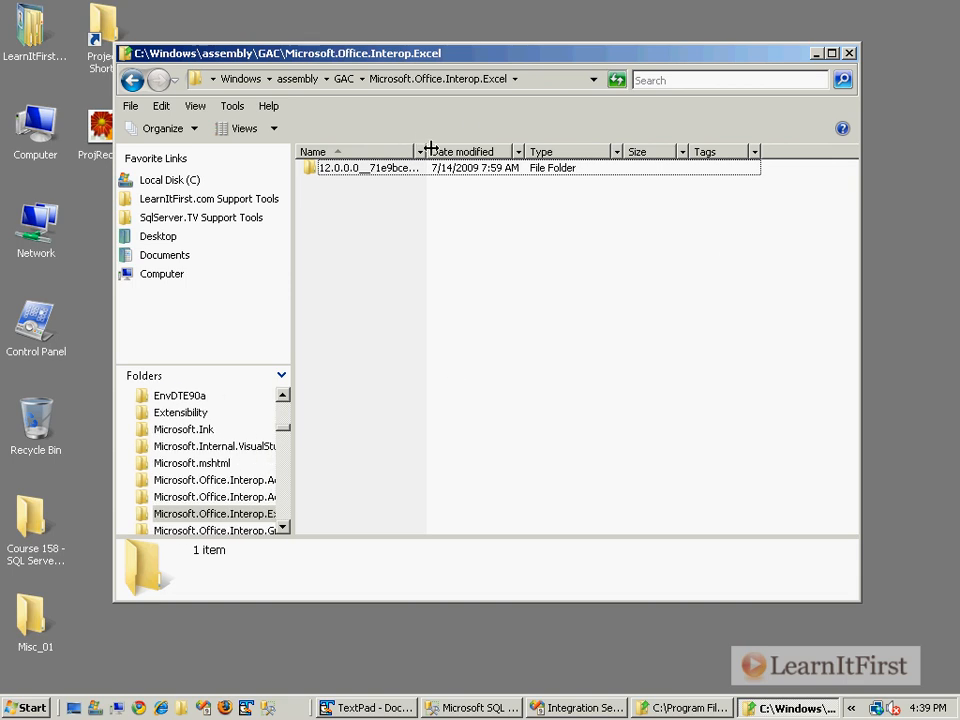
pyautogui.doubleClick(370, 168)
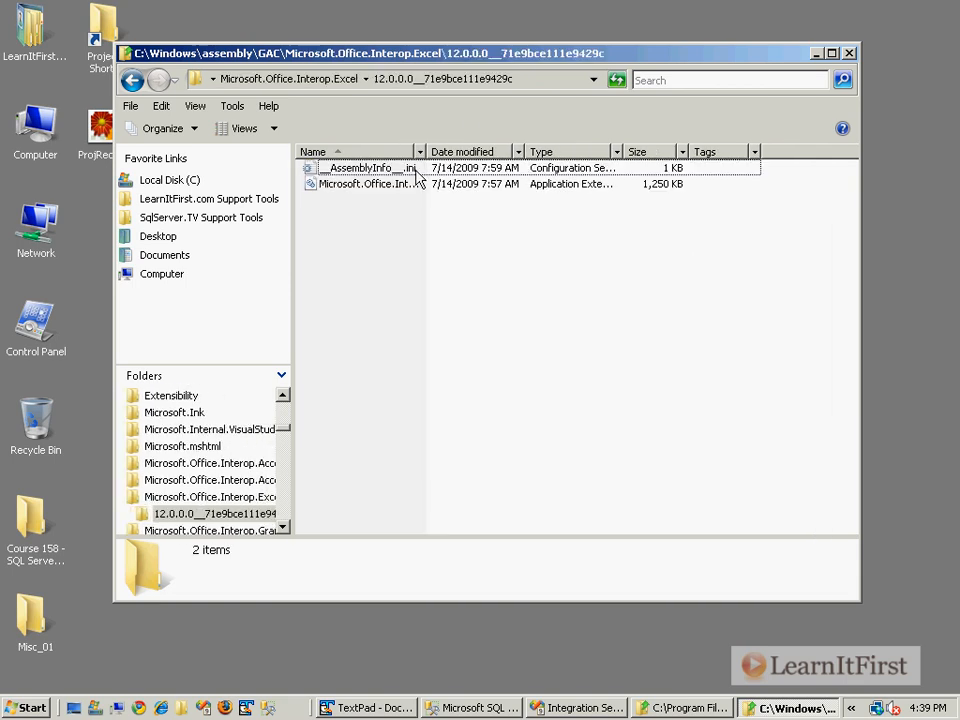
pyautogui.click(390, 184)
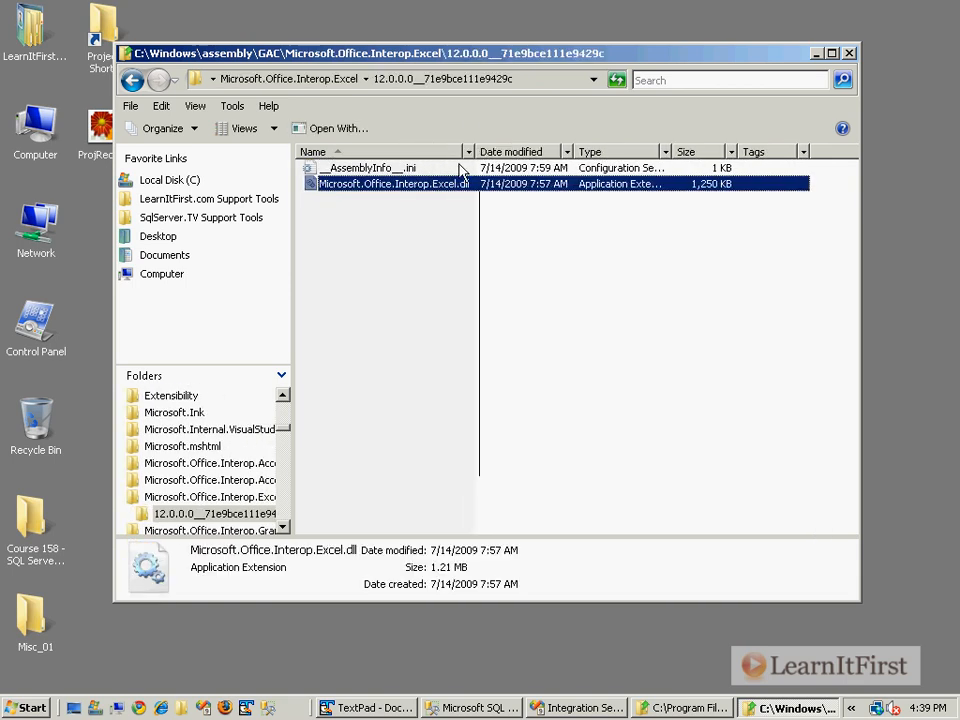
pyautogui.moveTo(664, 400)
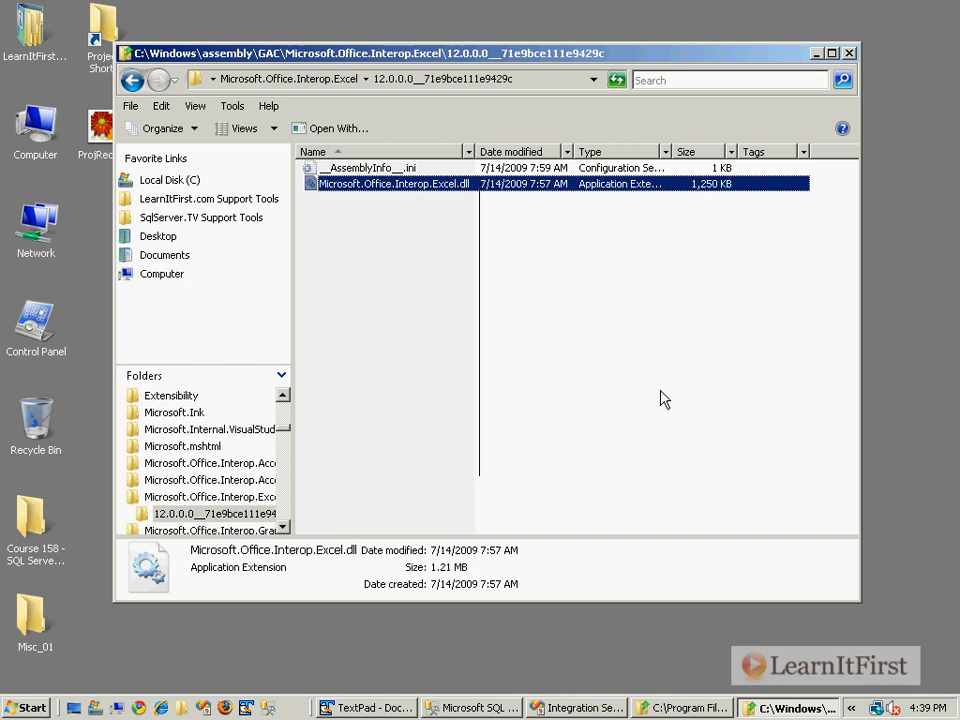
# Check the SDK Assemblies window, then close the GAC assembly folder windows
pyautogui.click(650, 400)
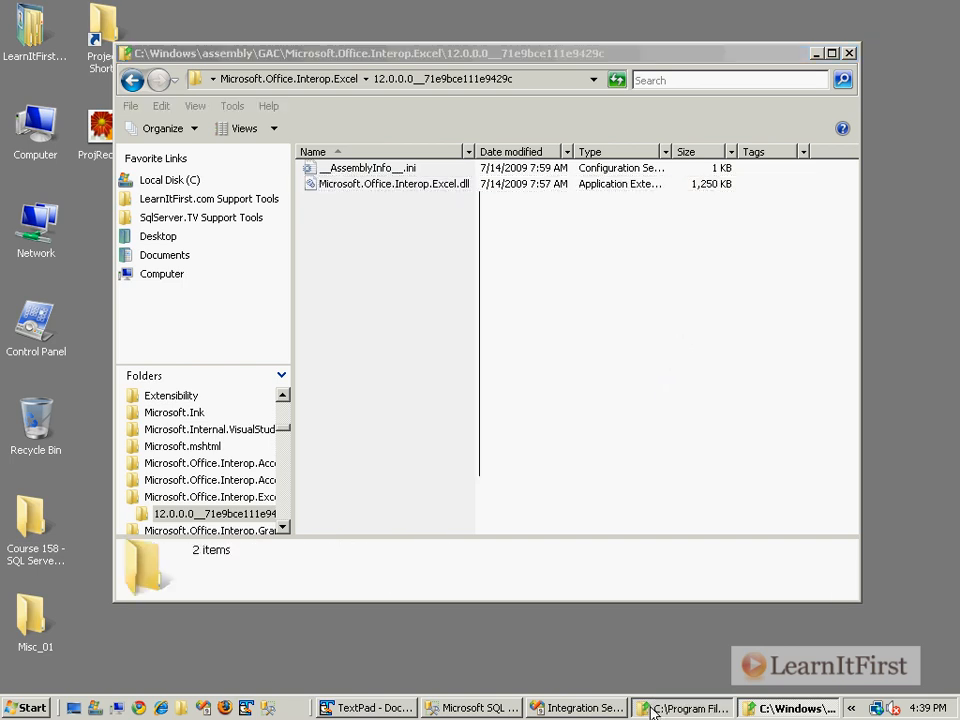
pyautogui.click(684, 708)
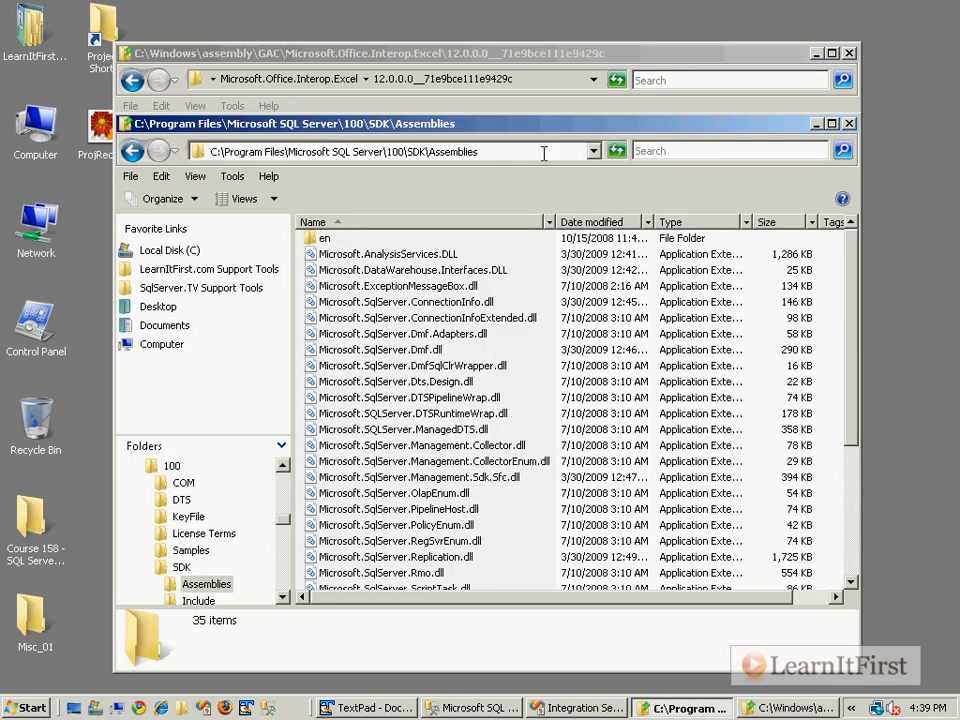
pyautogui.click(410, 396)
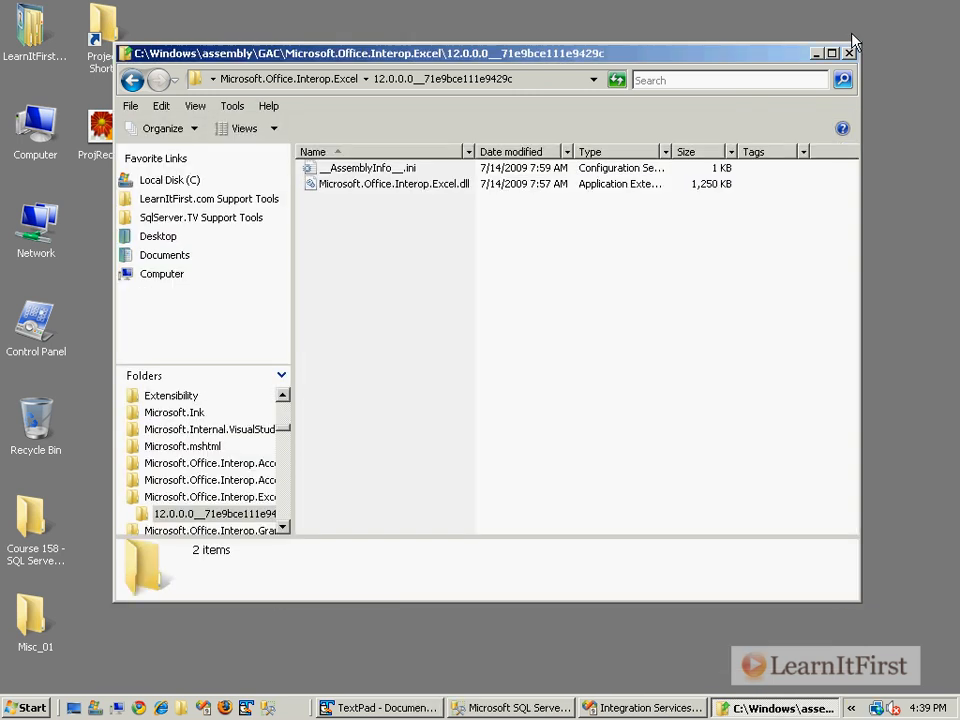
pyautogui.click(848, 52)
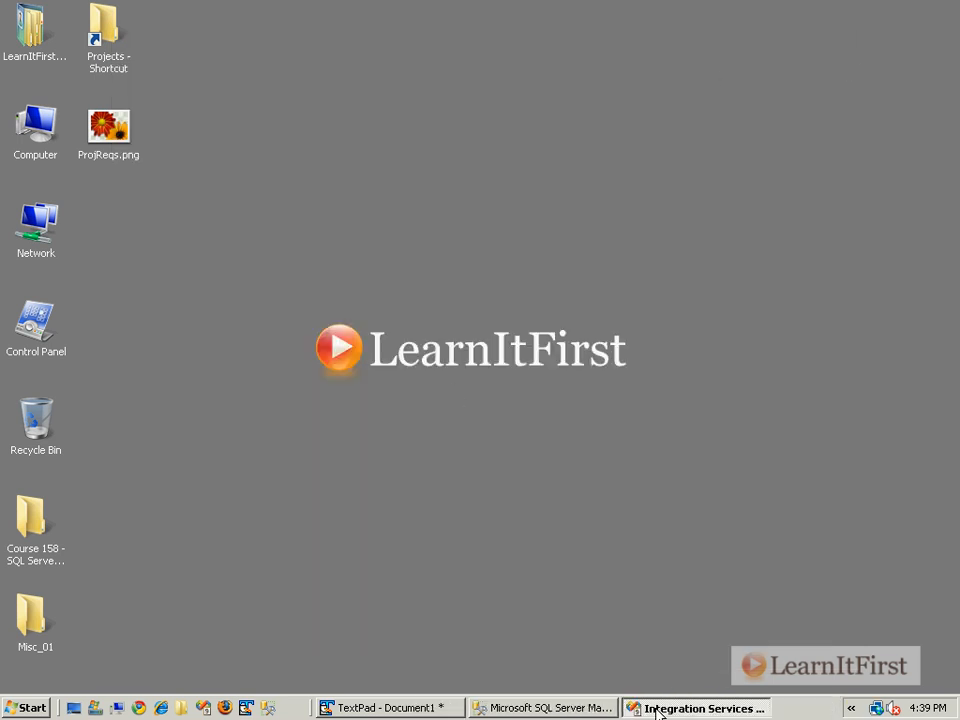
# Drop a Script Task below Step 3 - Export in the Control Flow and open its editor
pyautogui.click(696, 708)
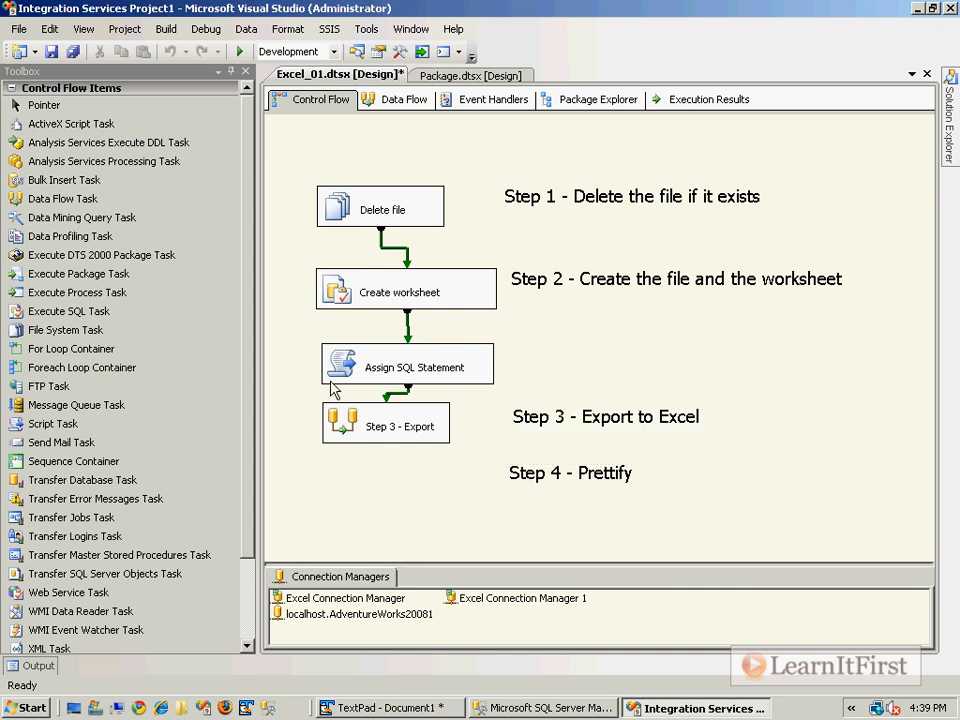
pyautogui.click(60, 442)
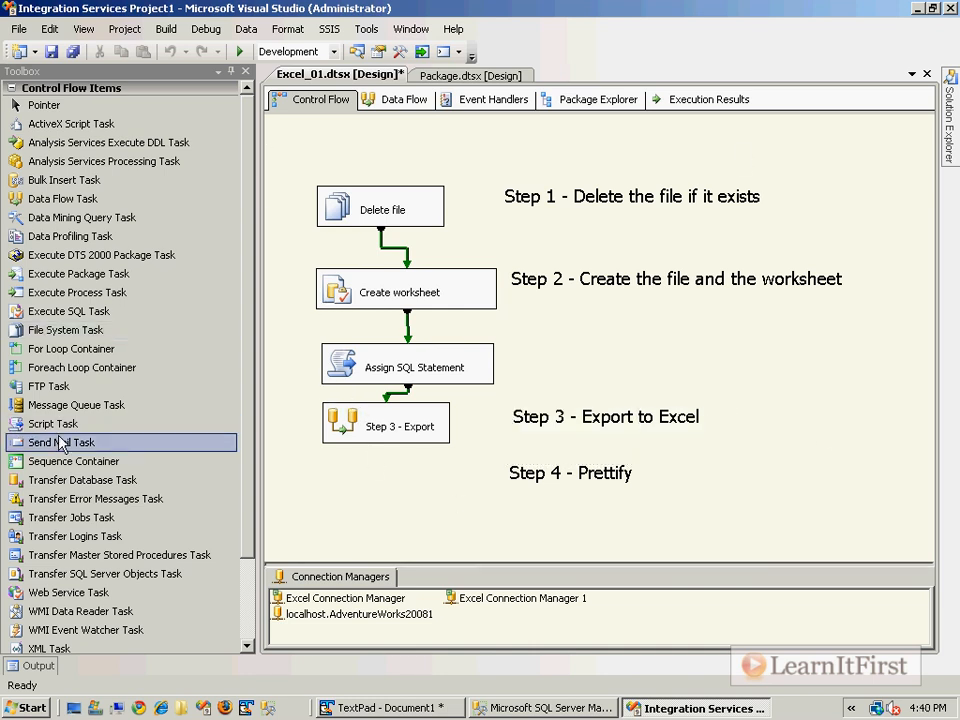
pyautogui.moveTo(52, 424); pyautogui.dragTo(390, 496)
pyautogui.write('Step 4')
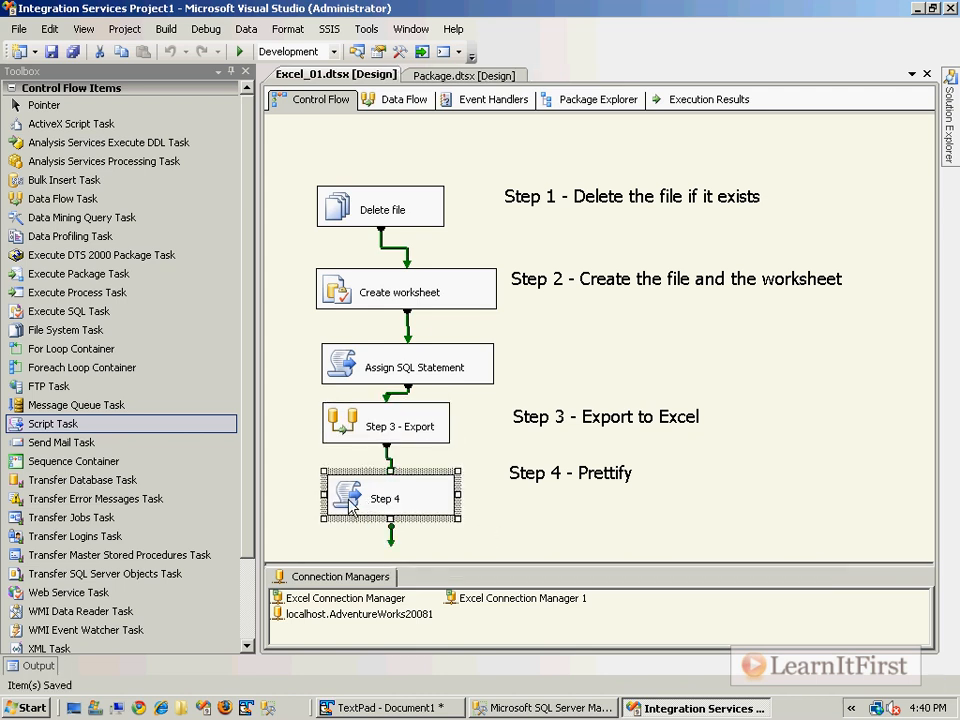
pyautogui.doubleClick(390, 498)
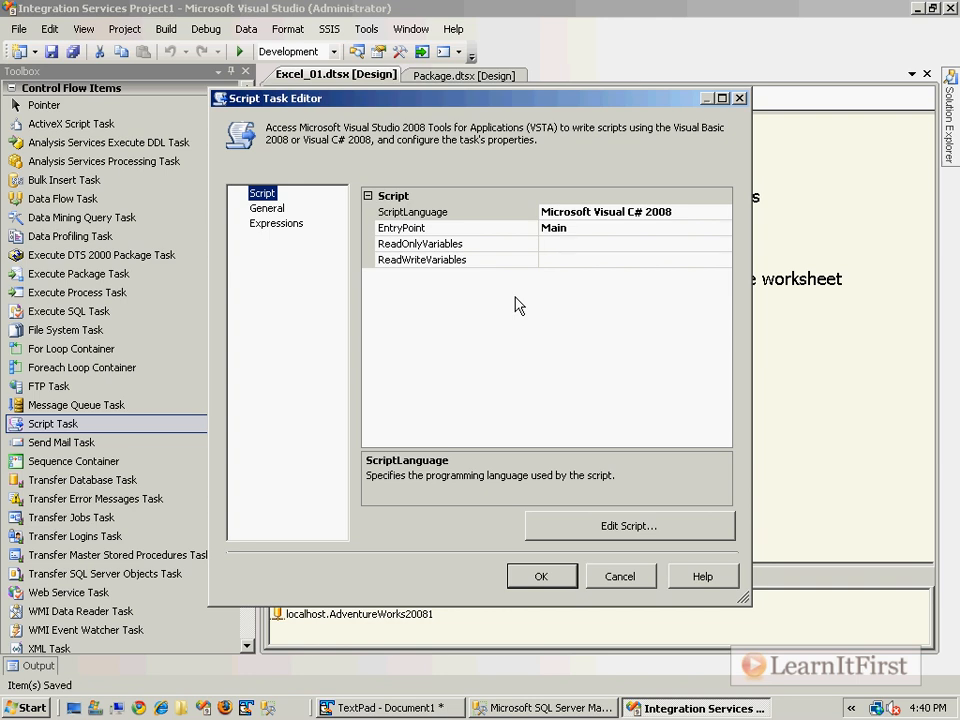
# Set ScriptLanguage to Microsoft Visual Basic 2008 and ReadOnlyVariables to User::ExcelFile, then edit the script
pyautogui.click(724, 212)
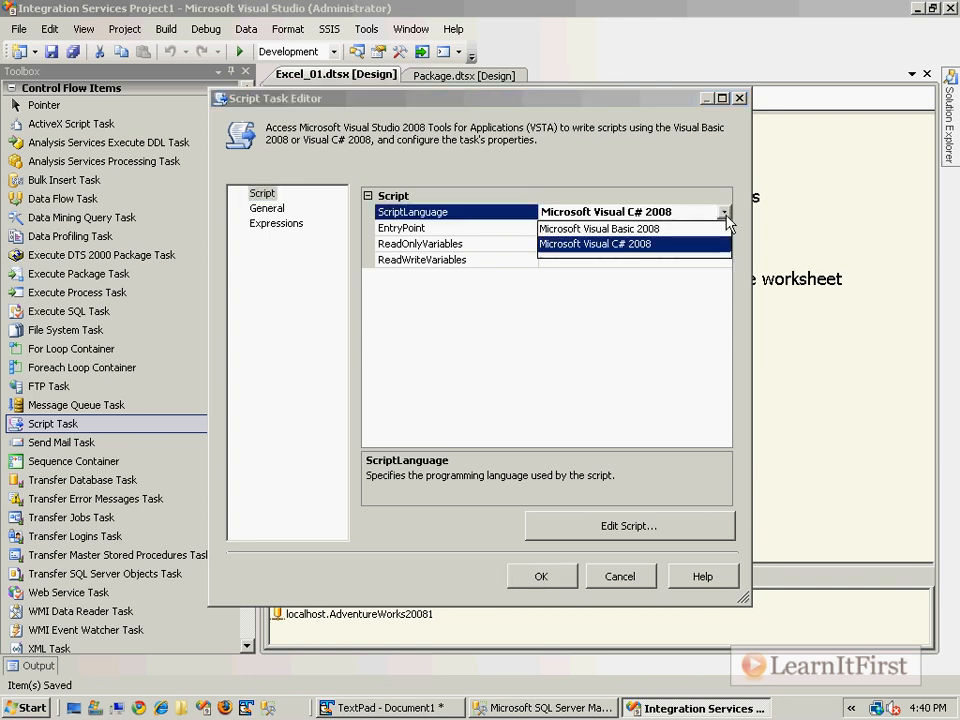
pyautogui.click(598, 228)
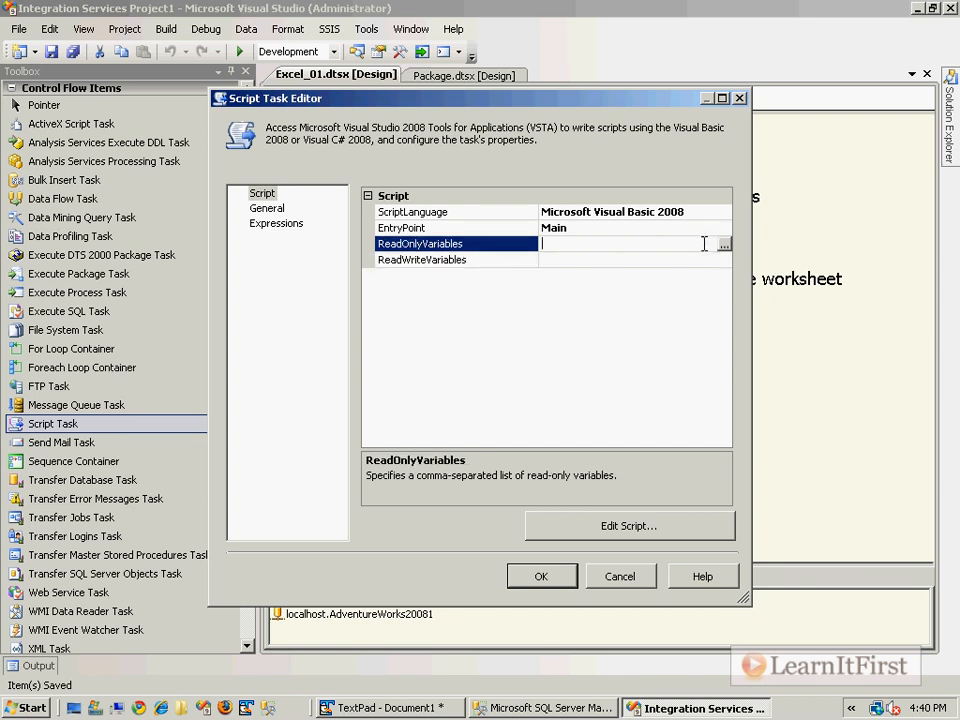
pyautogui.click(724, 244)
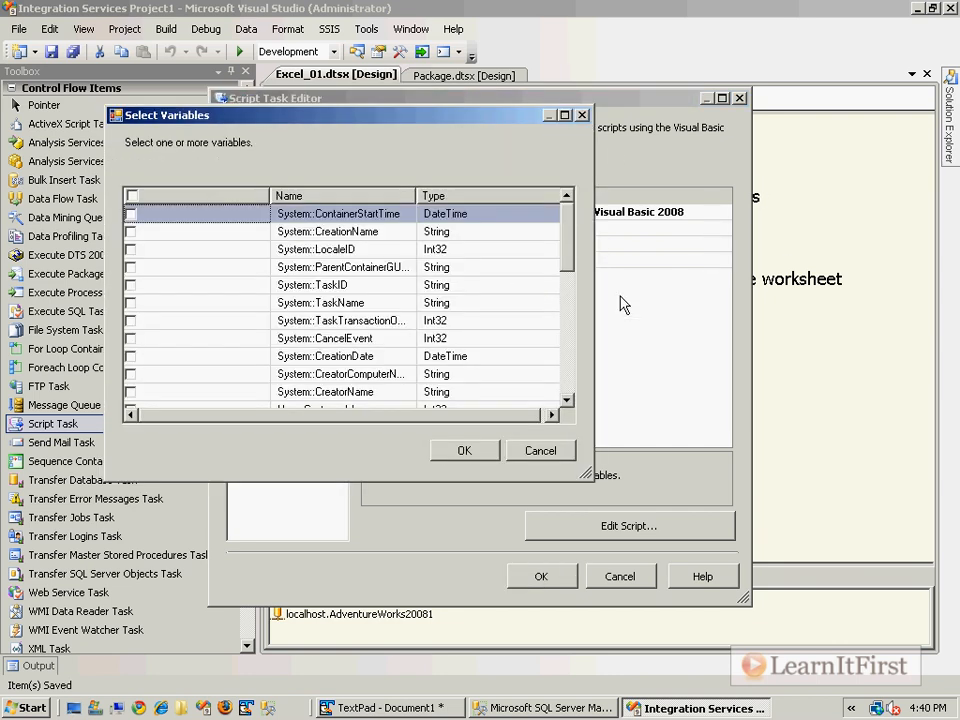
pyautogui.click(130, 212)
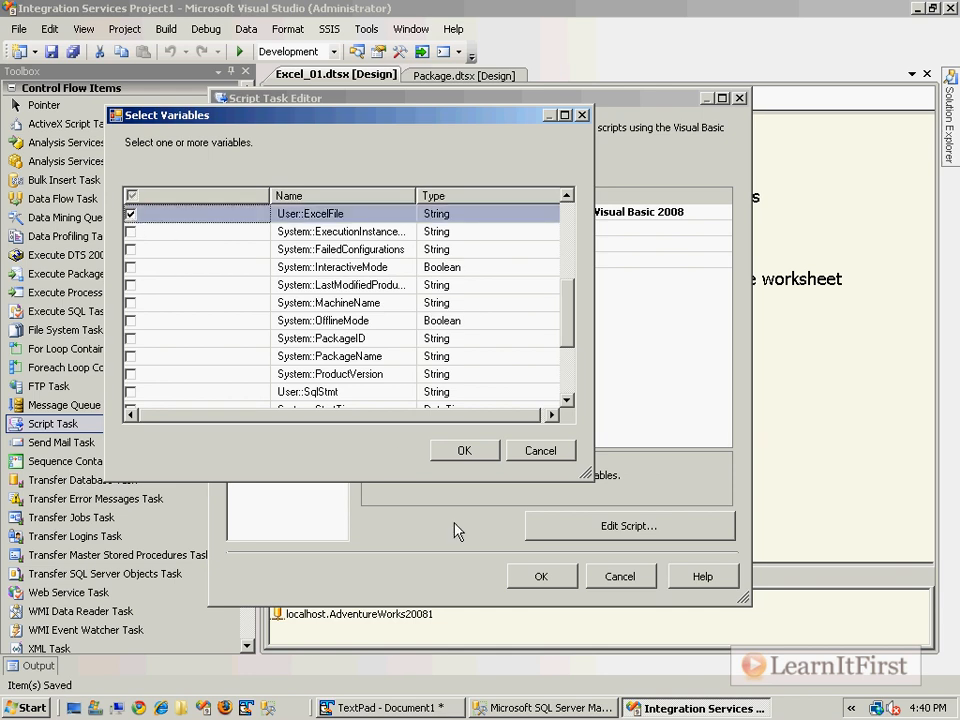
pyautogui.click(464, 450)
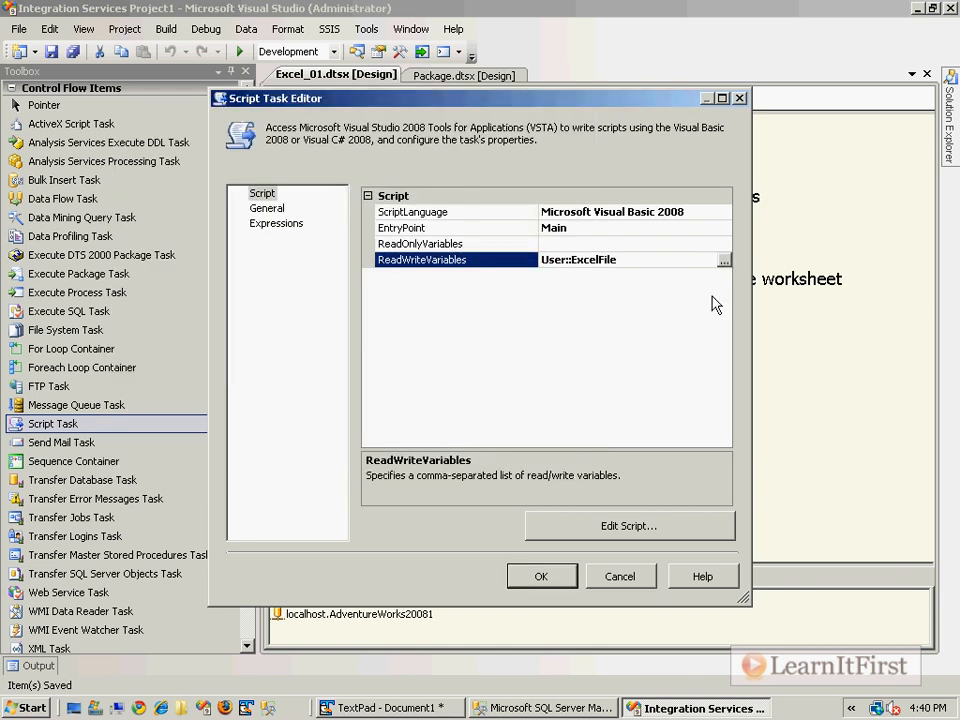
pyautogui.click(420, 244)
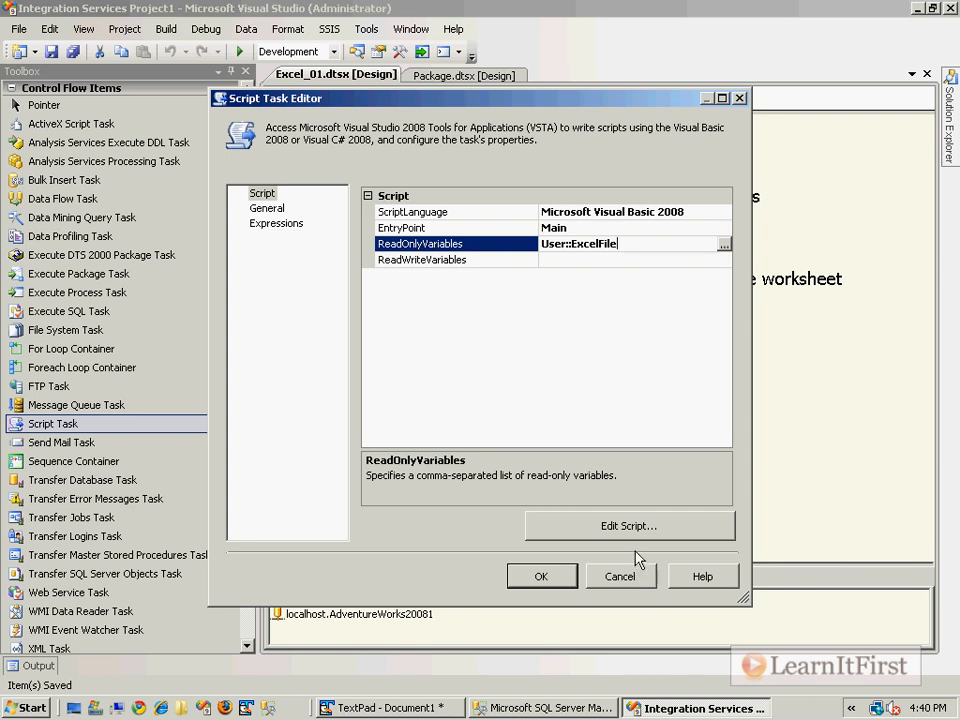
pyautogui.click(554, 376)
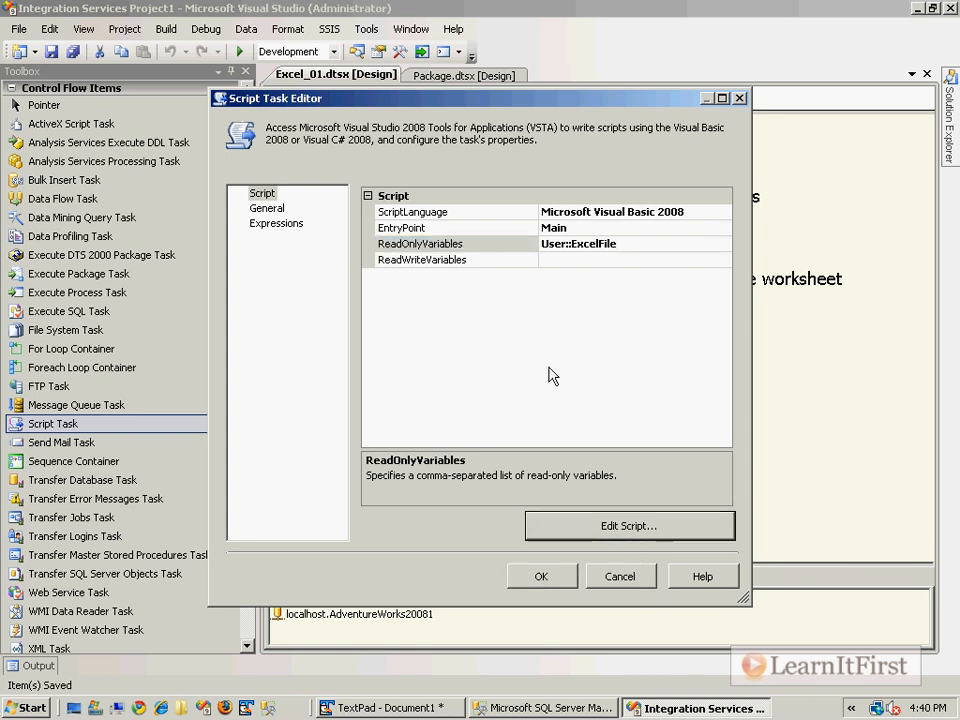
pyautogui.click(628, 524)
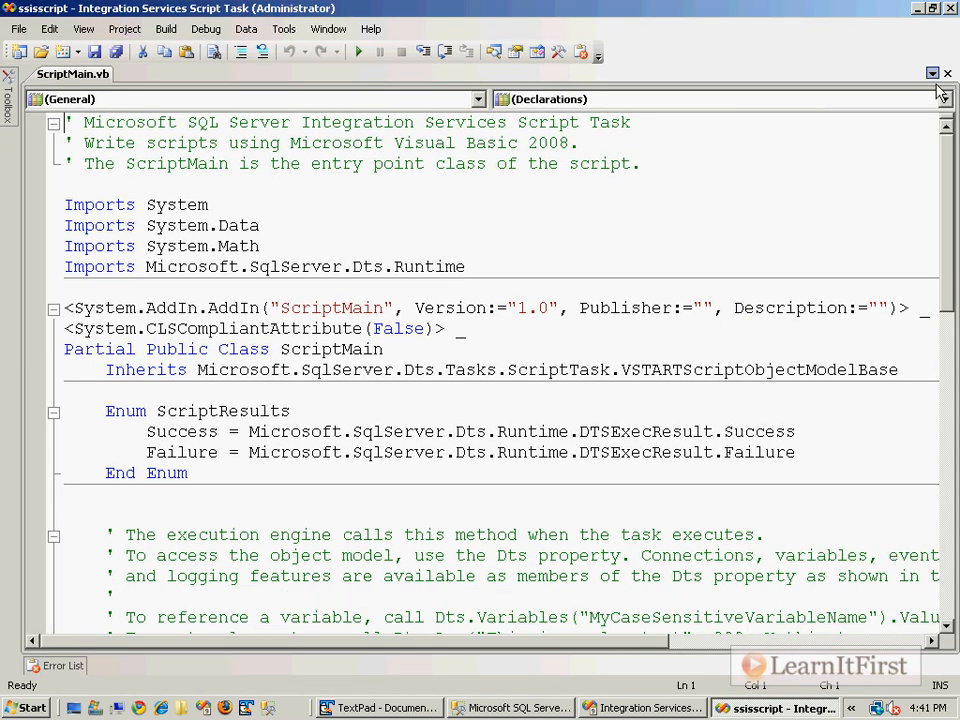
# Show the Project Explorer and start Add Reference on the script project
pyautogui.click(84, 28)
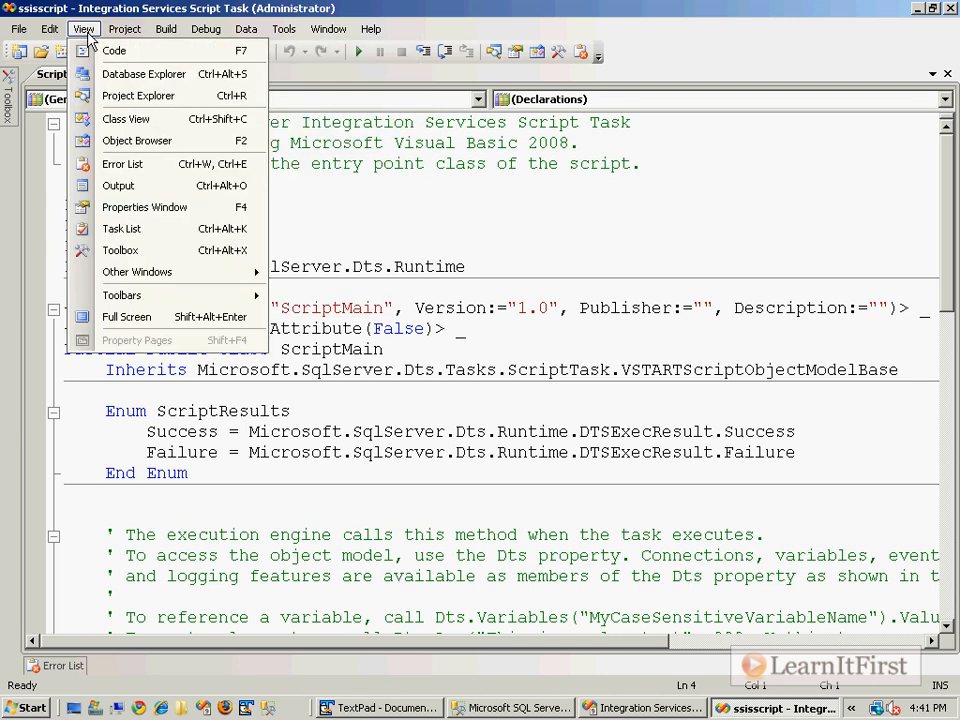
pyautogui.click(138, 96)
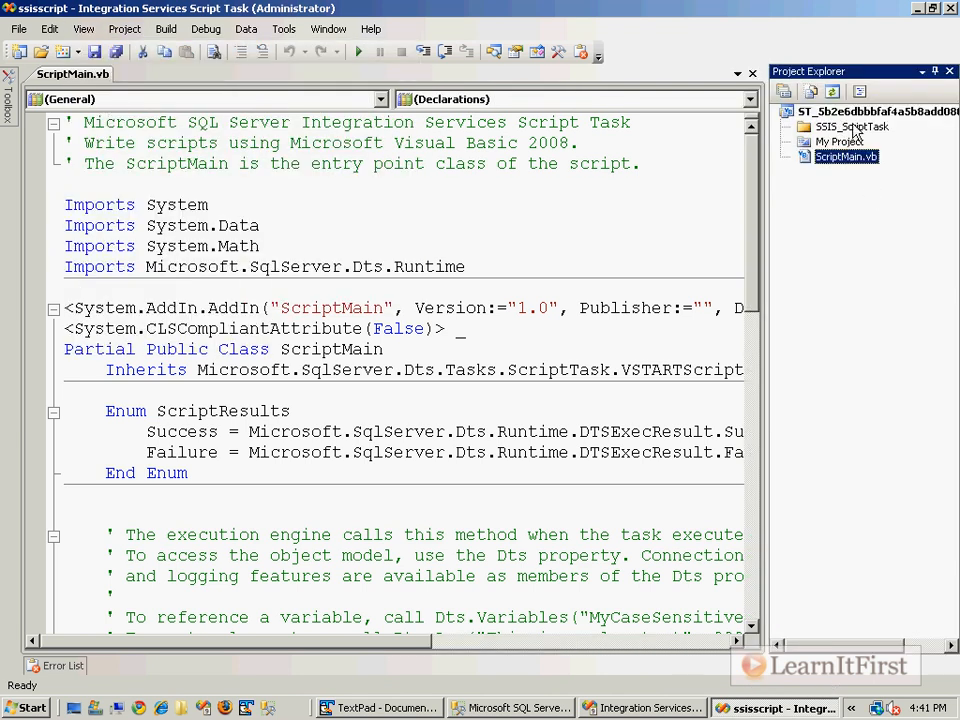
pyautogui.rightClick(876, 110)
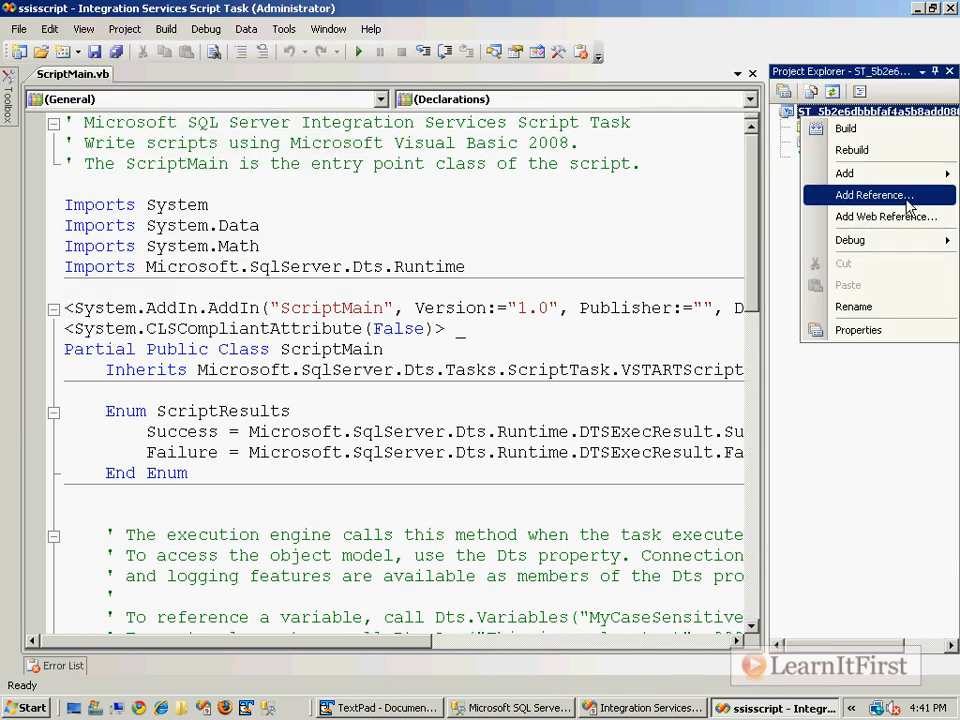
pyautogui.click(872, 196)
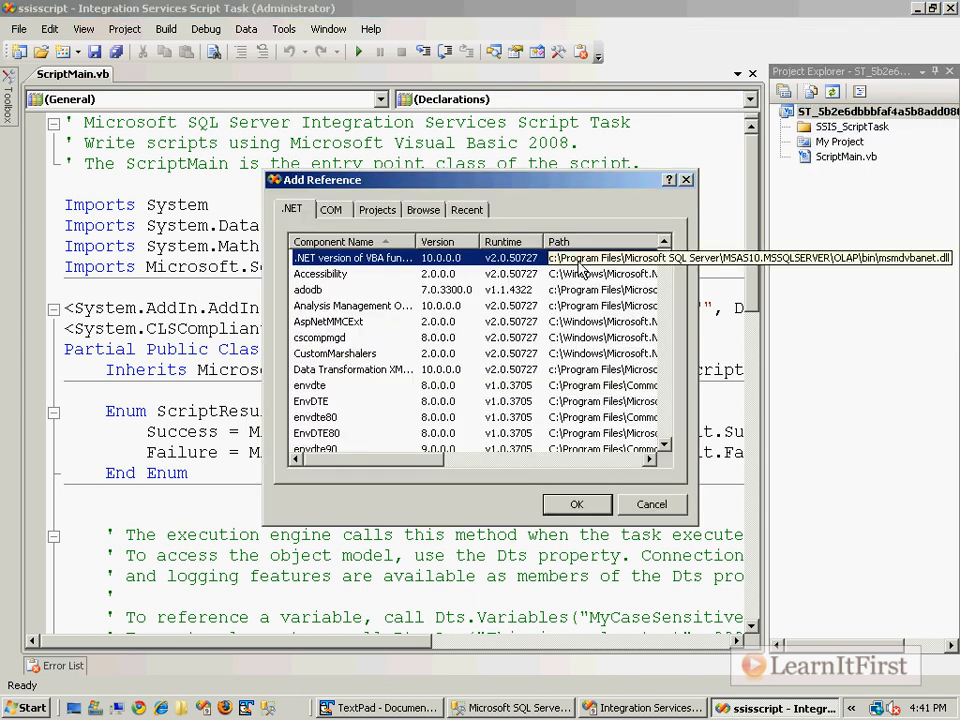
# Add the Microsoft.Office.Interop.Excel reference from SDK\Assemblies and dismiss the template warning
pyautogui.scroll(-3)
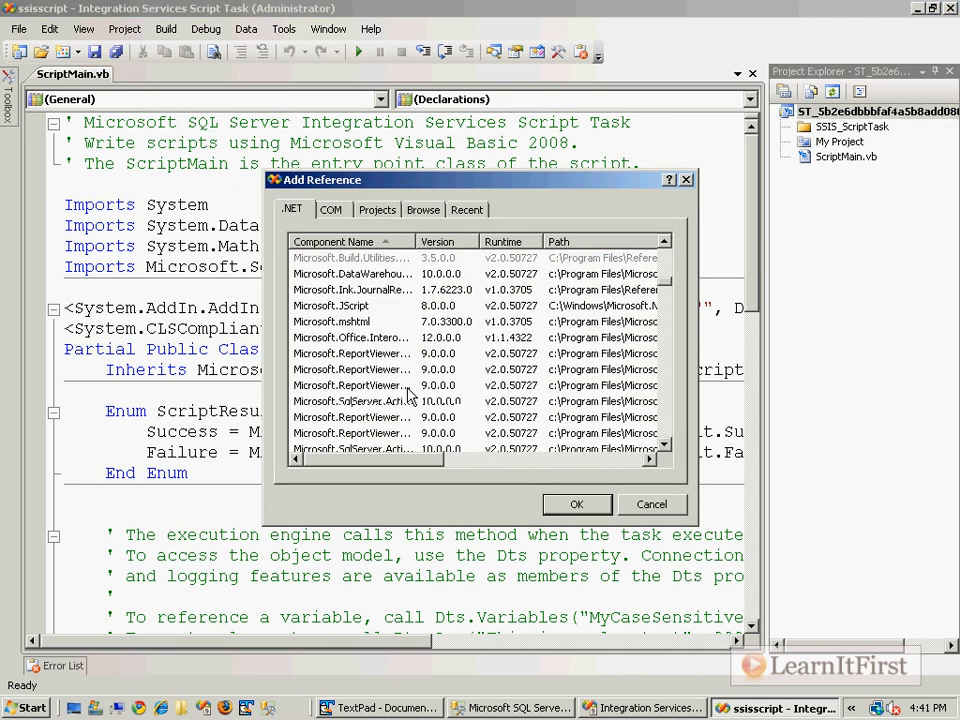
pyautogui.click(362, 336)
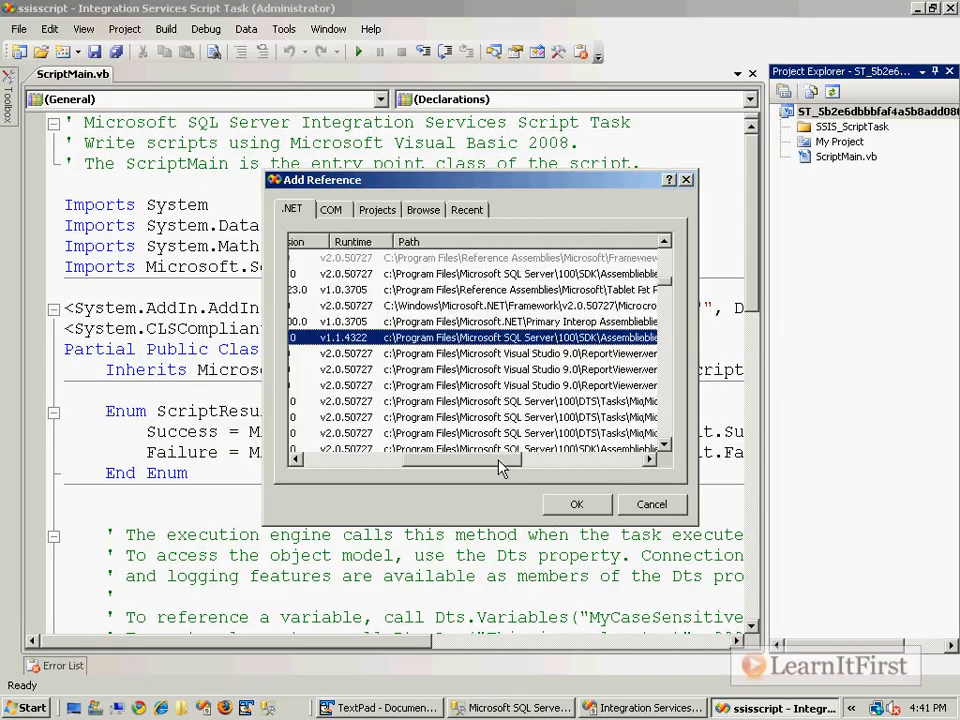
pyautogui.hscroll(3)
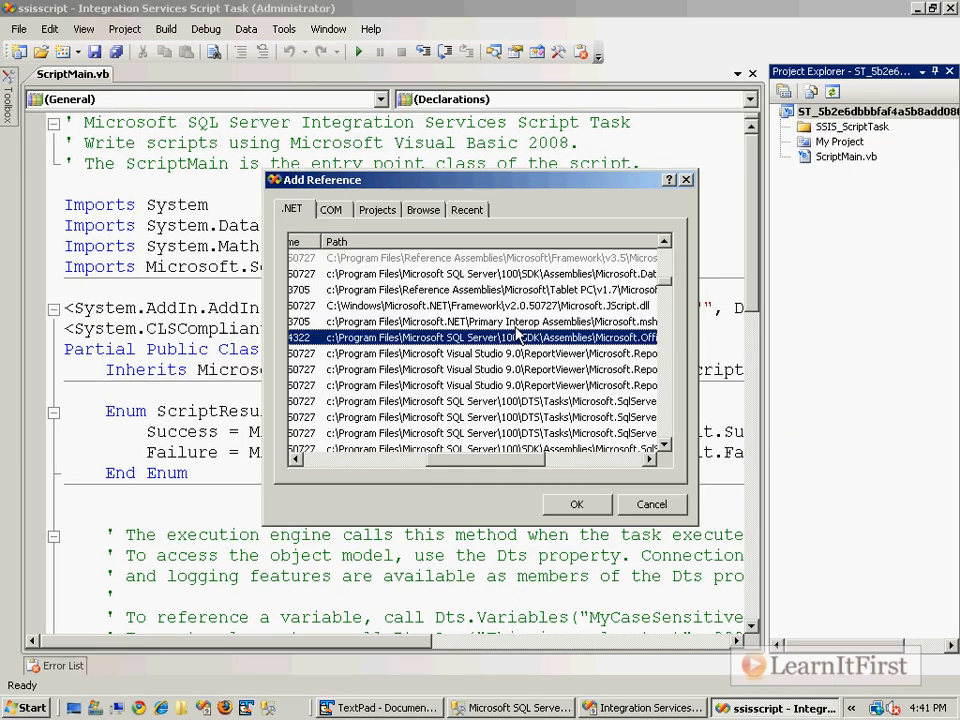
pyautogui.click(576, 504)
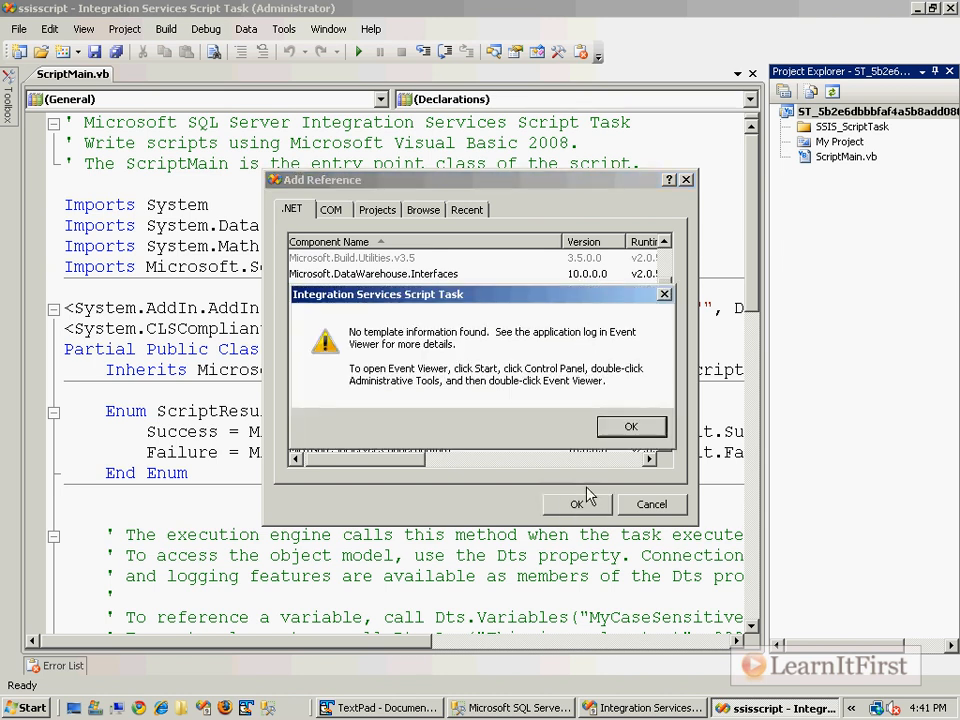
pyautogui.moveTo(568, 432)
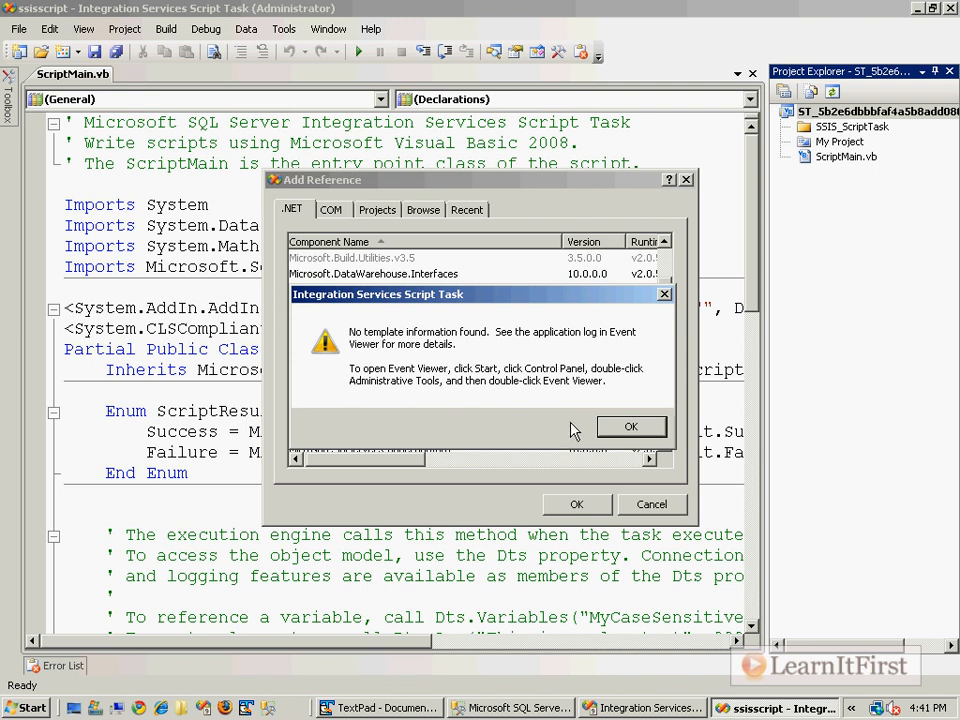
pyautogui.click(632, 426)
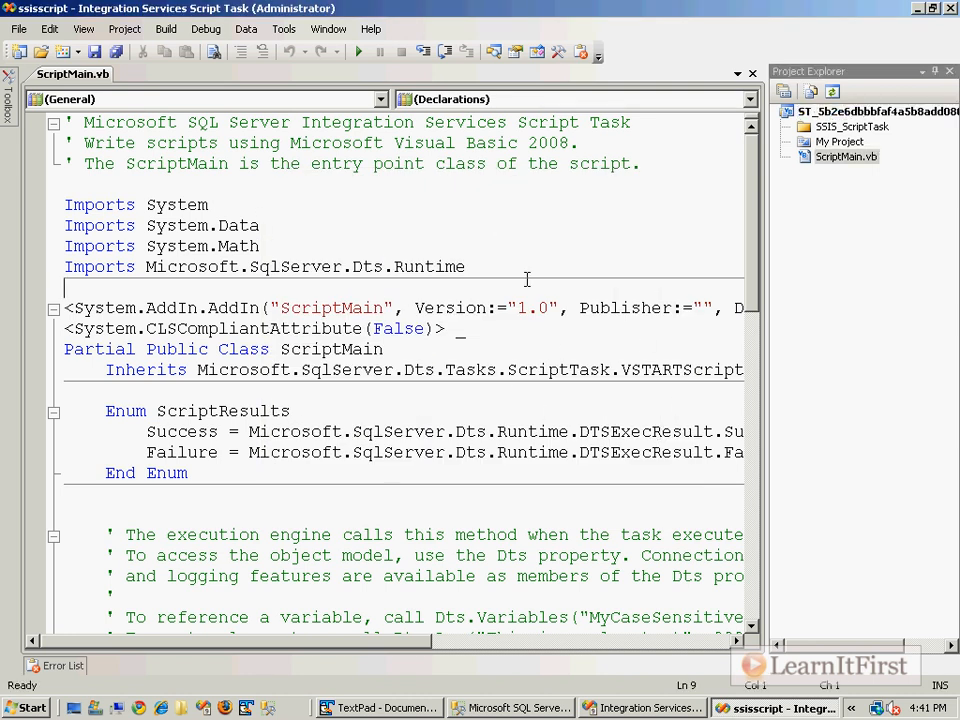
# Add 'Imports Microsoft.Office.Interop.Excel' to the script and accept the Script Task settings
pyautogui.write('Imports Mi')
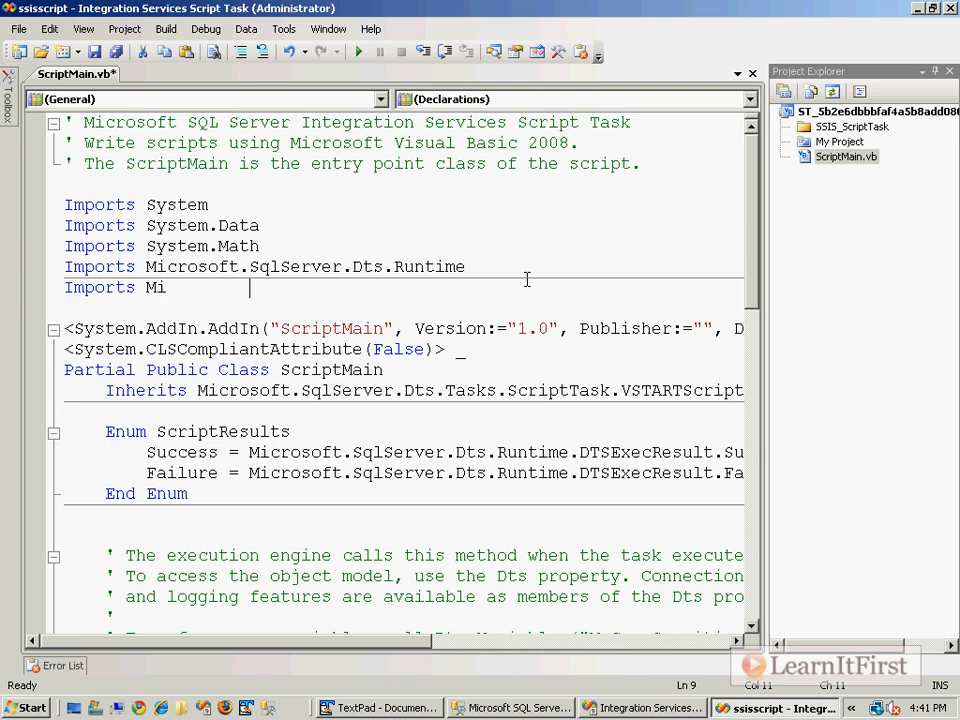
pyautogui.write('crosoft.Office.')
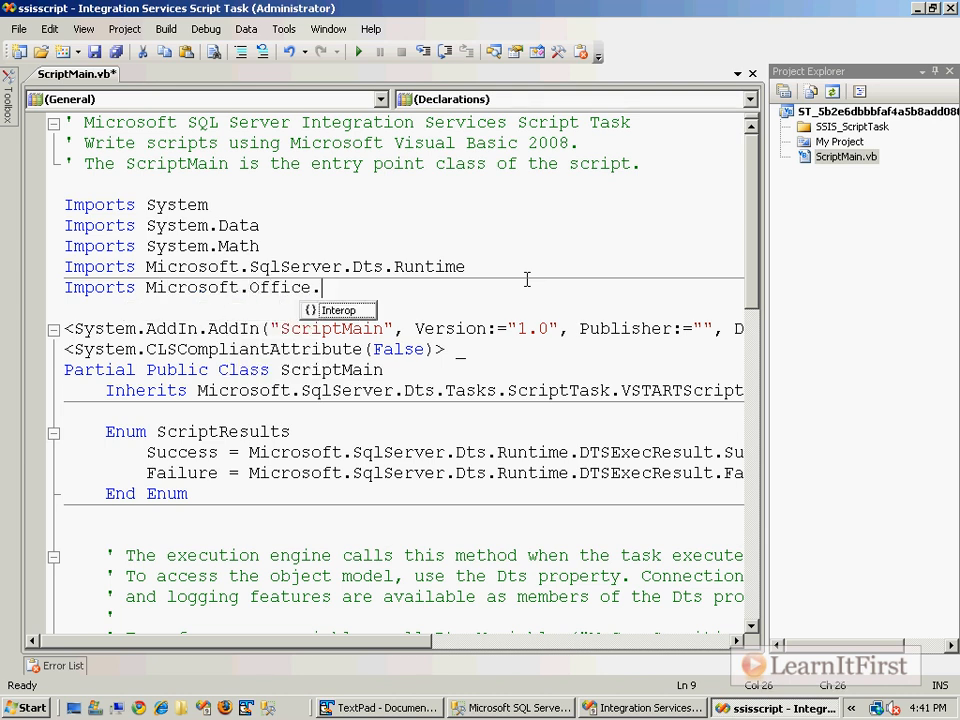
pyautogui.write('Interop.Excel')
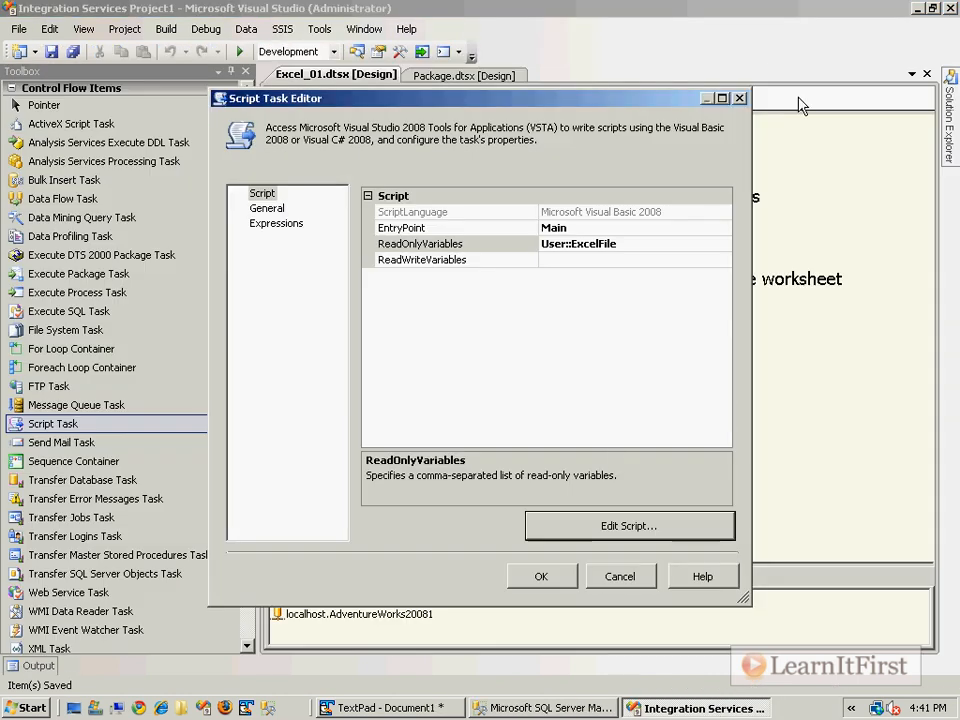
pyautogui.click(620, 576)
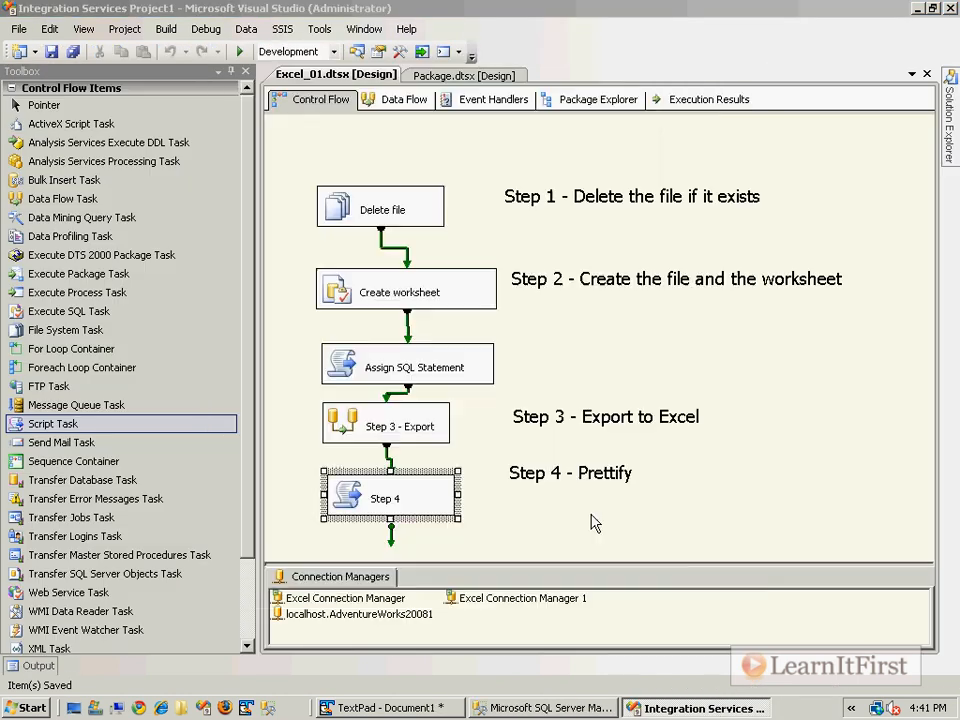